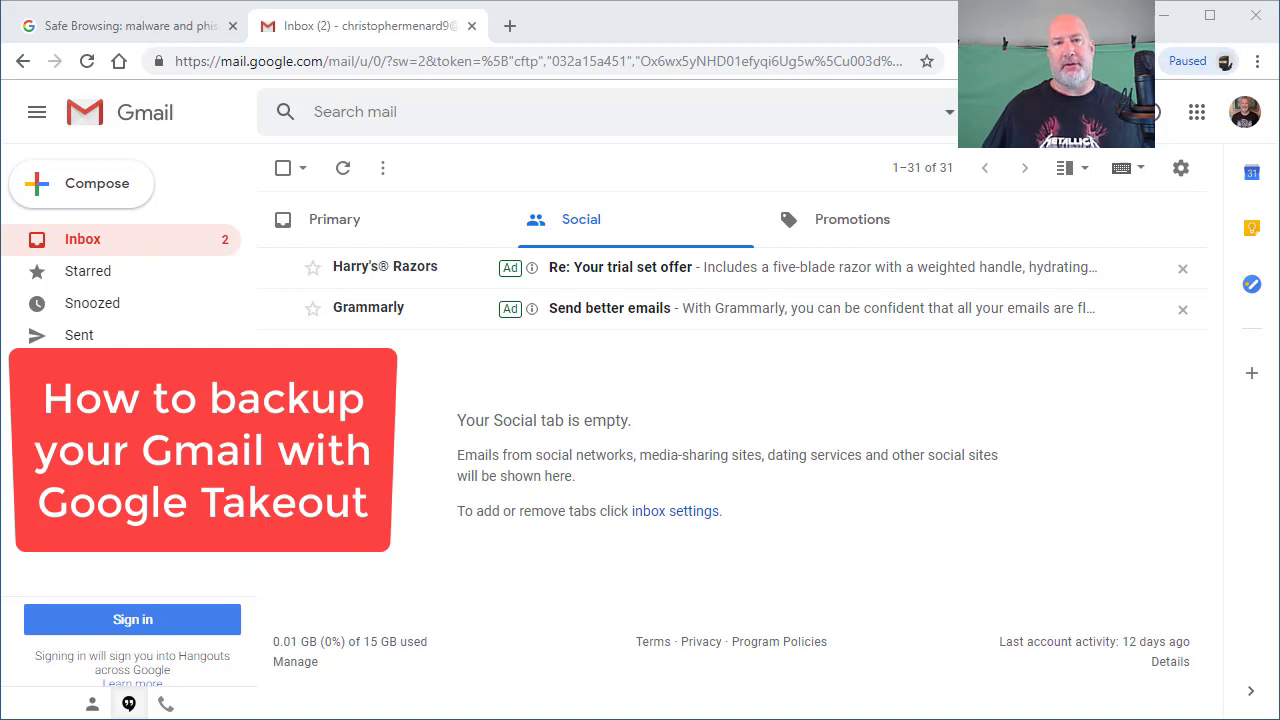
mouse_move(906, 503)
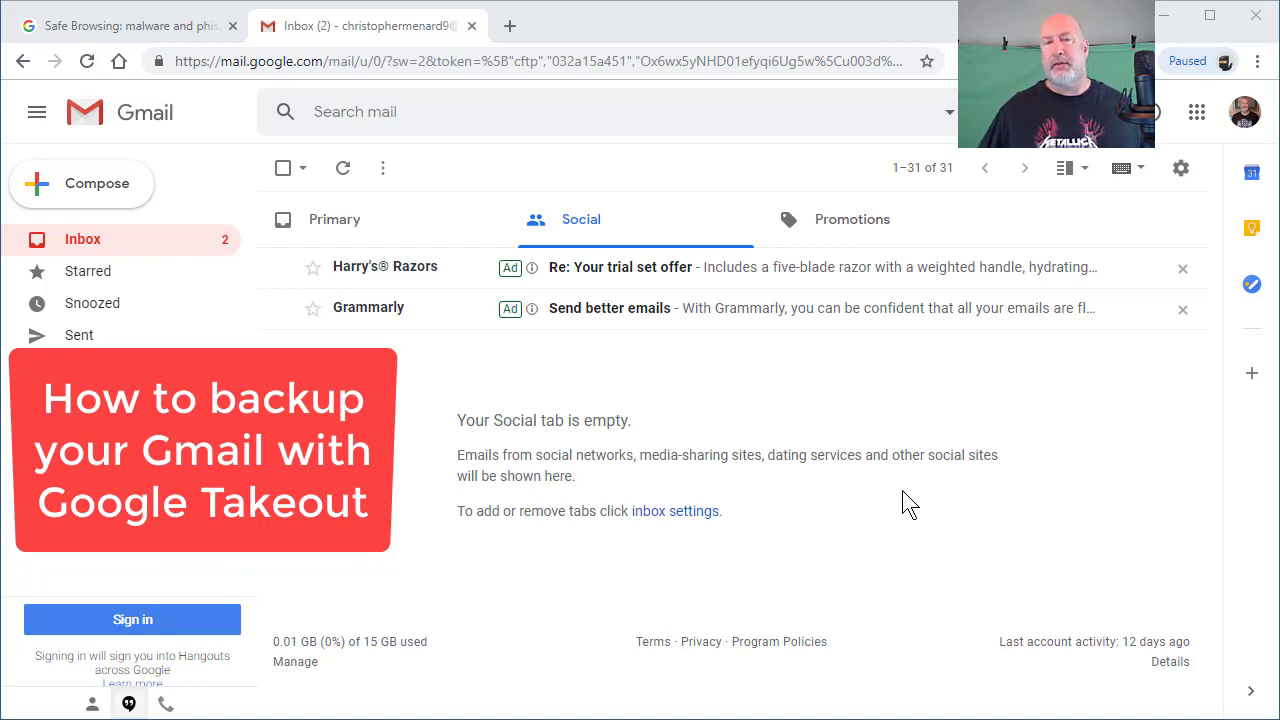
mouse_move(860, 393)
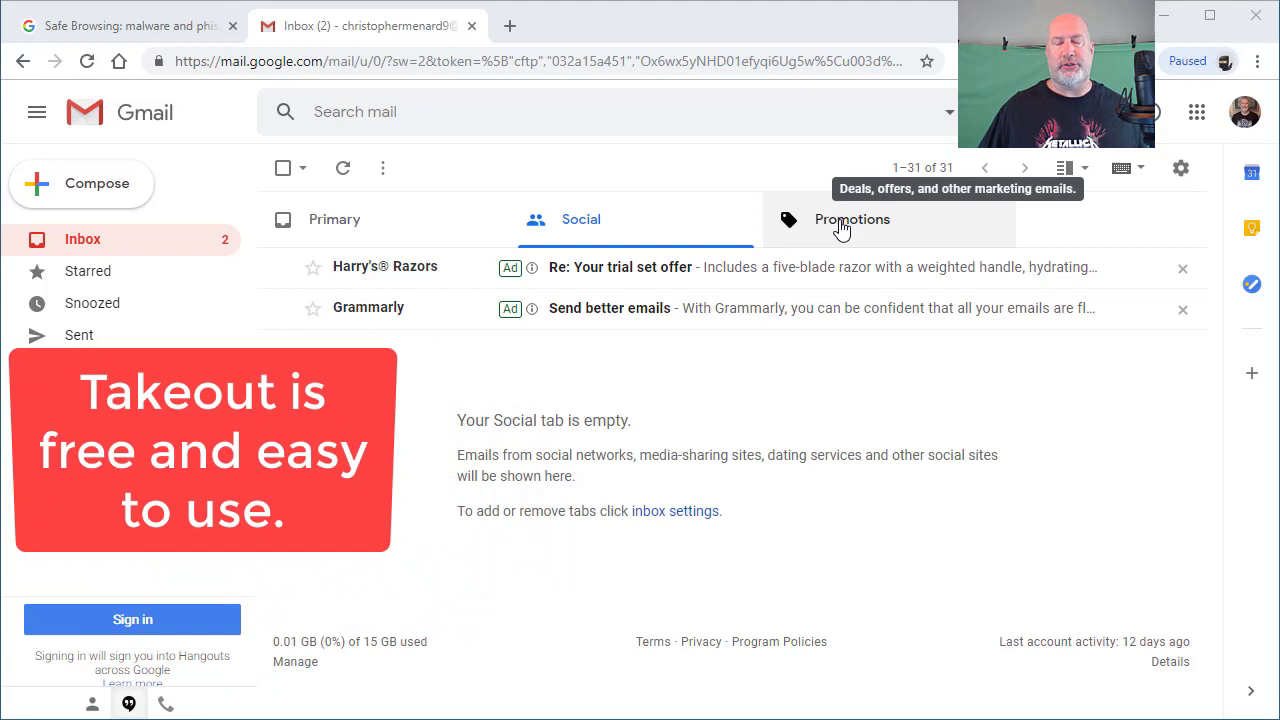
mouse_move(610, 177)
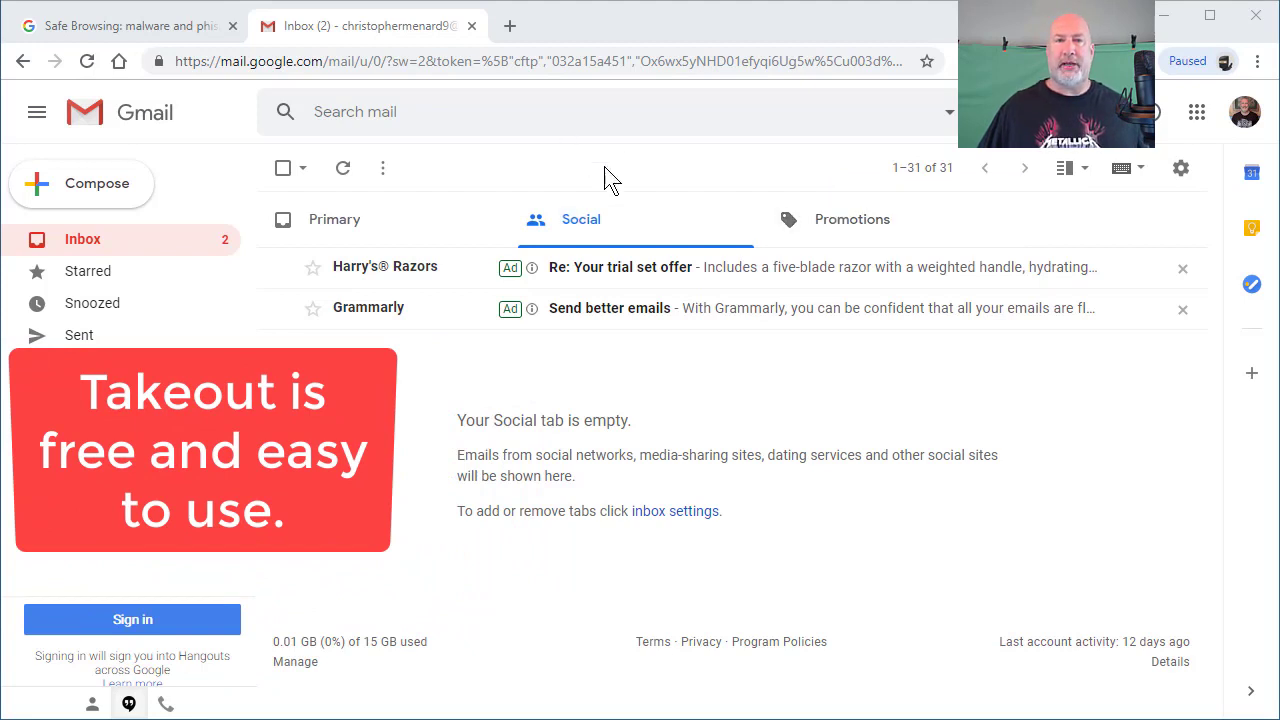
mouse_move(617, 185)
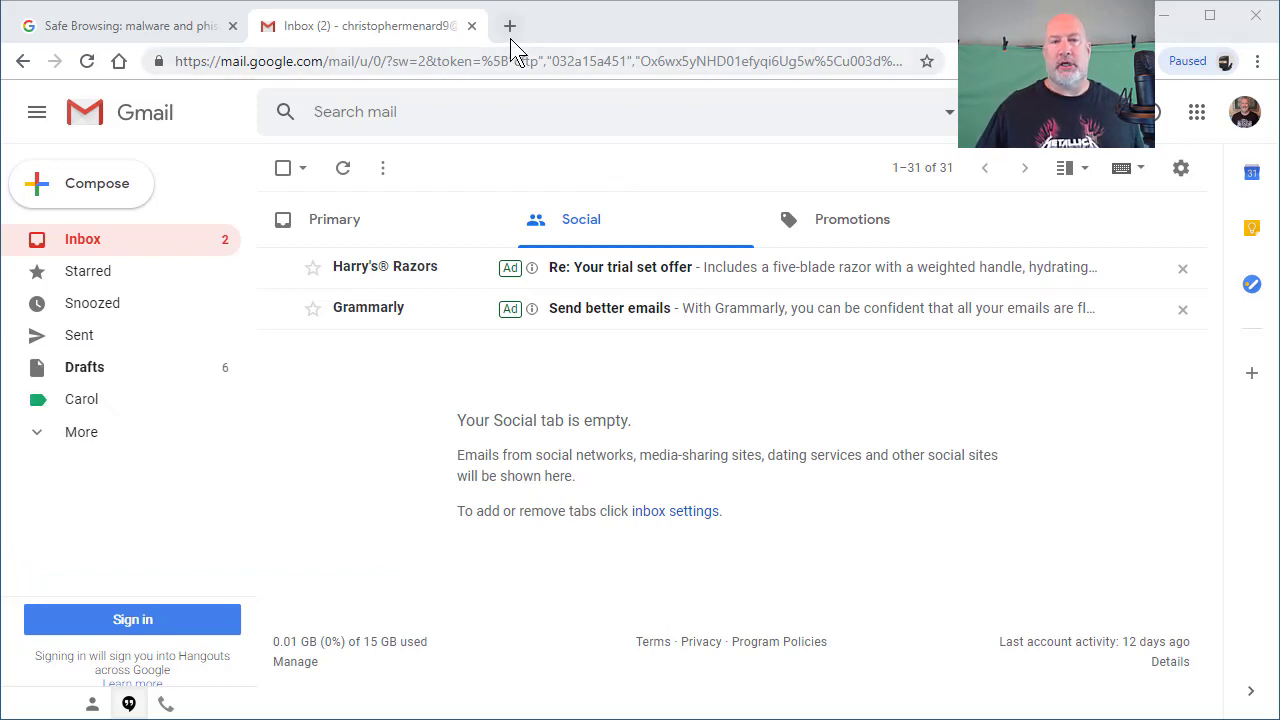
mouse_move(518, 26)
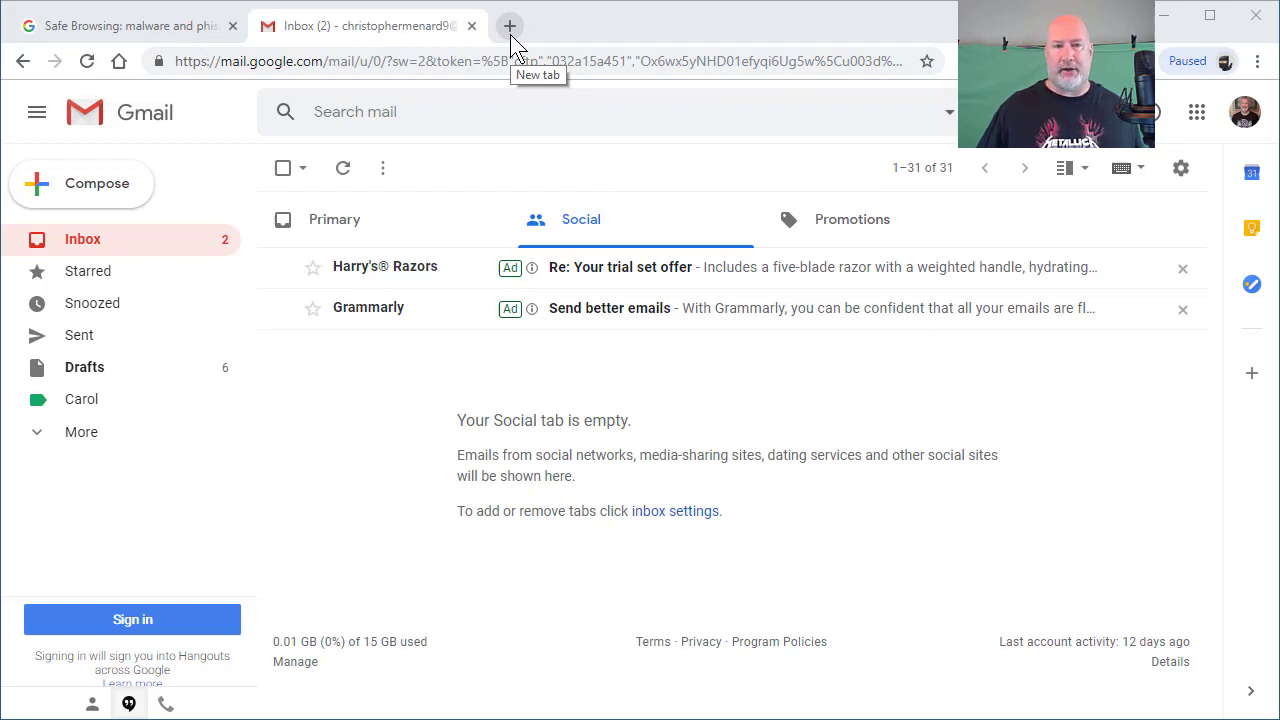
Step: Open a new browser tab to reach takeout.google.com
left_click(512, 25)
type("https://takeout.google.com")
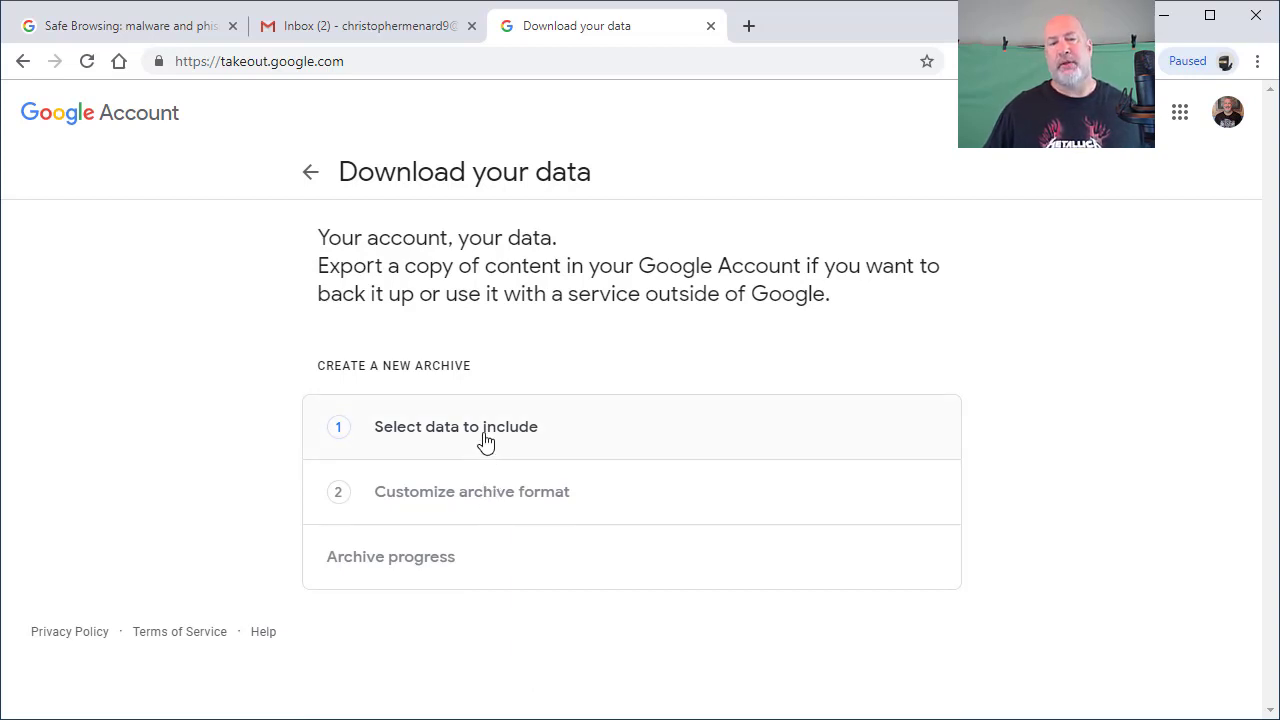
left_click(455, 427)
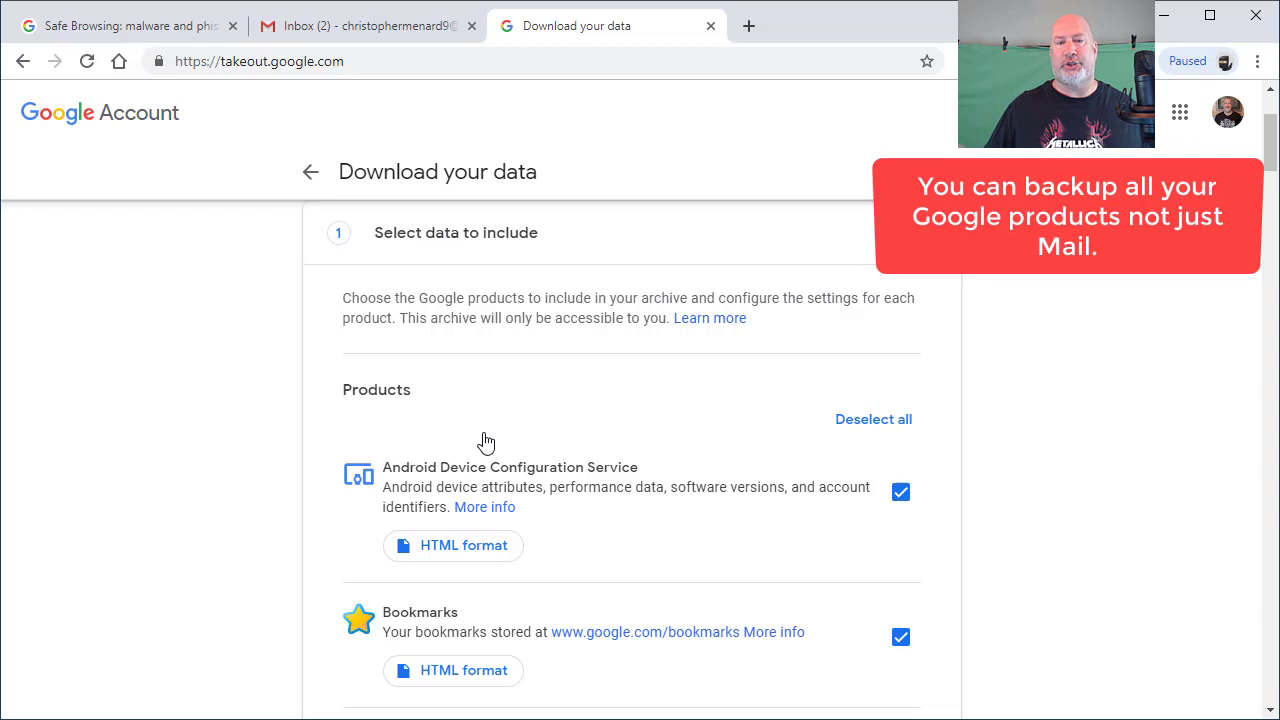
mouse_move(1029, 385)
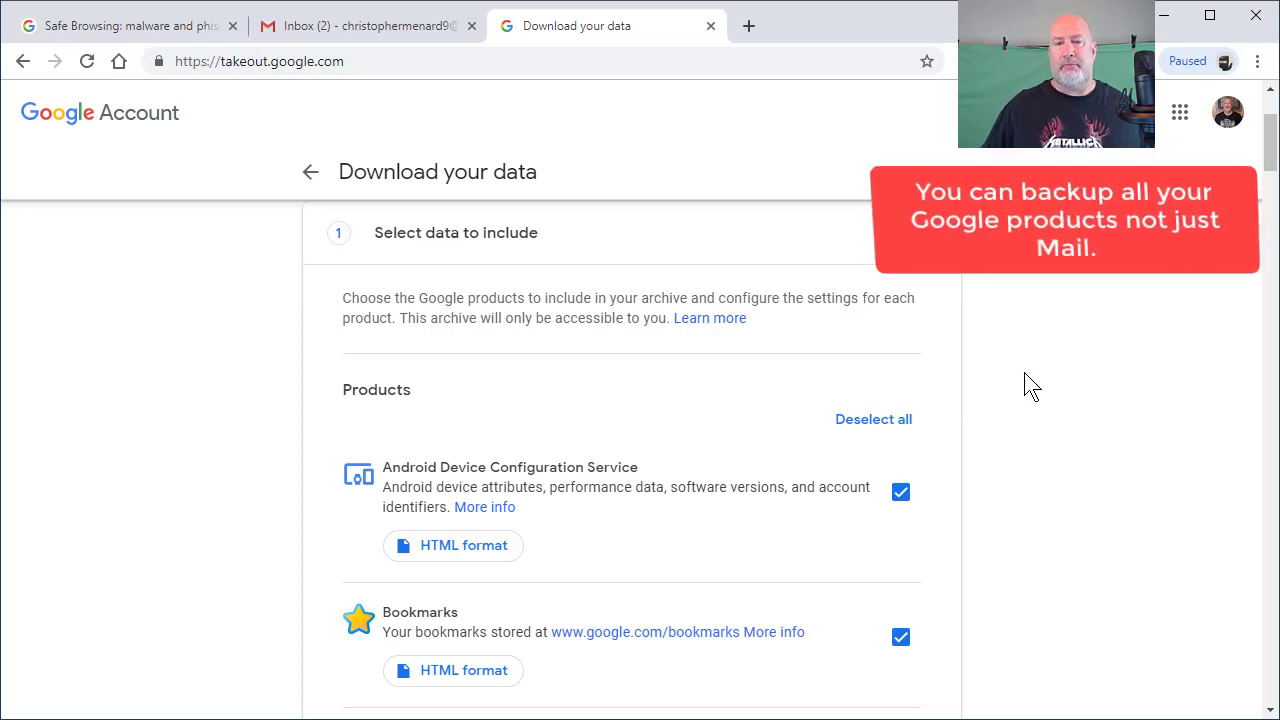
mouse_move(1051, 378)
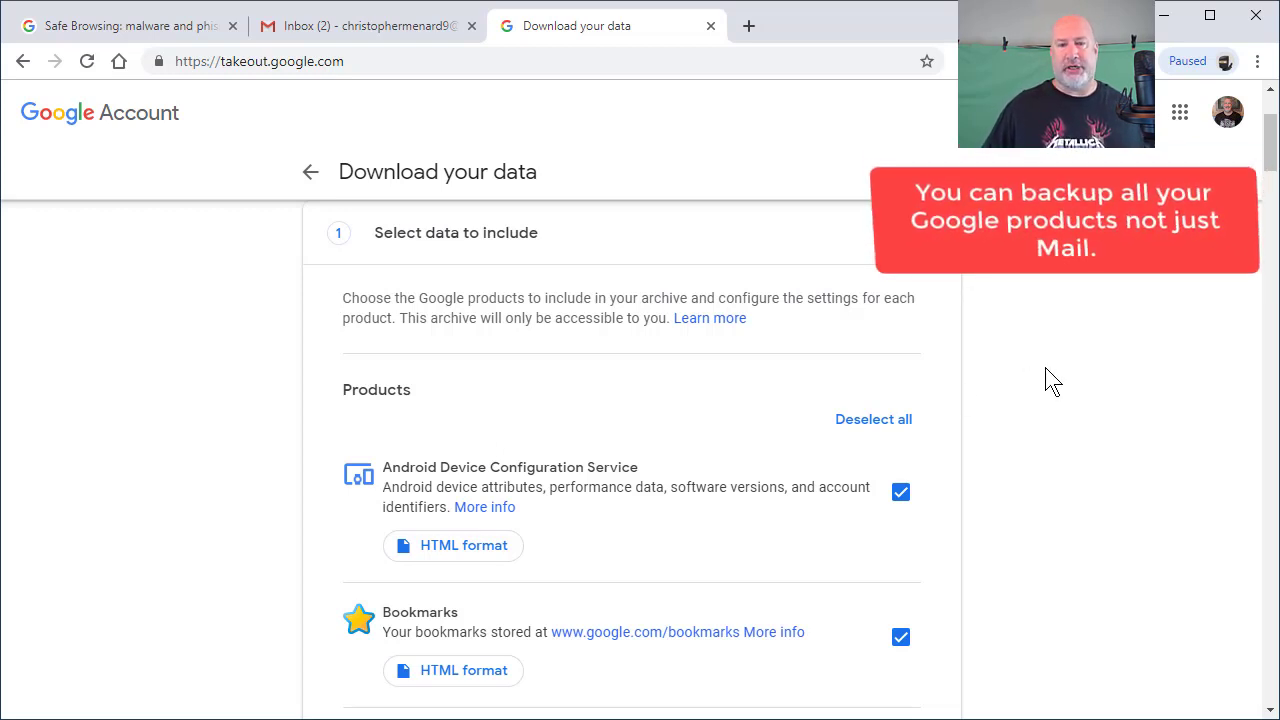
scroll("down", 3)
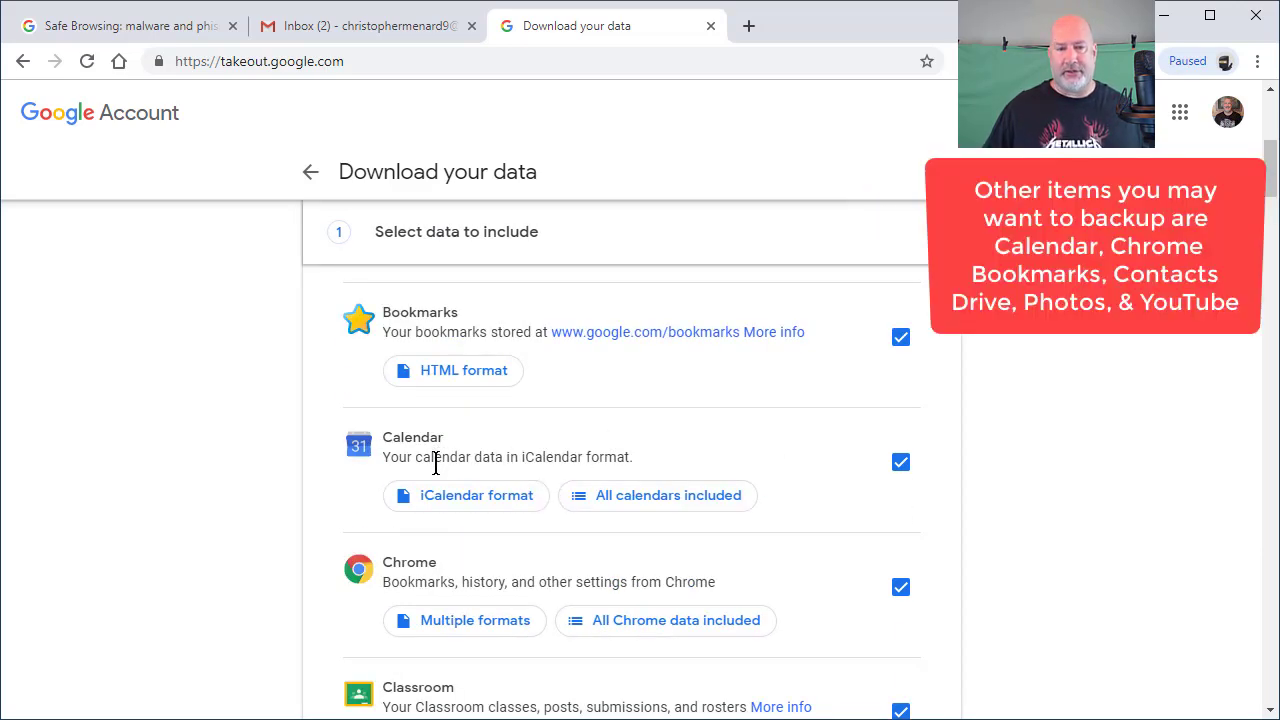
scroll("down", 3)
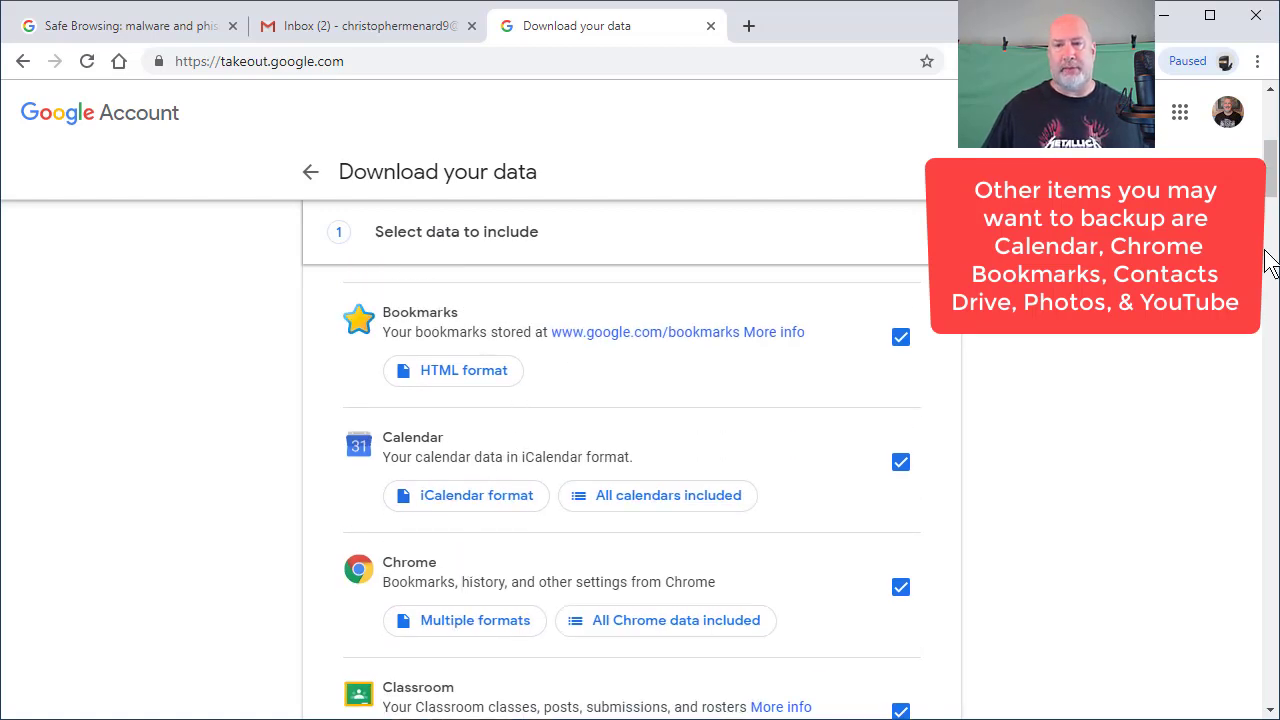
scroll("down", 3)
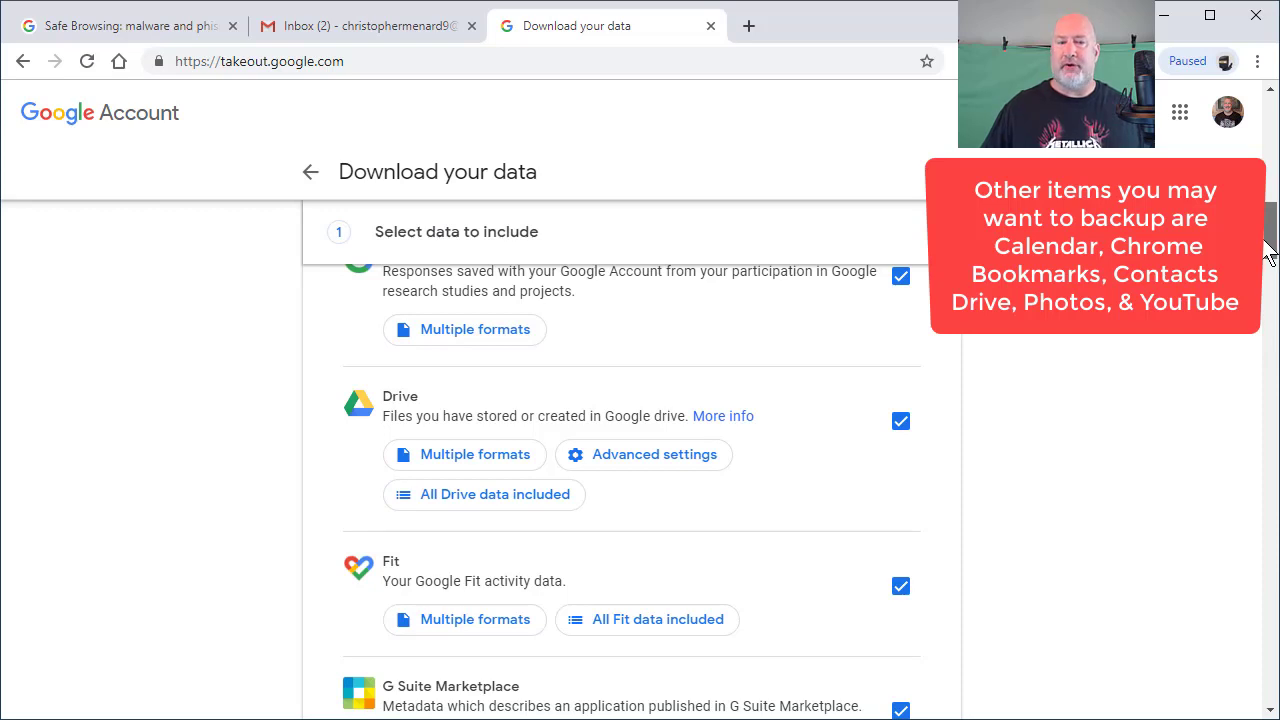
scroll("down", 3)
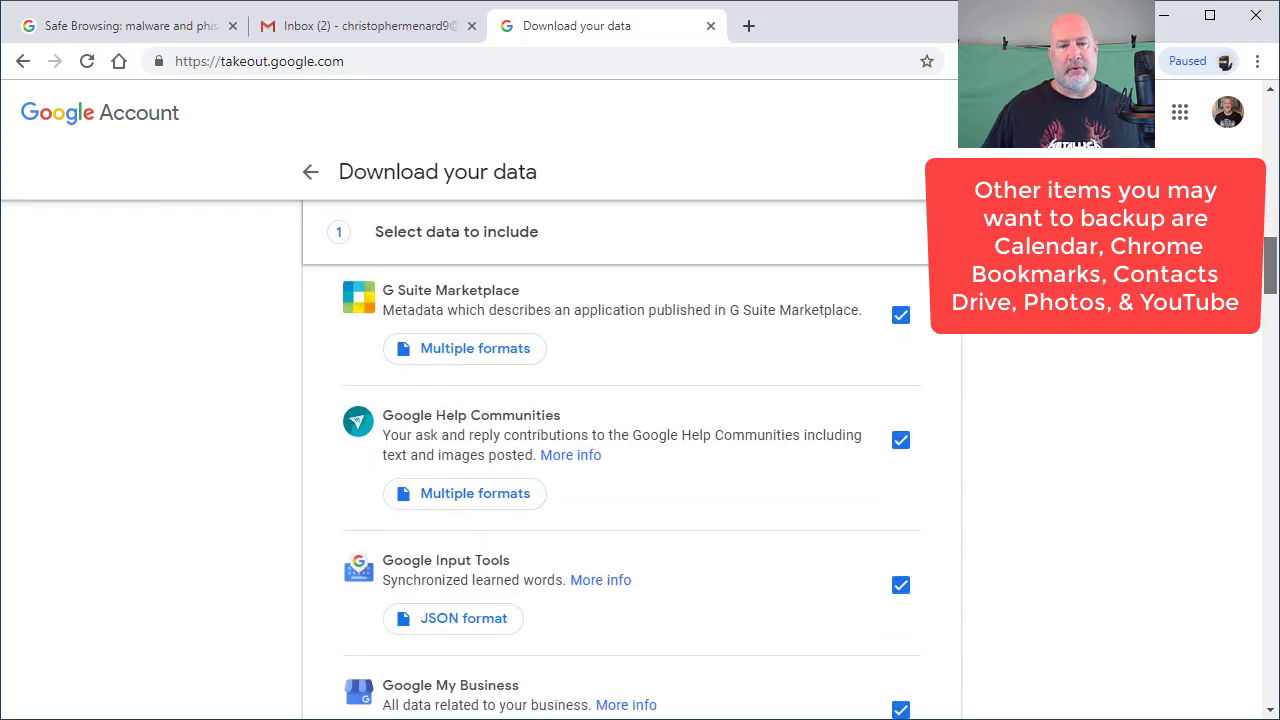
scroll("down", 3)
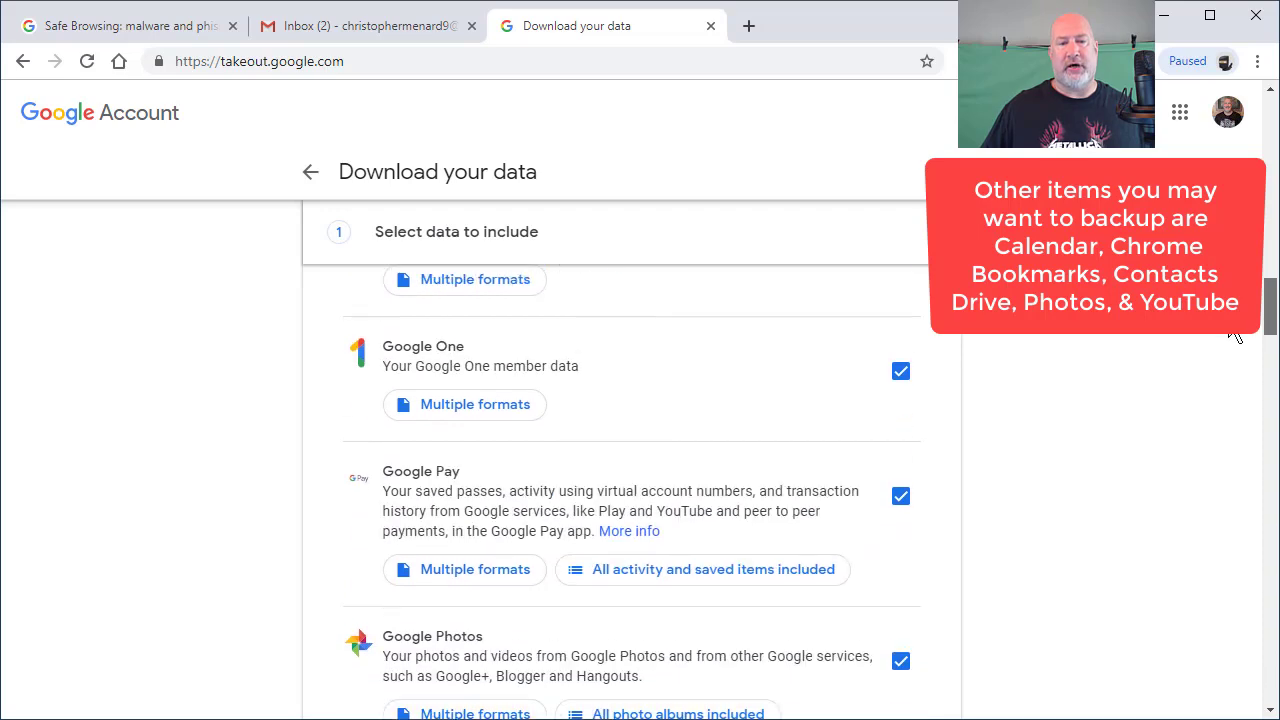
scroll("down", 3)
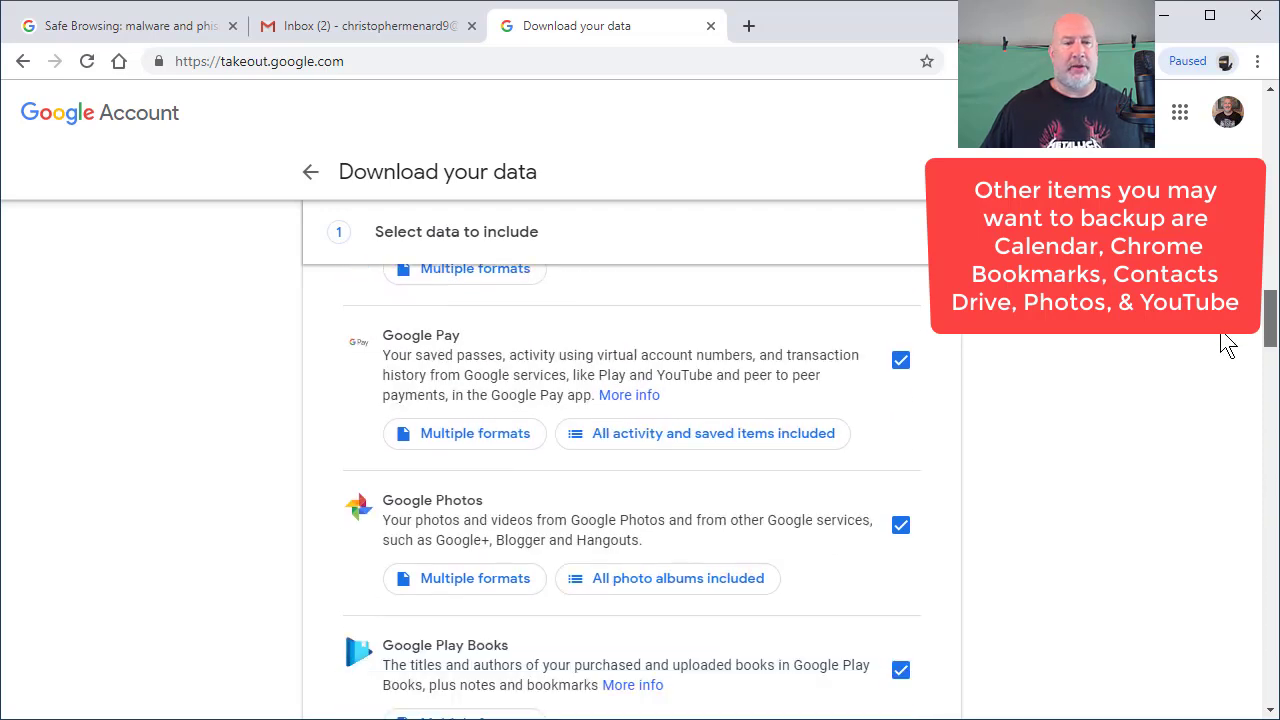
scroll("down", 3)
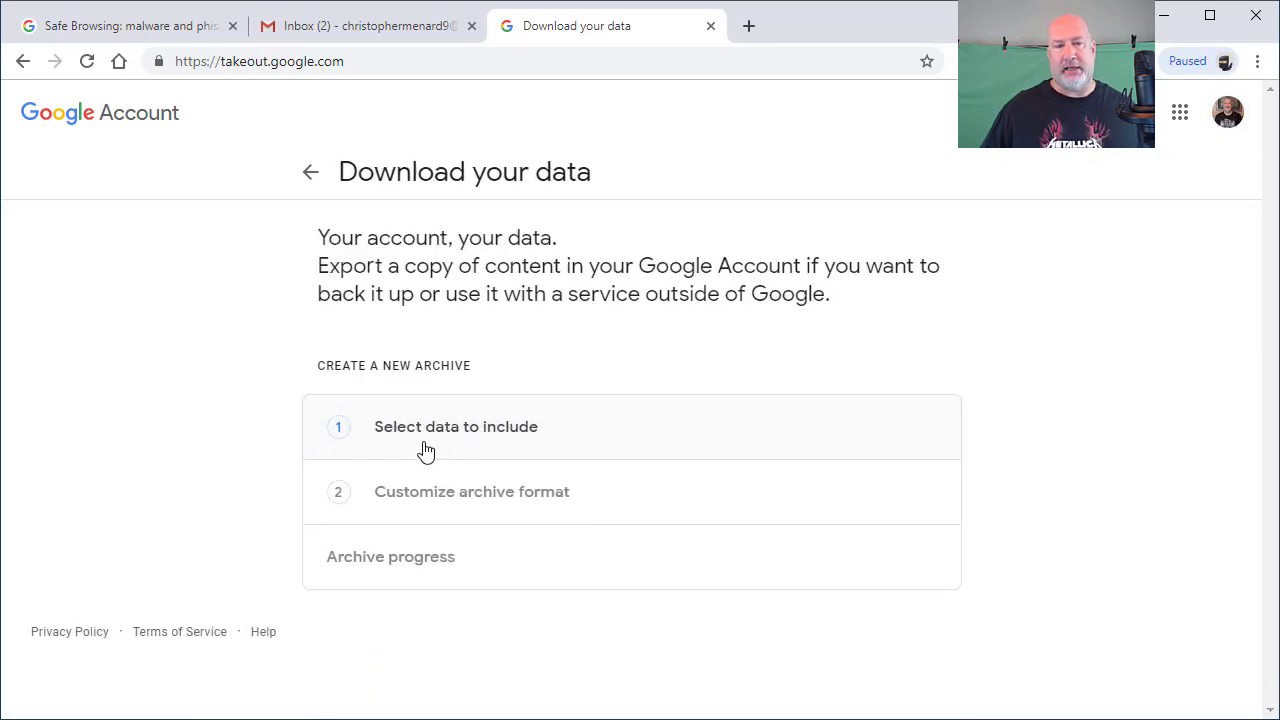
Step: Deselect all products, then scroll down and include only Mail in the archive
left_click(455, 427)
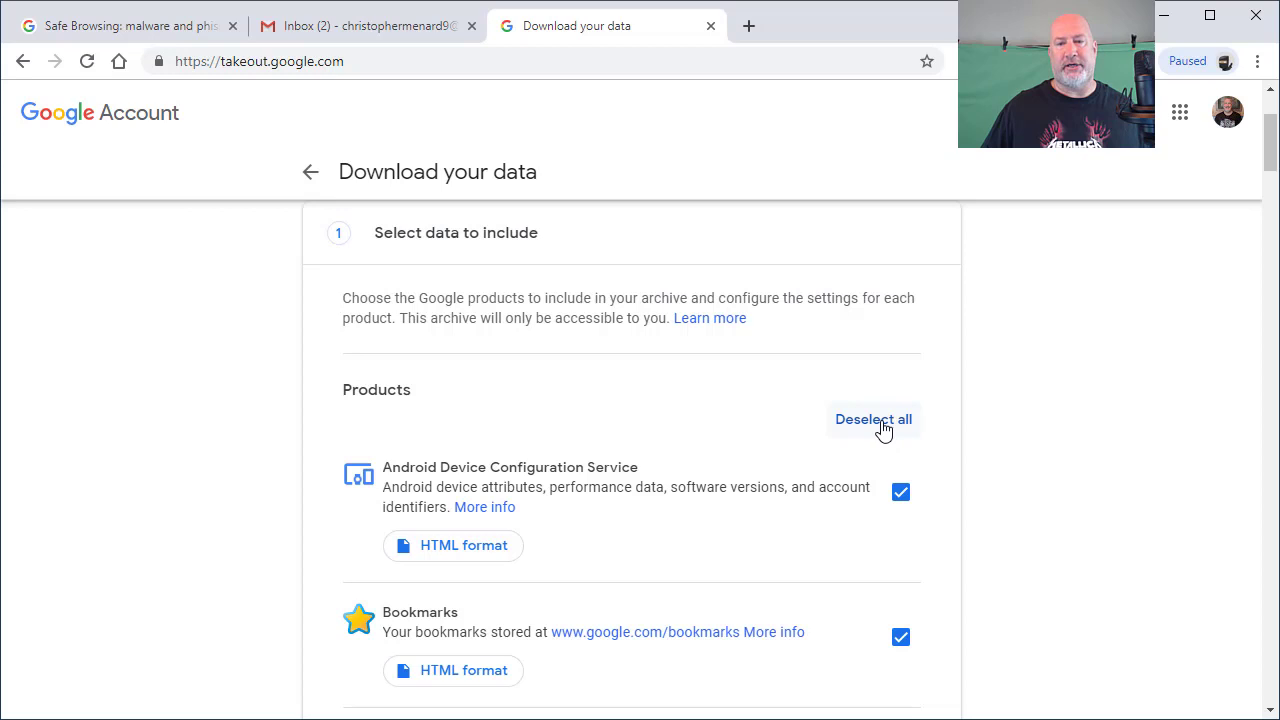
left_click(874, 419)
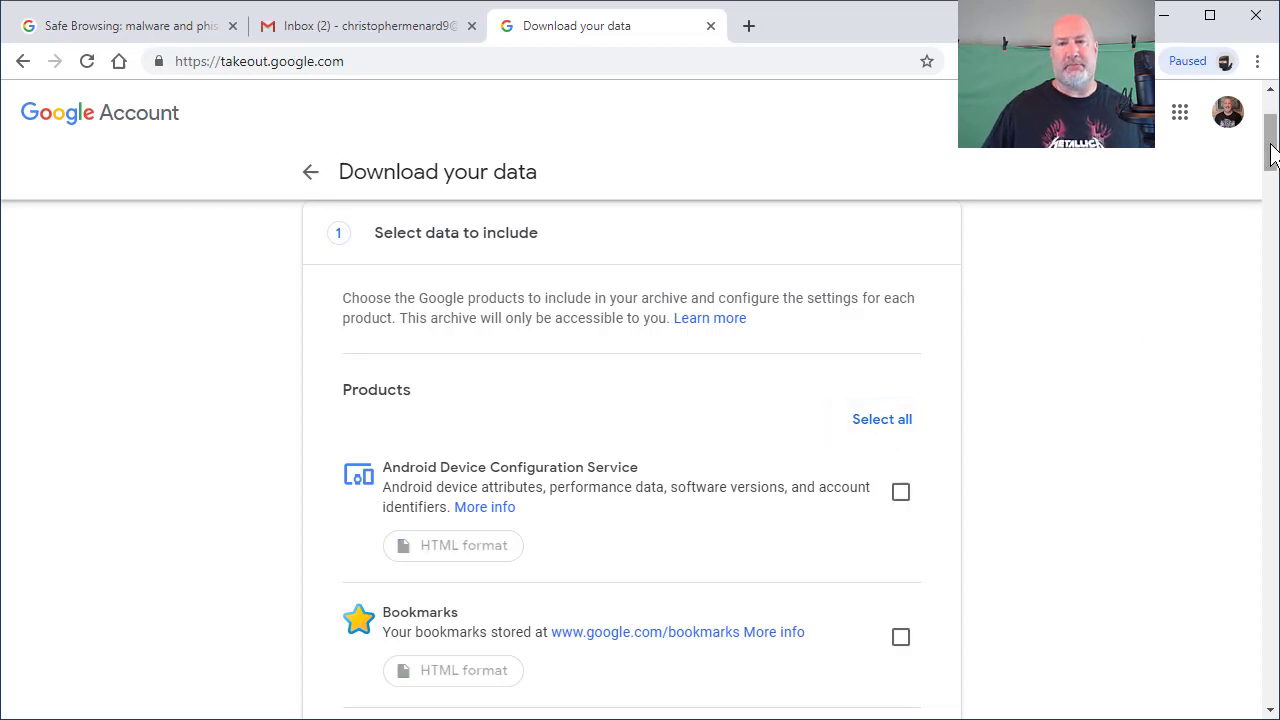
scroll("down", 3)
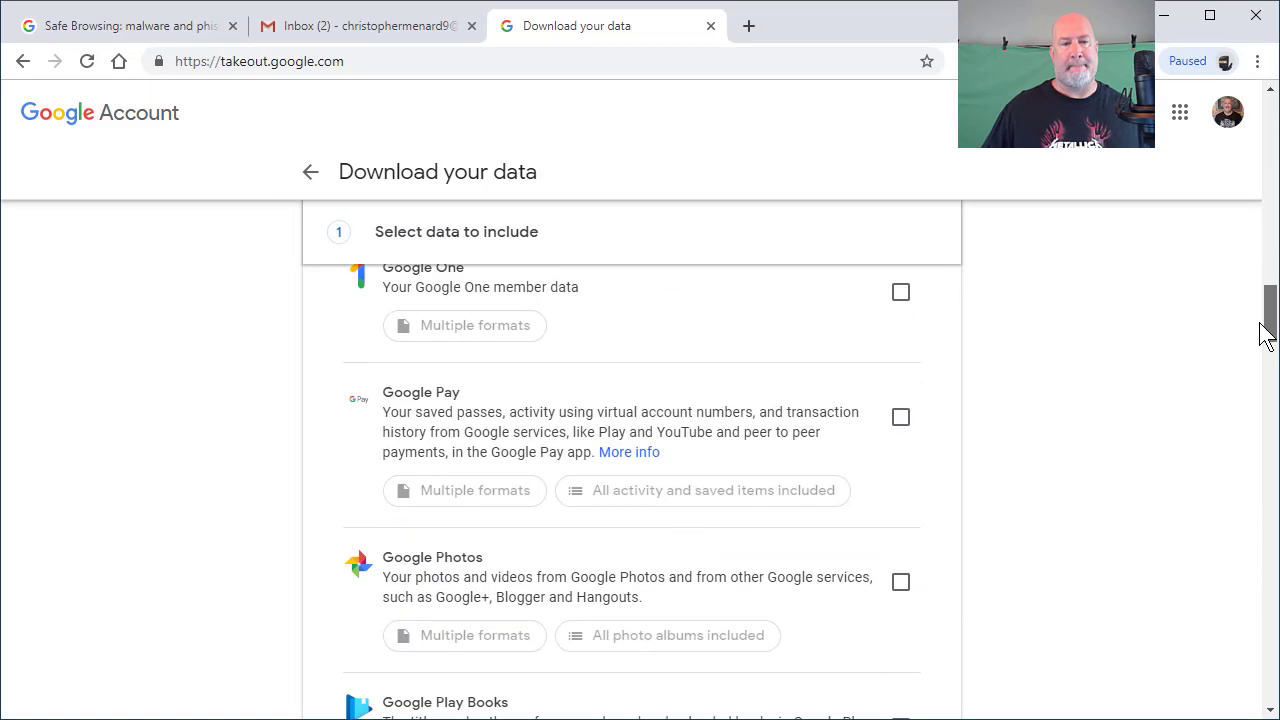
scroll("down", 3)
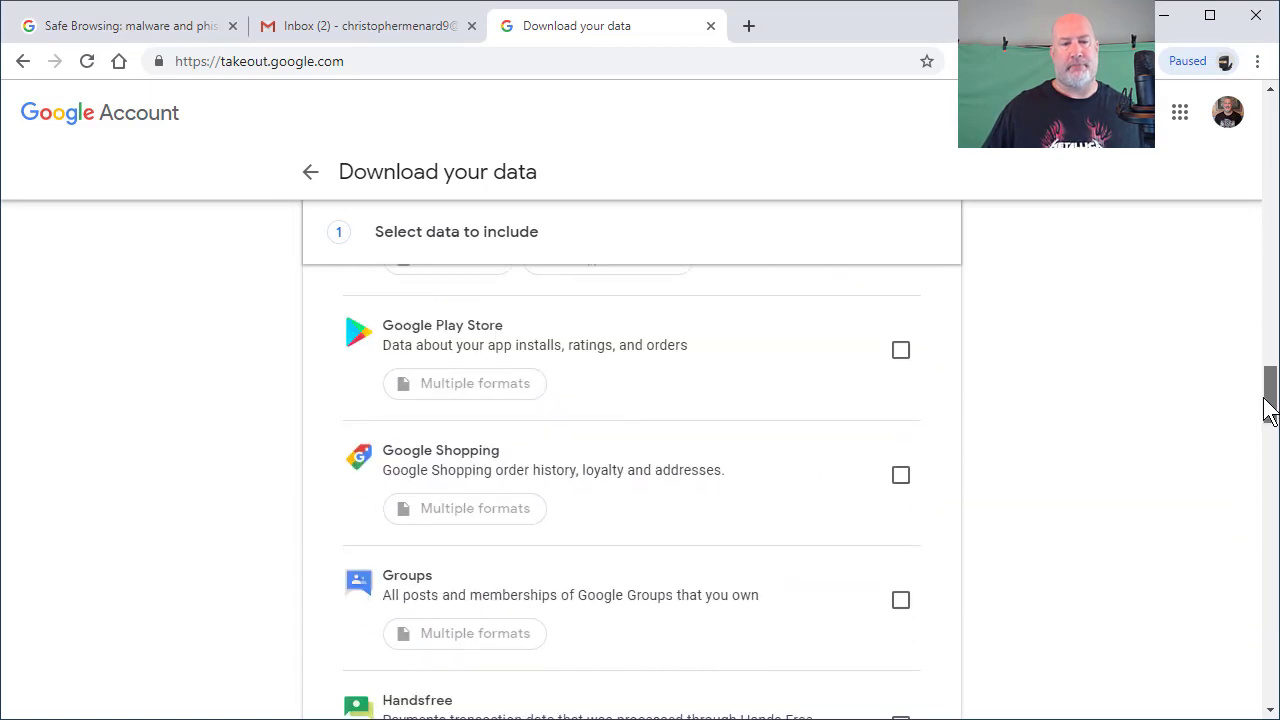
scroll("down", 3)
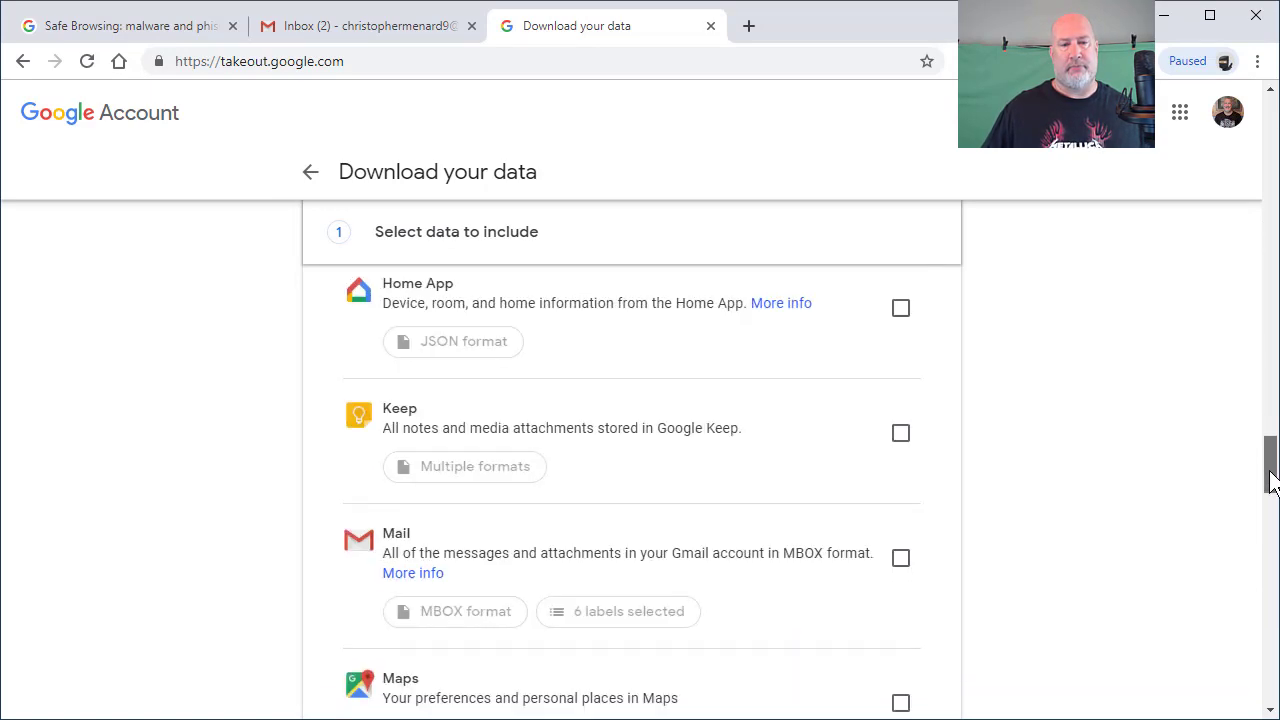
scroll("down", 3)
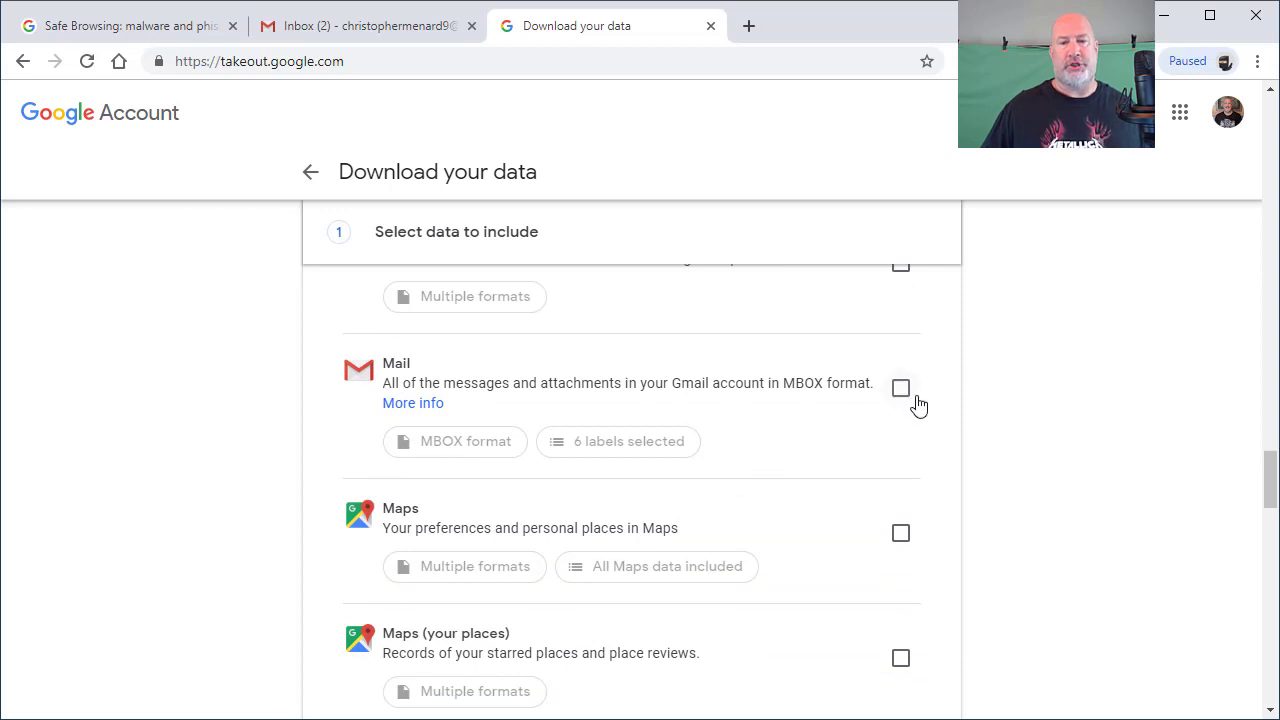
left_click(900, 388)
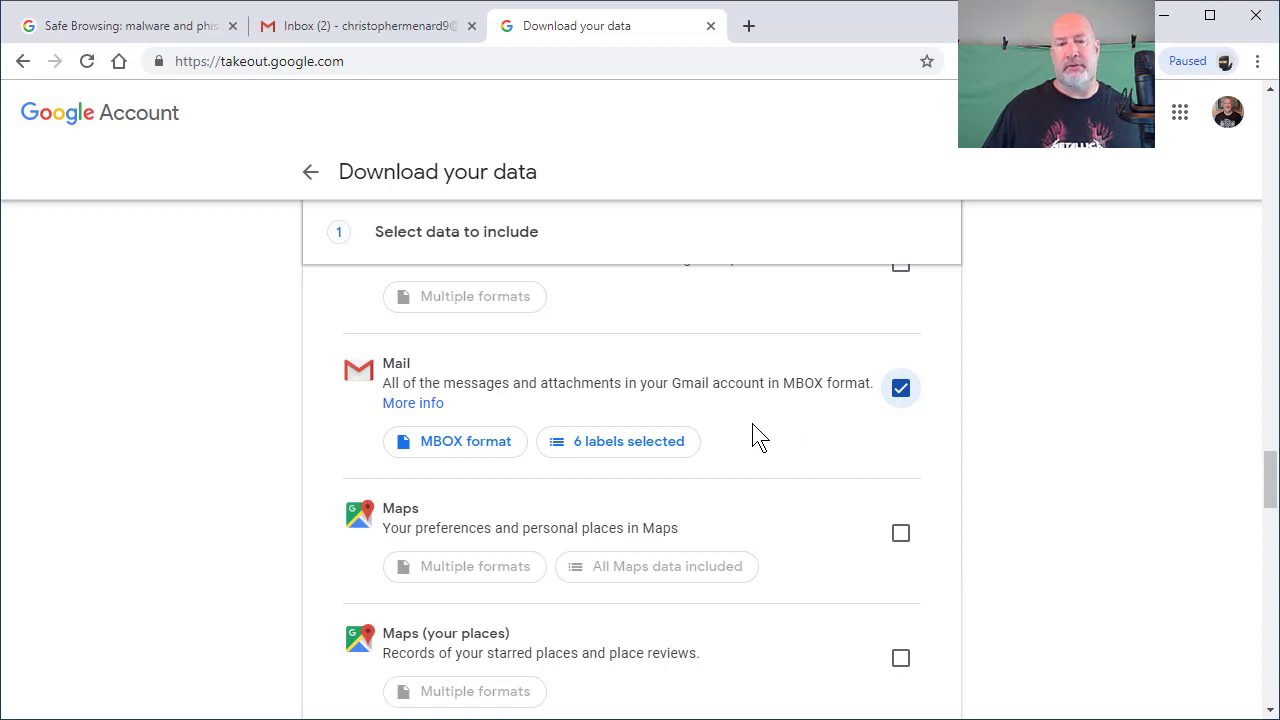
mouse_move(627, 456)
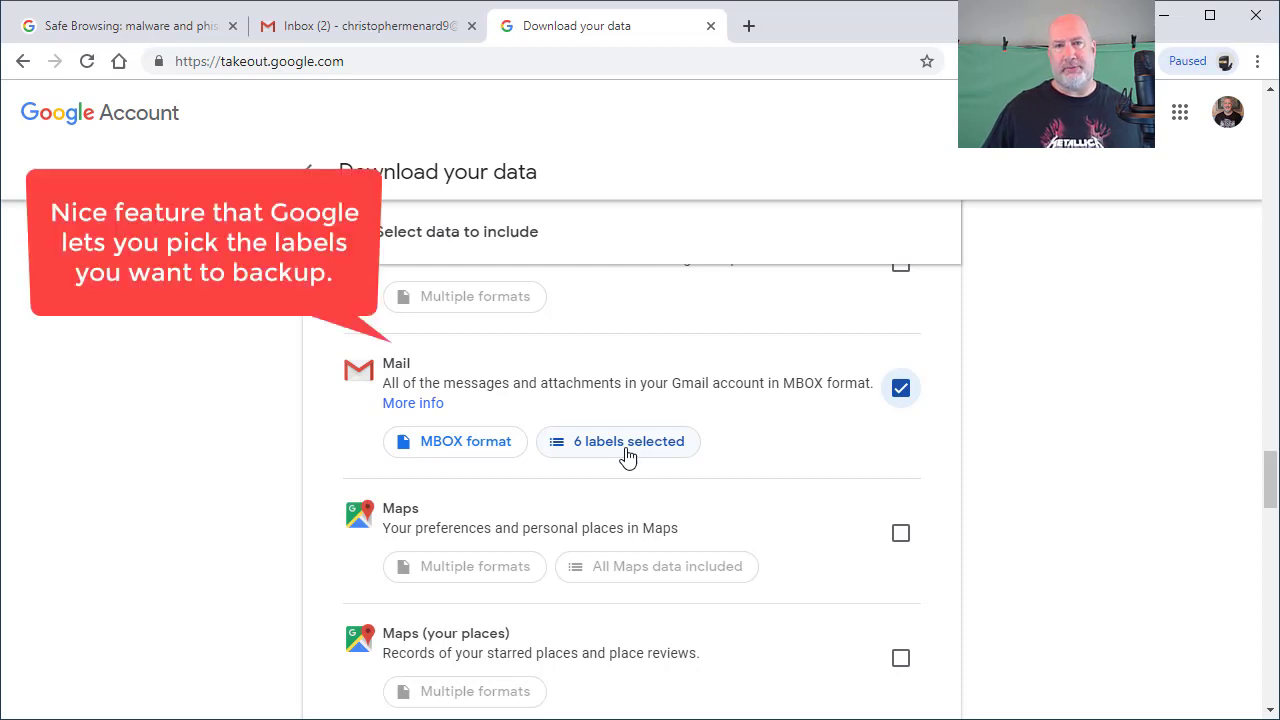
Step: Adjust Mail labels: include Carol and Important, exclude Drafts, for 8 labels selected
left_click(618, 441)
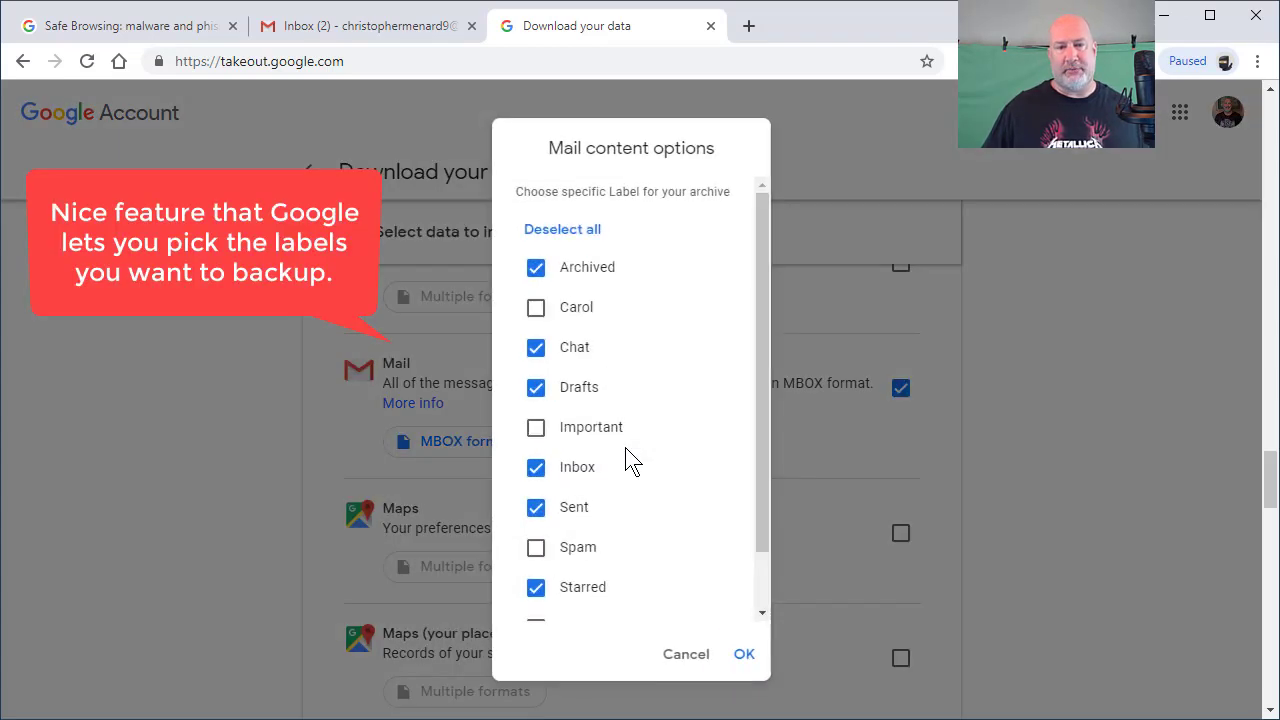
left_click(535, 307)
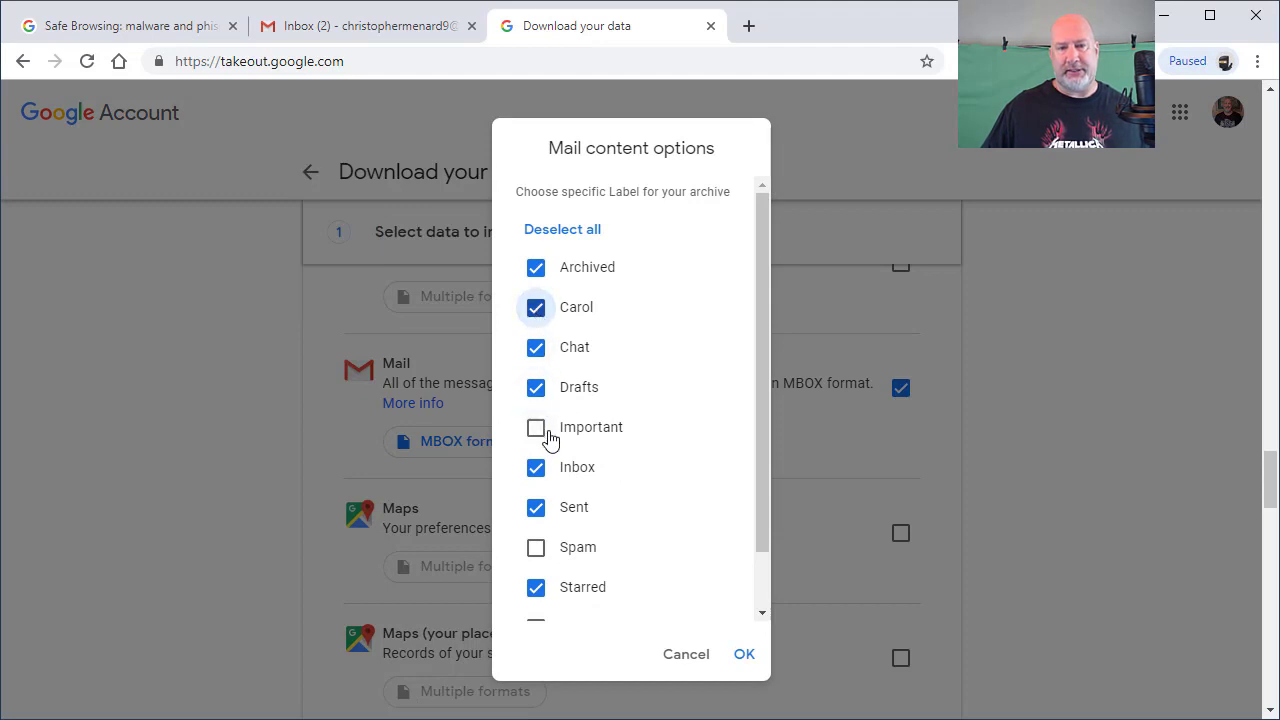
left_click(535, 427)
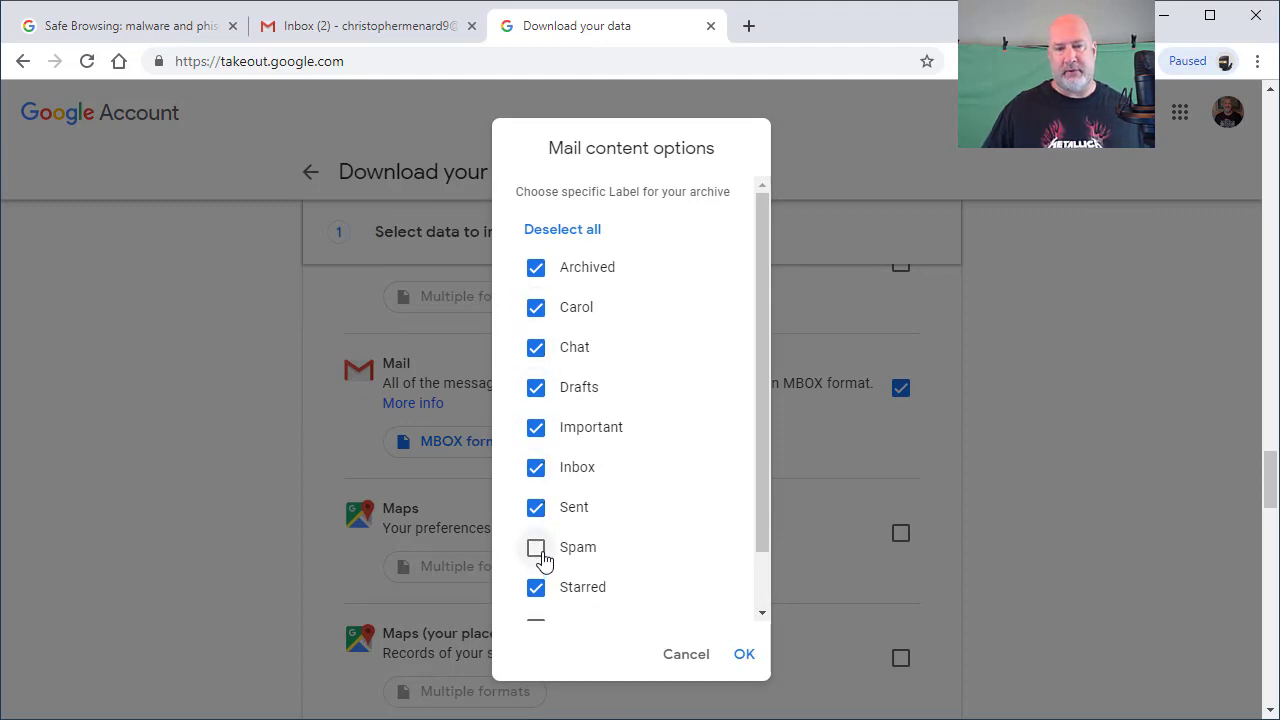
scroll("down", 3)
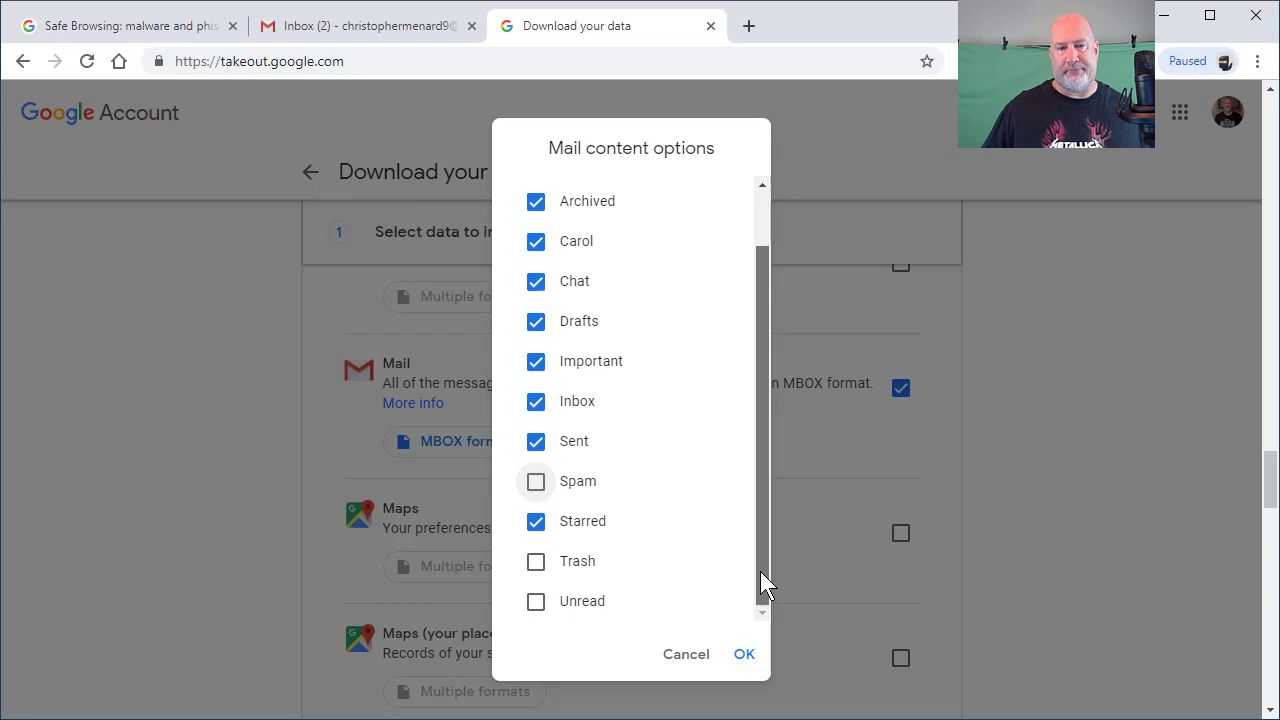
left_click(535, 561)
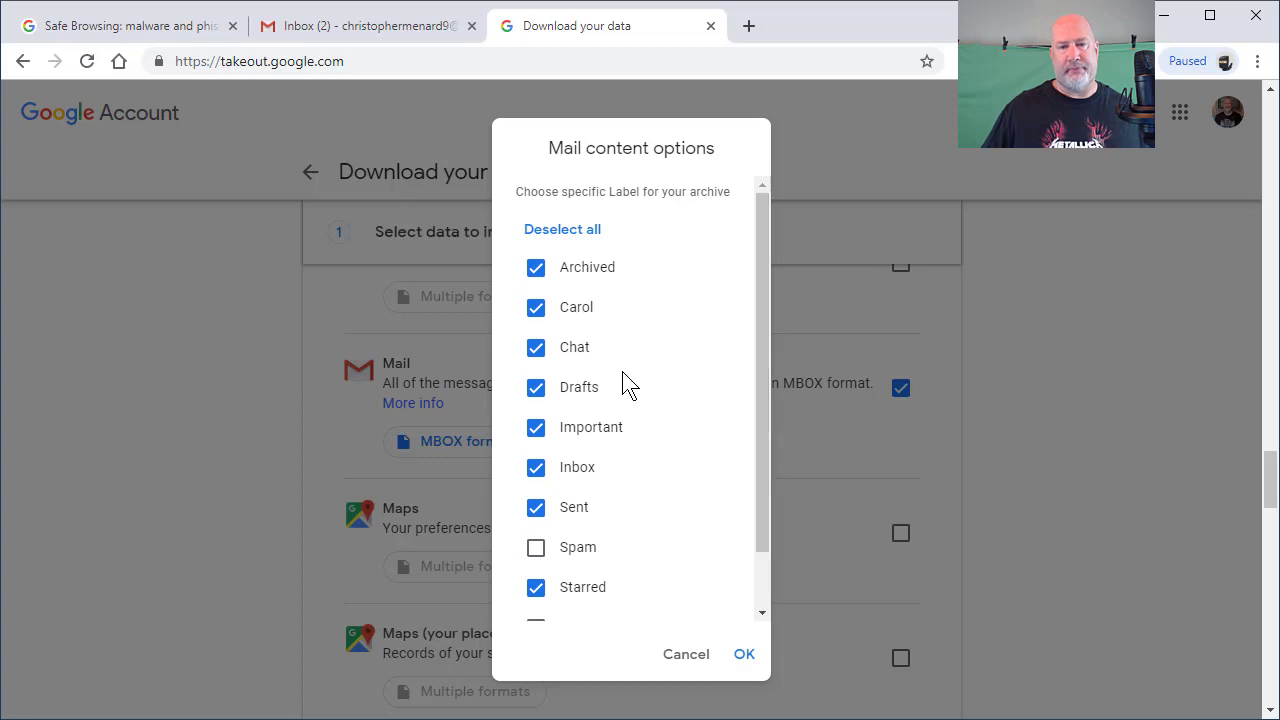
left_click(535, 387)
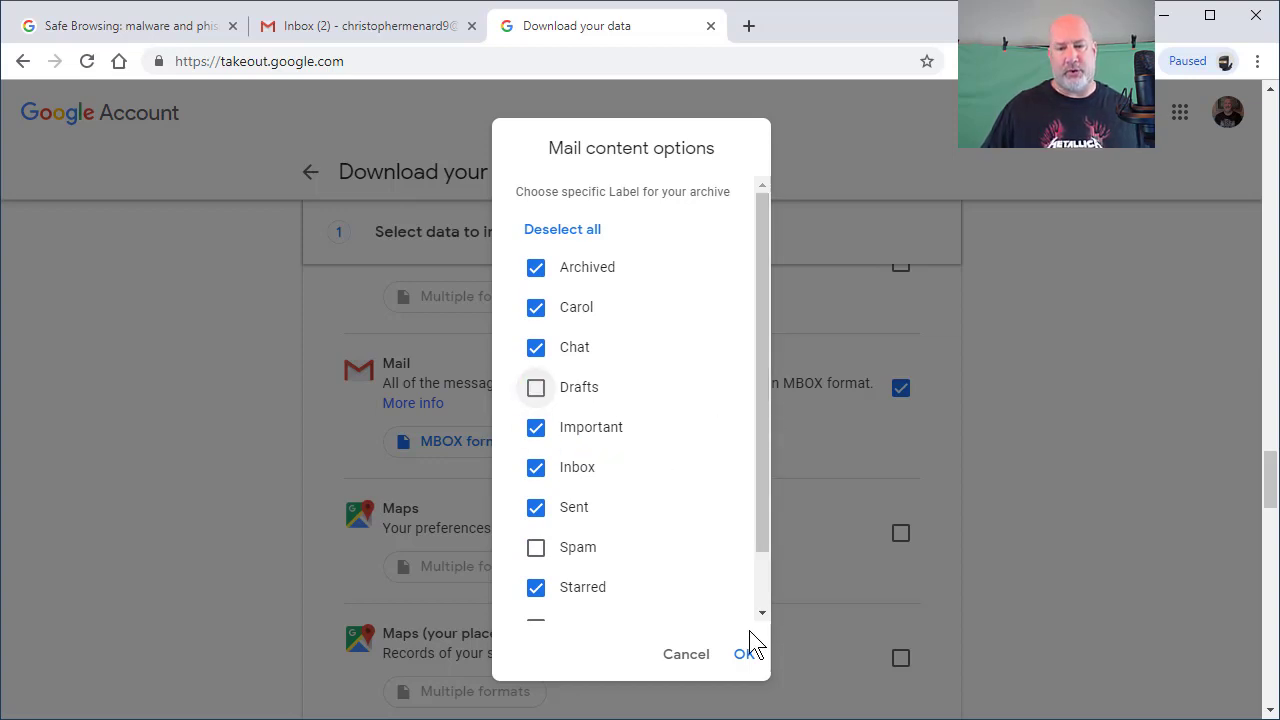
left_click(742, 654)
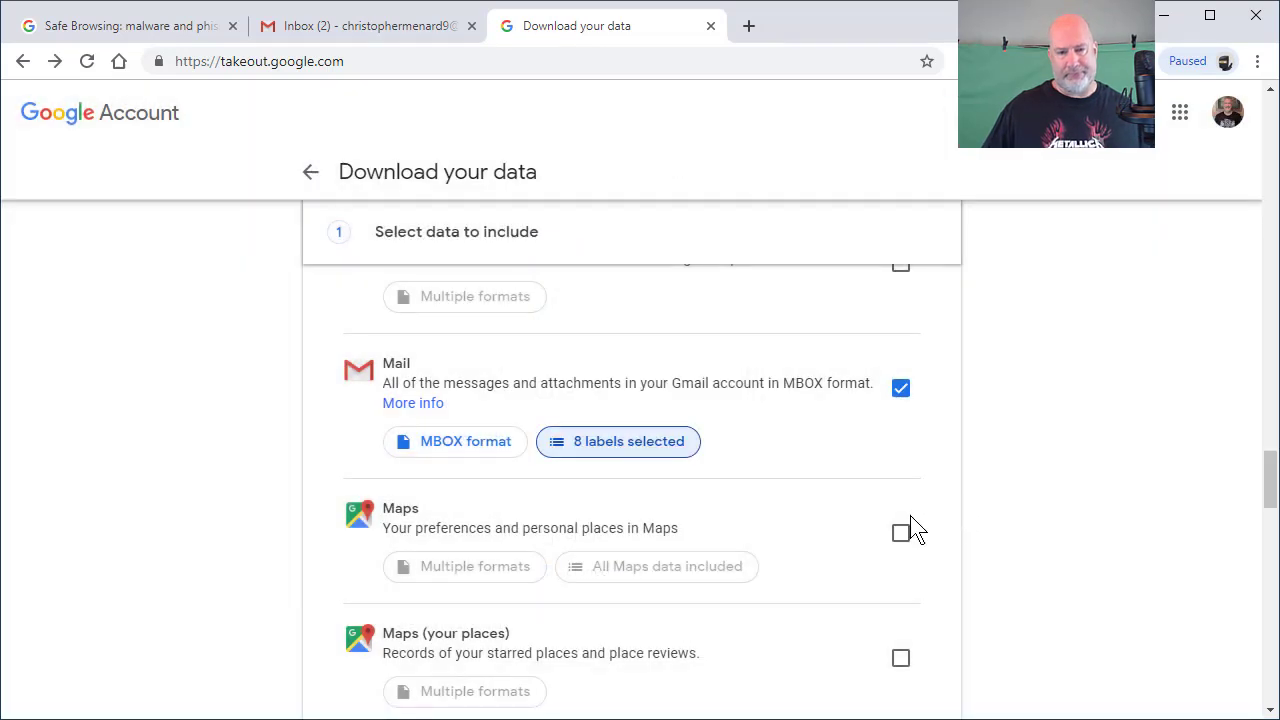
mouse_move(620, 463)
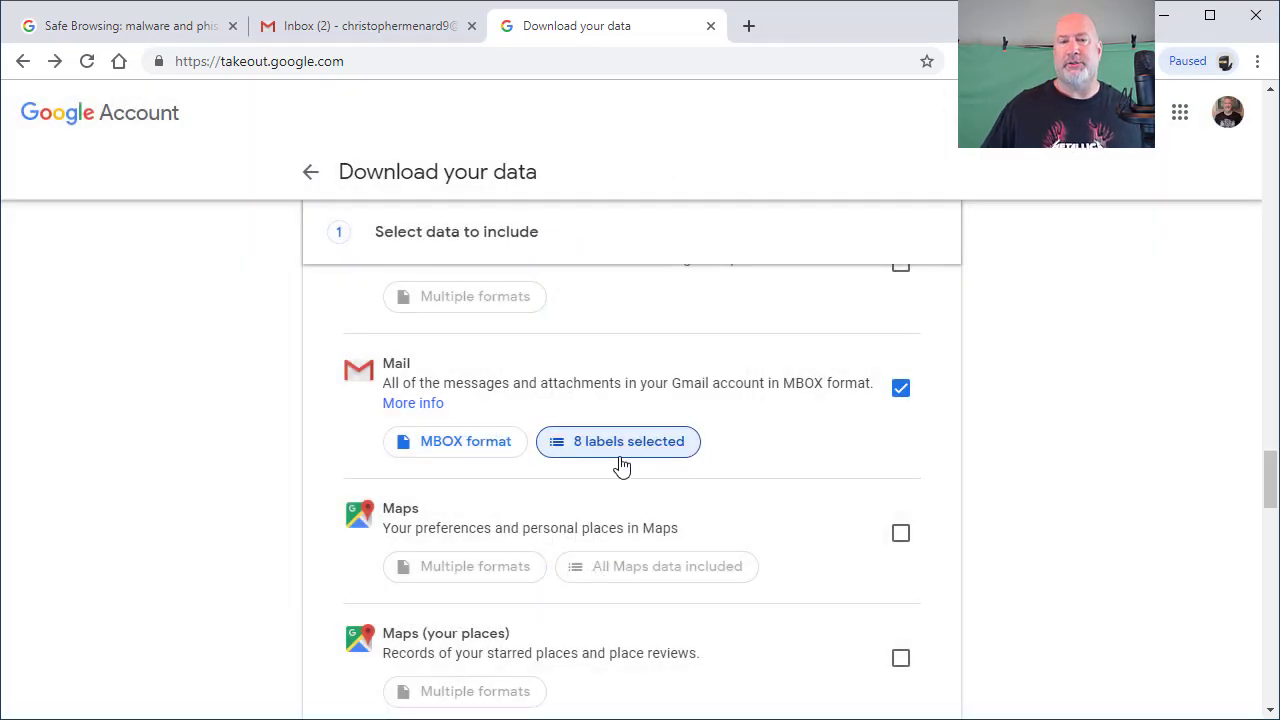
mouse_move(607, 463)
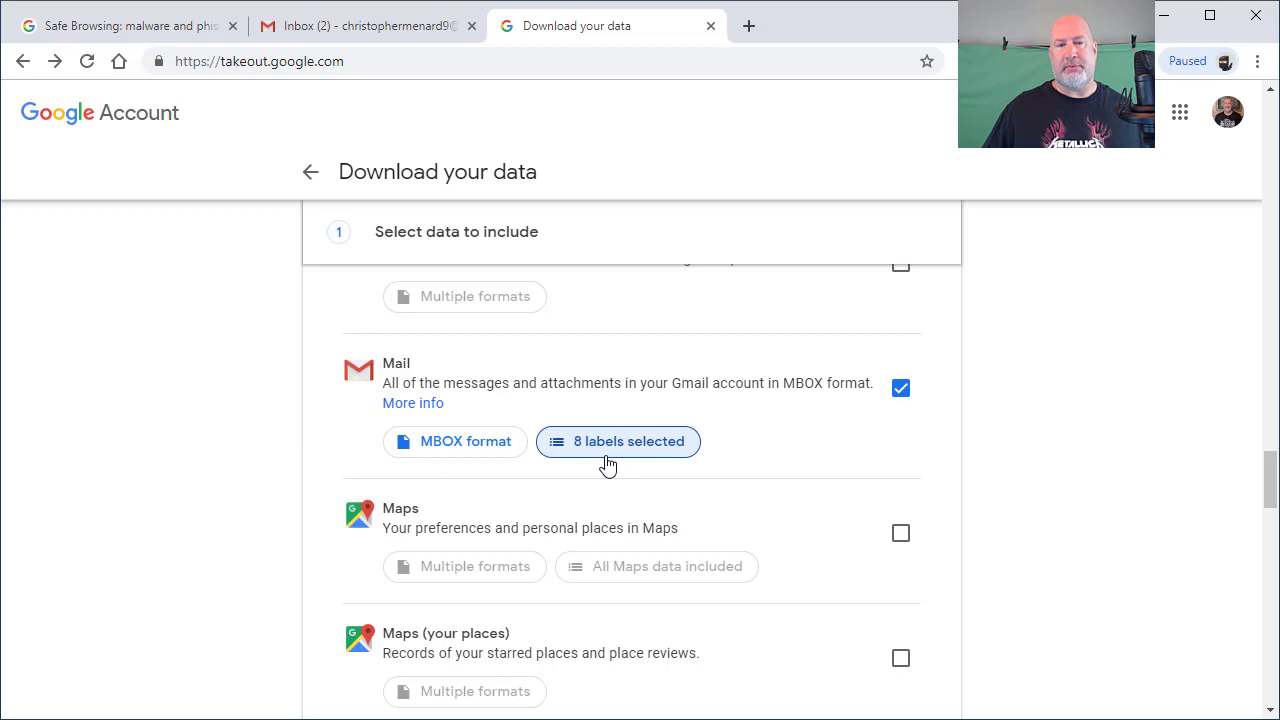
Step: View and close Mail's MBOX format info, then scroll to the product list's bottom
left_click(455, 441)
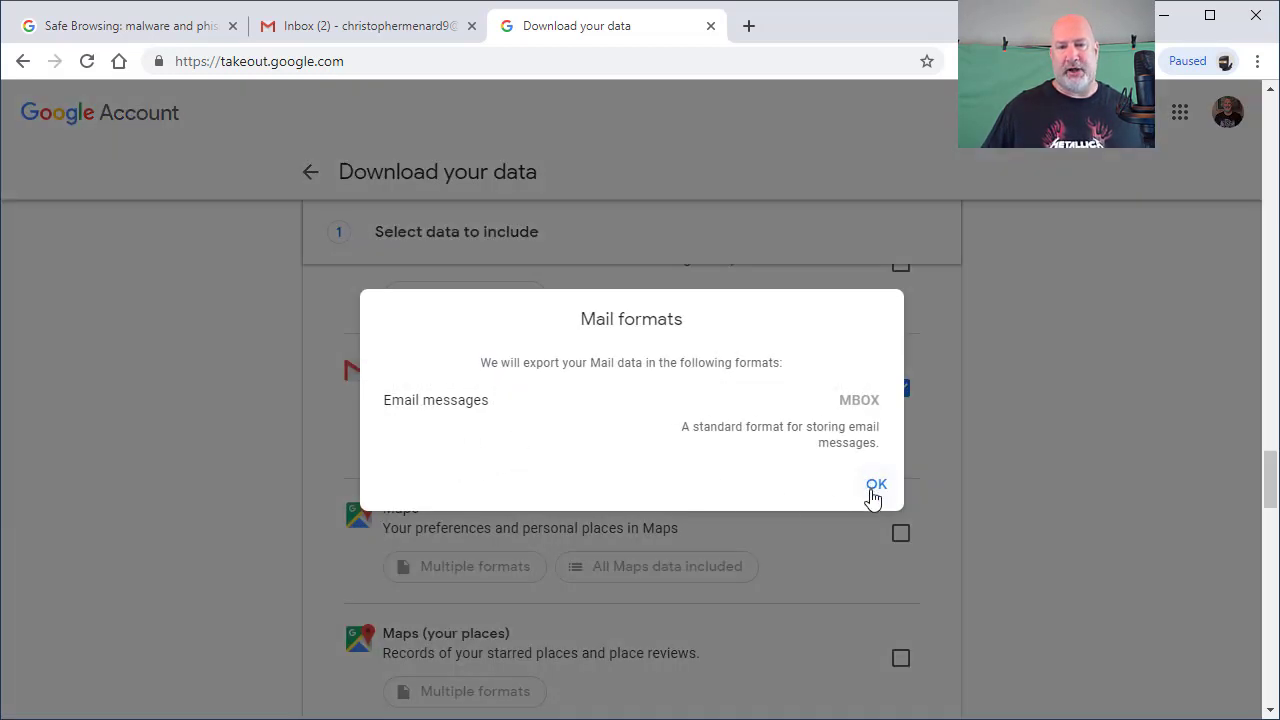
left_click(875, 486)
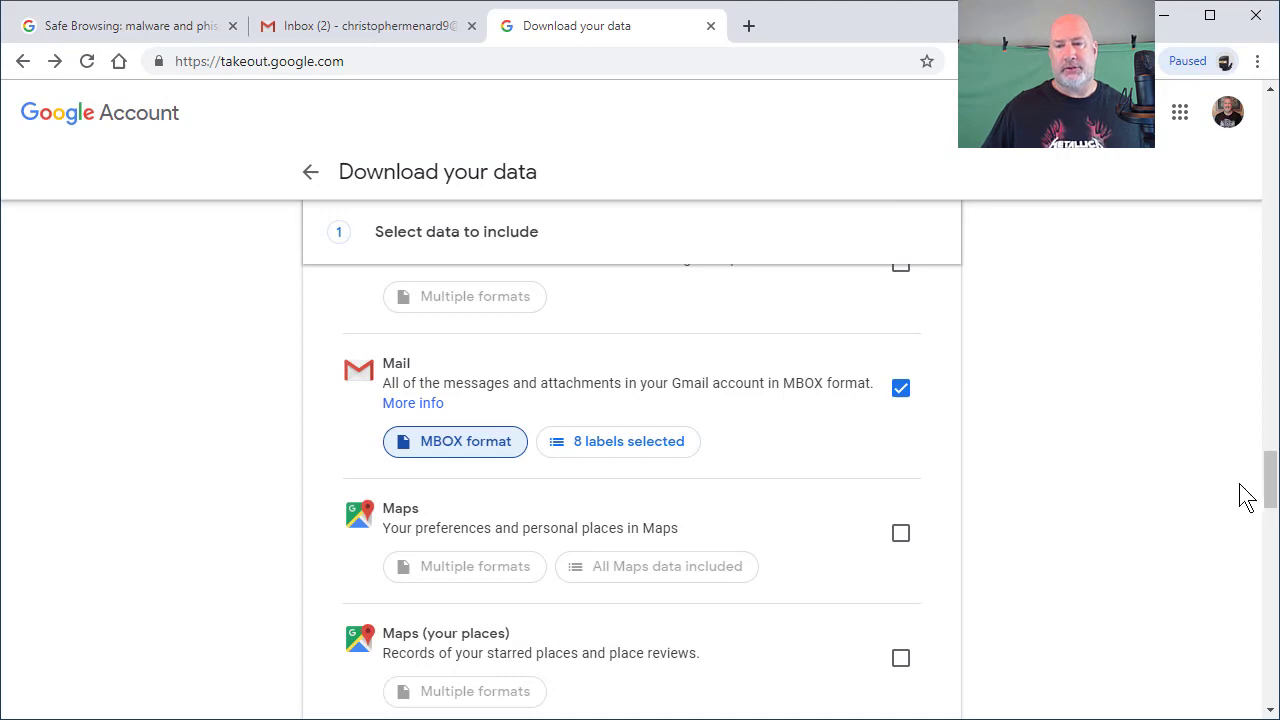
scroll("down", 3)
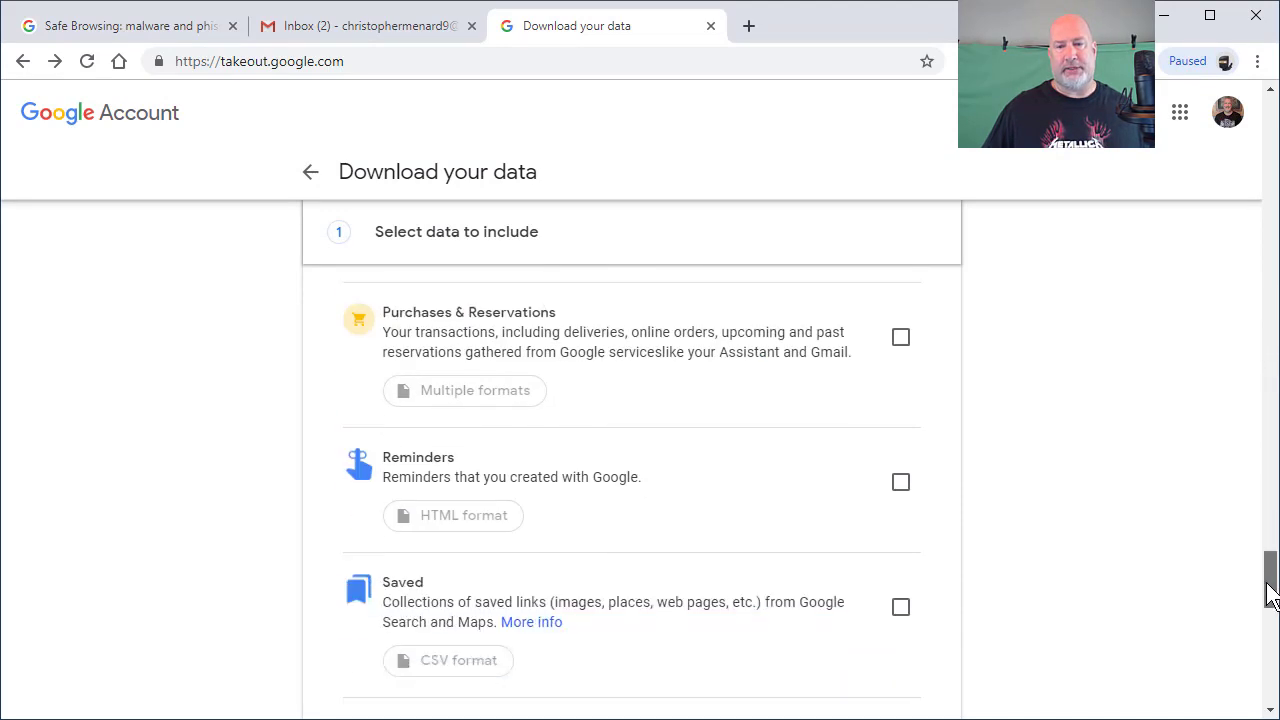
scroll("down", 3)
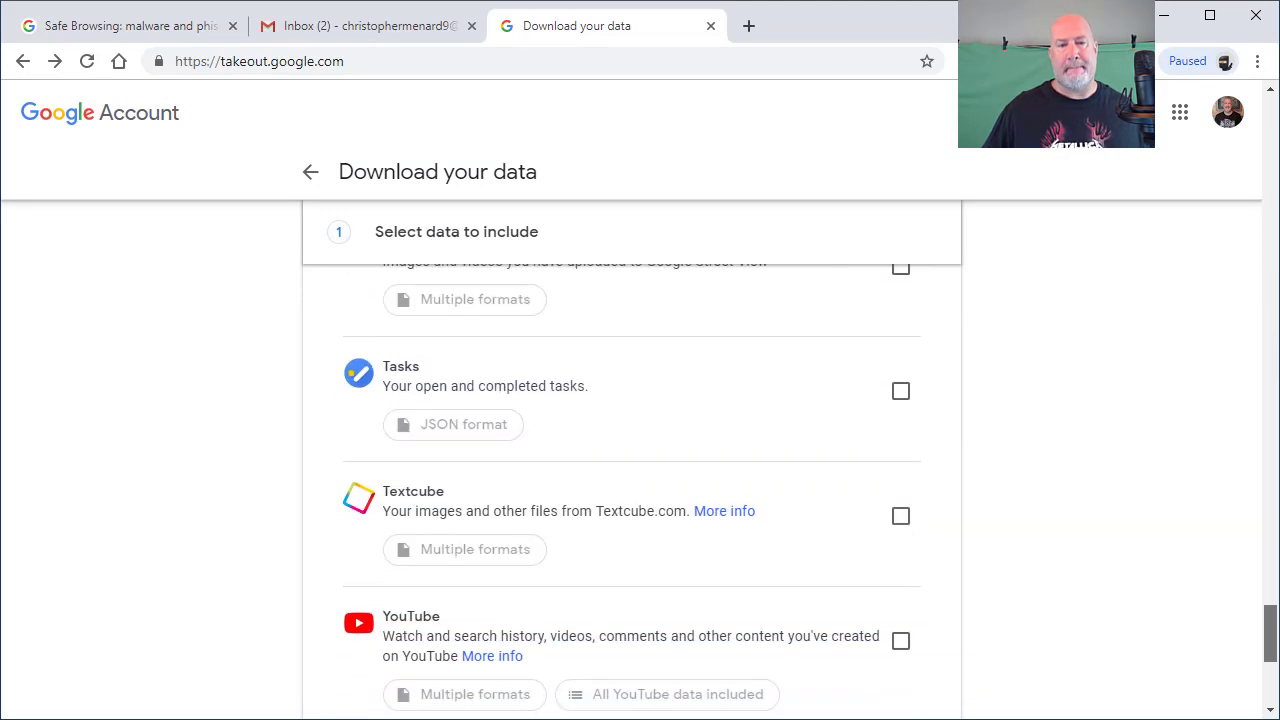
scroll("down", 3)
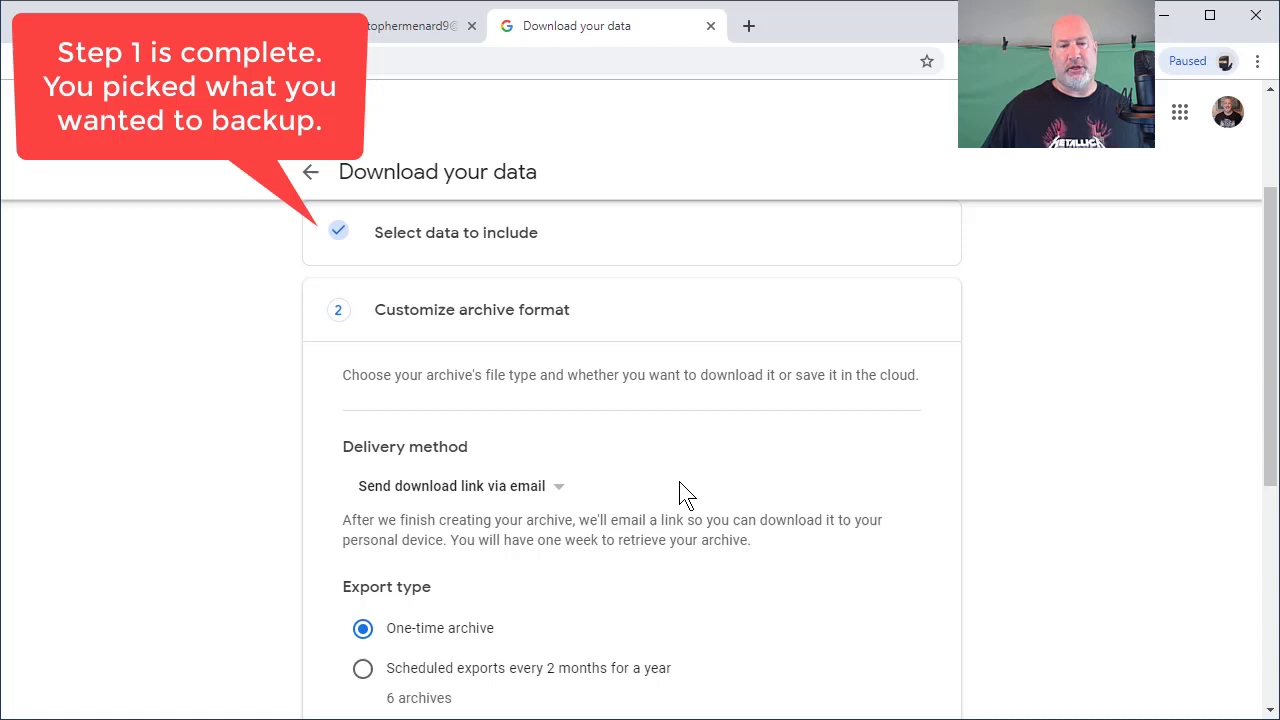
mouse_move(500, 325)
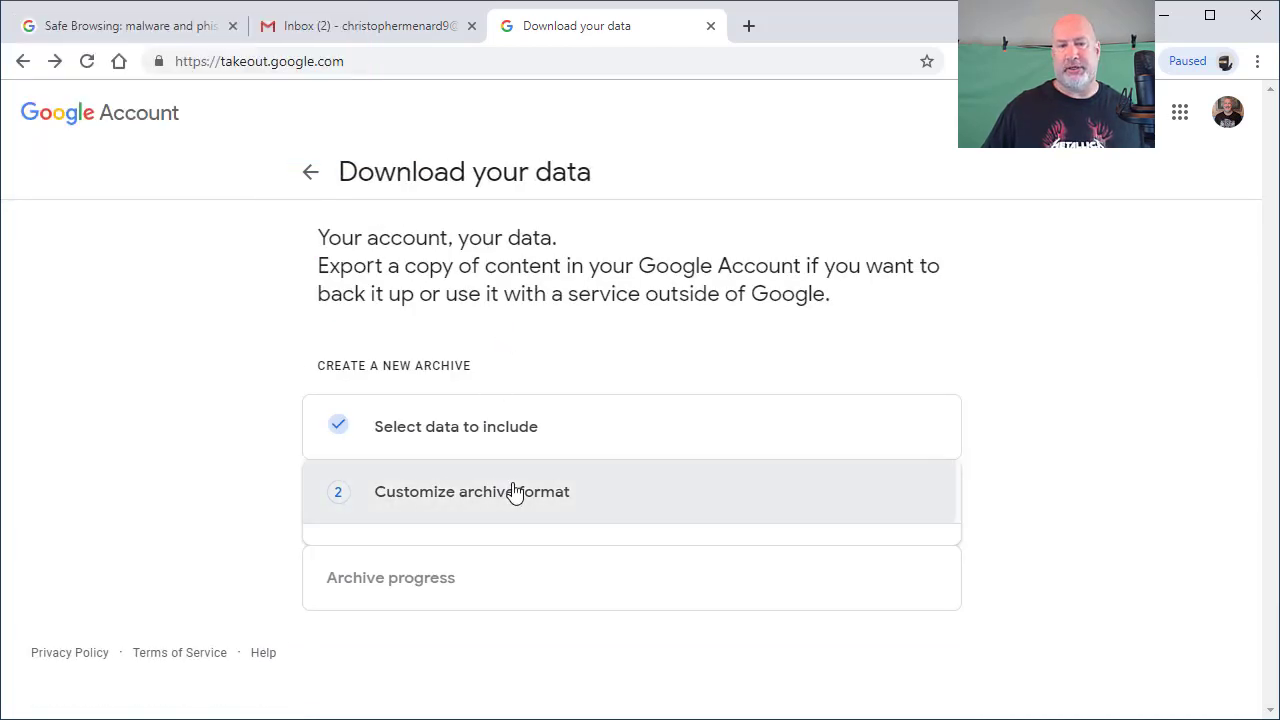
left_click(471, 492)
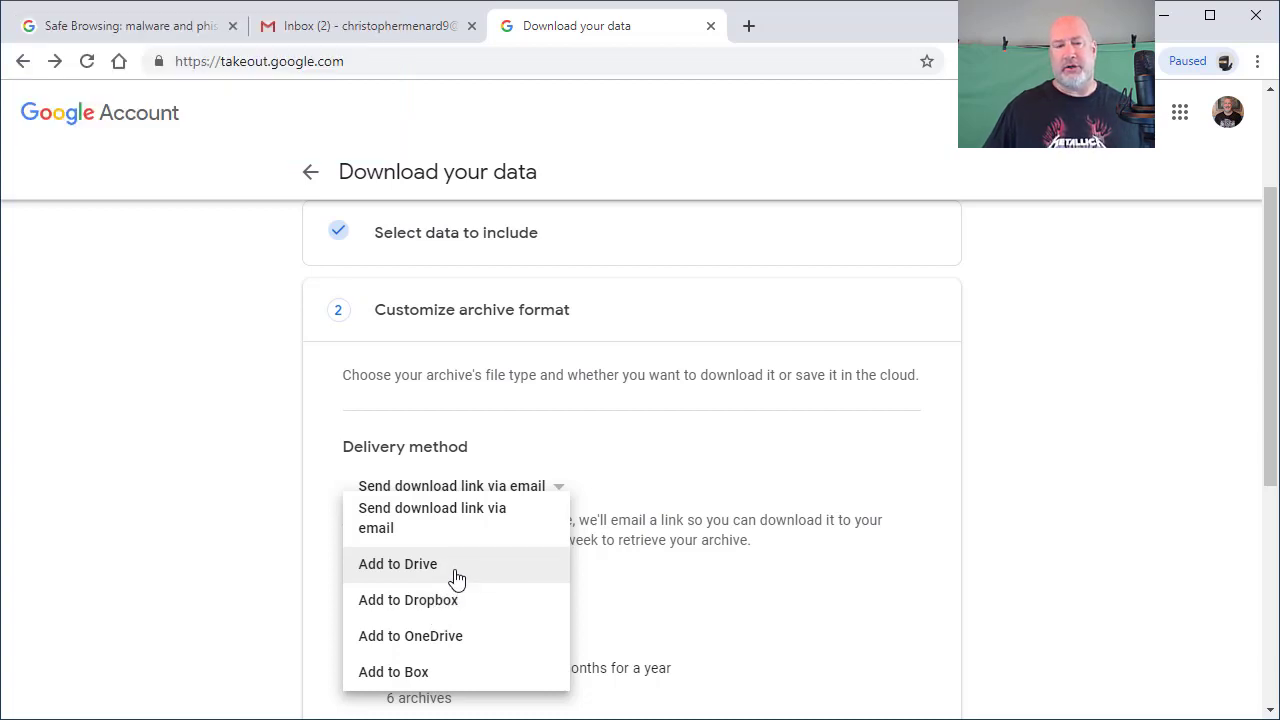
mouse_move(502, 618)
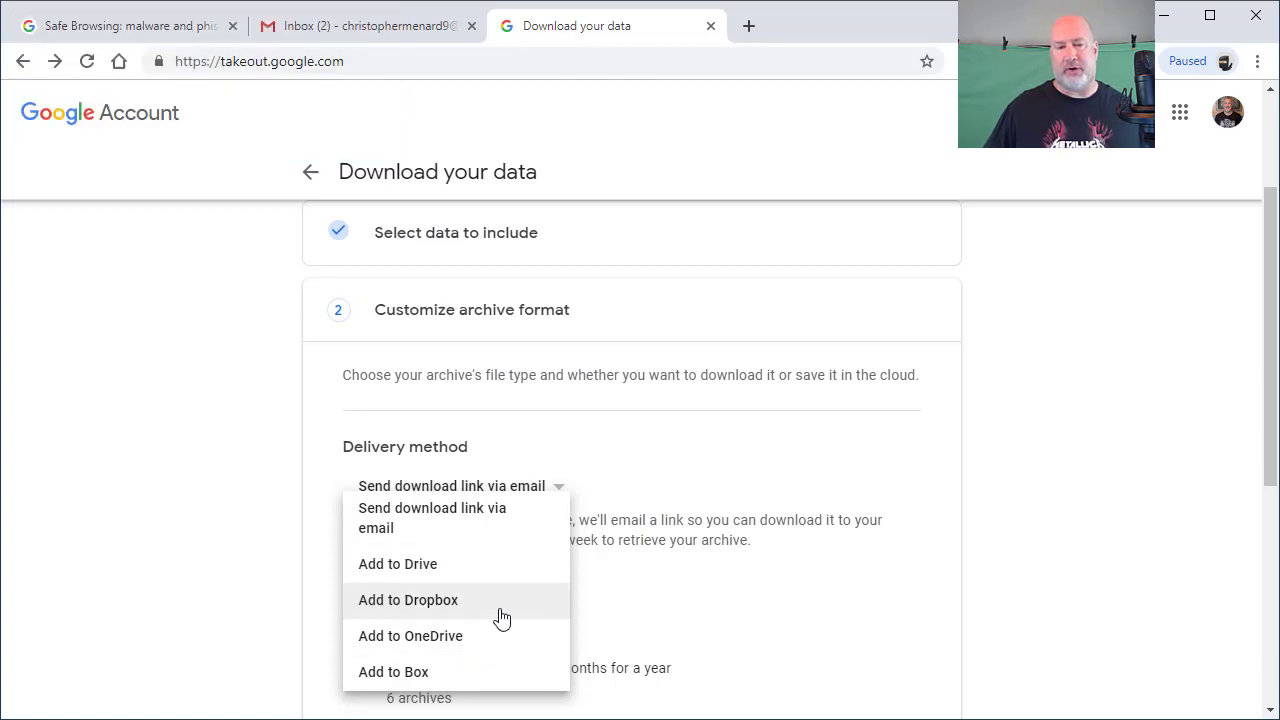
left_click(451, 486)
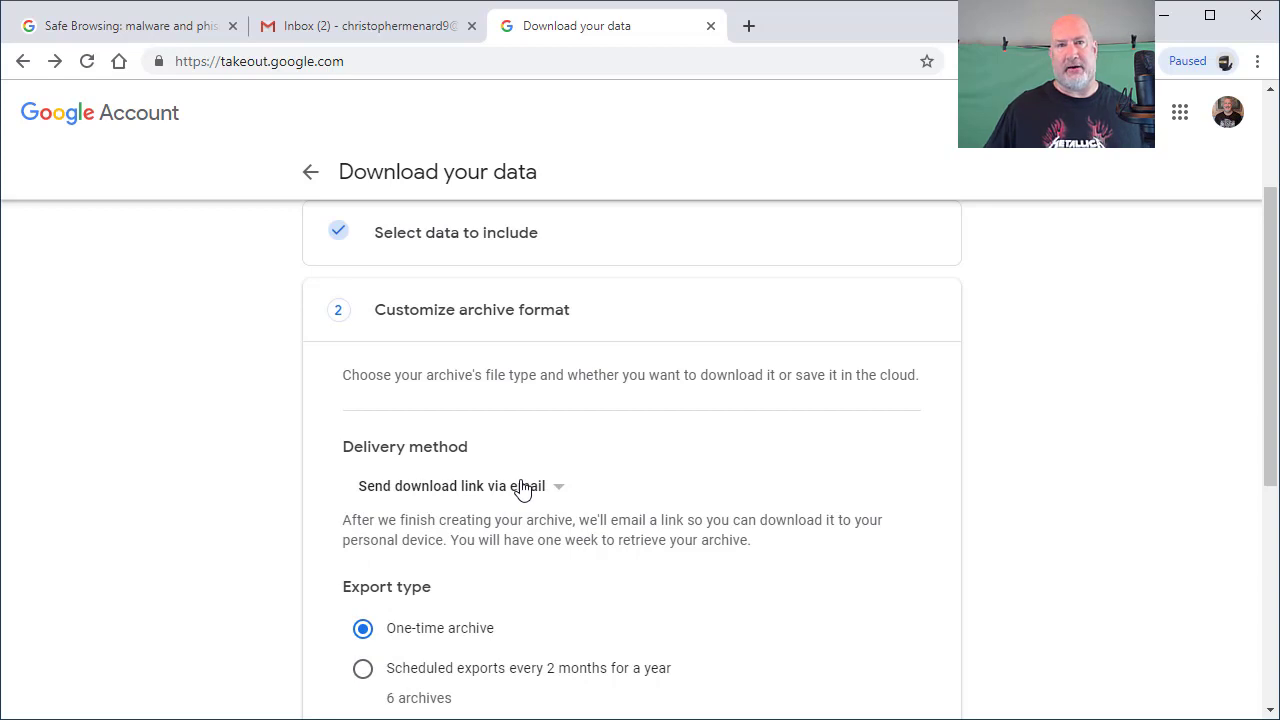
mouse_move(634, 470)
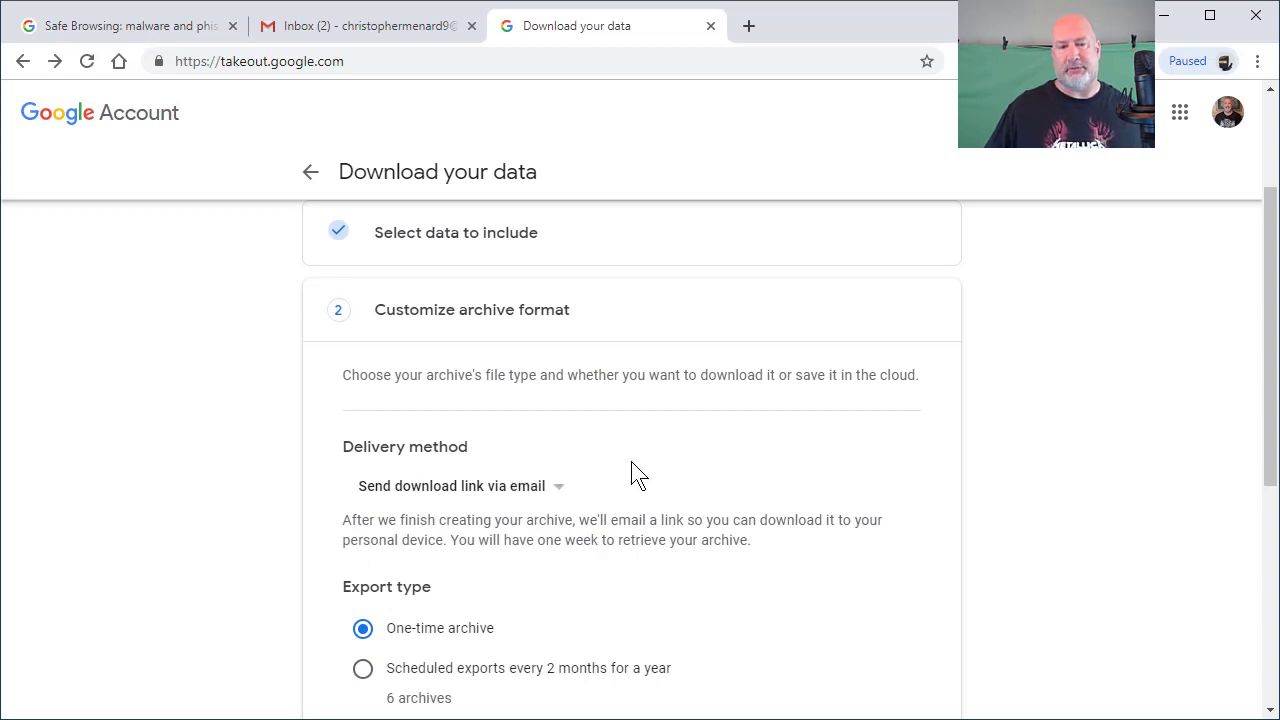
scroll("down", 3)
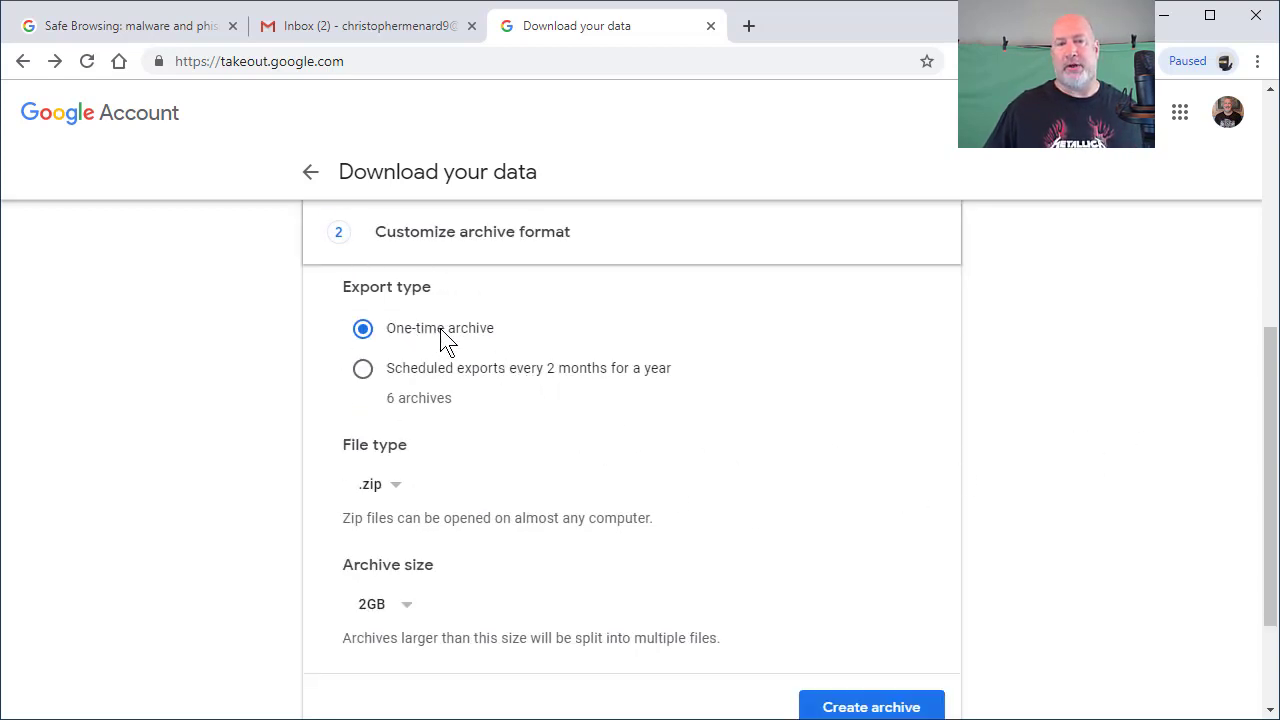
mouse_move(362, 372)
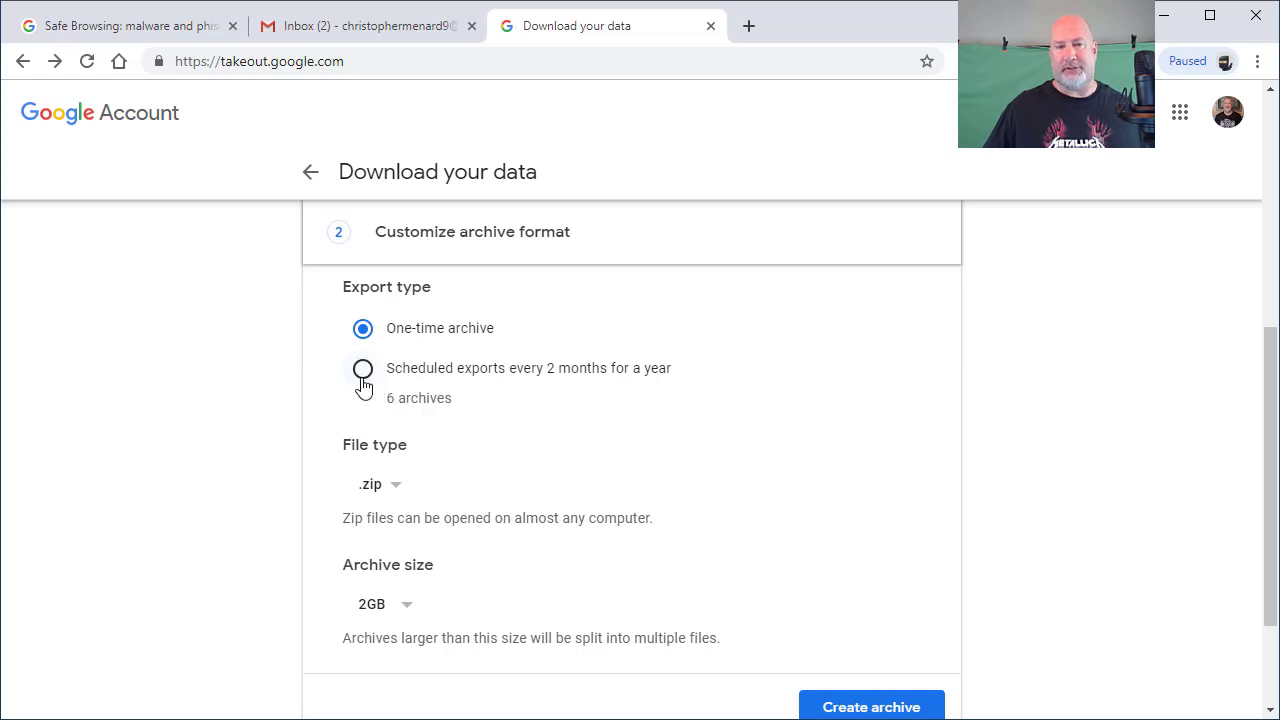
left_click(362, 368)
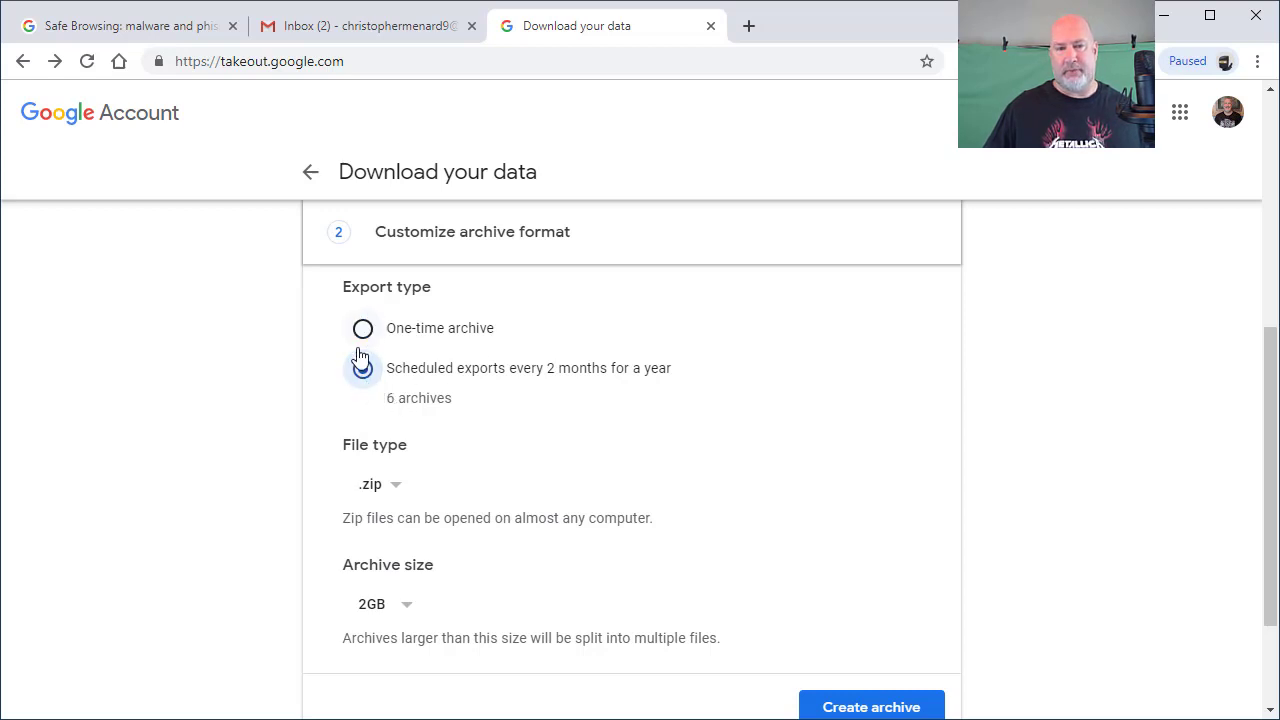
left_click(362, 328)
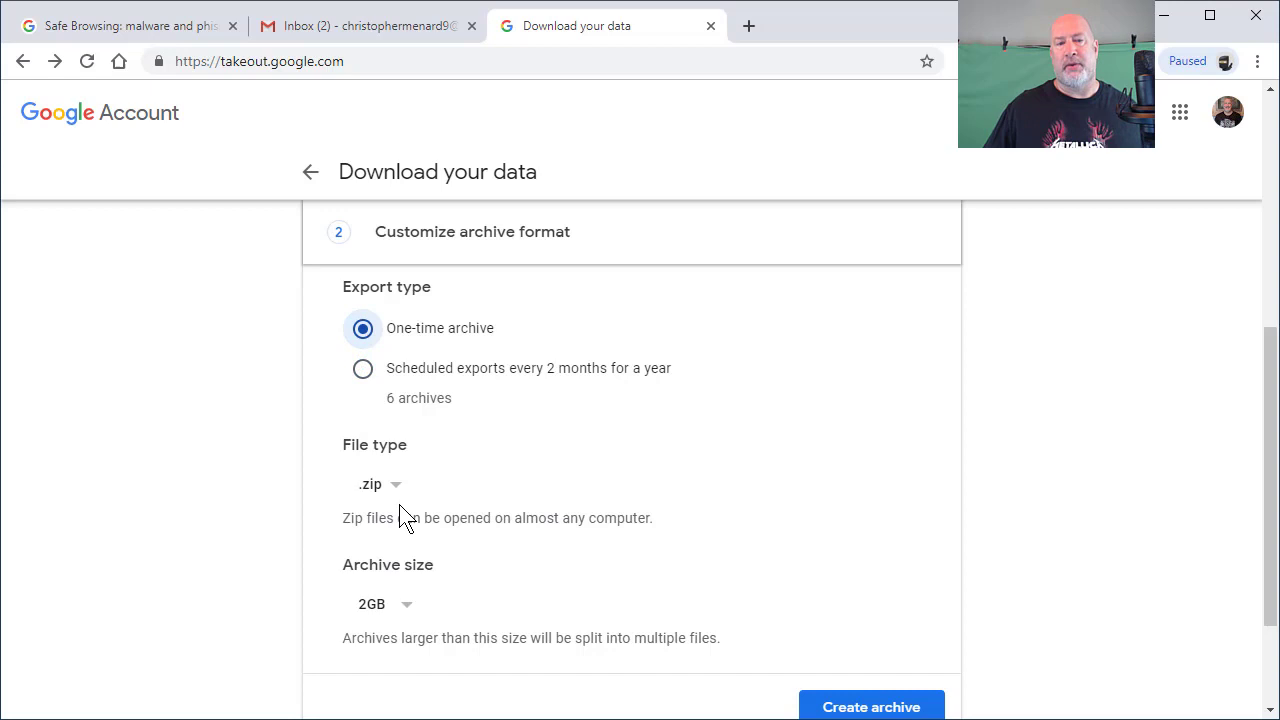
left_click(376, 484)
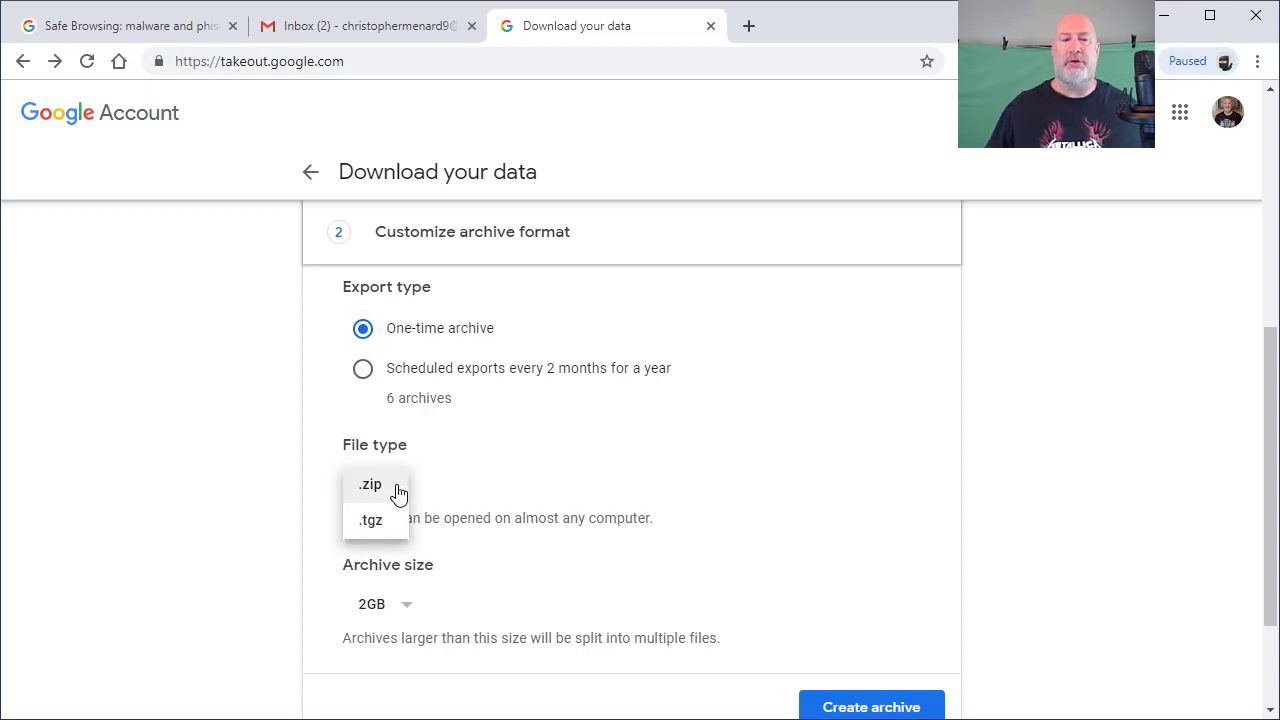
left_click(371, 520)
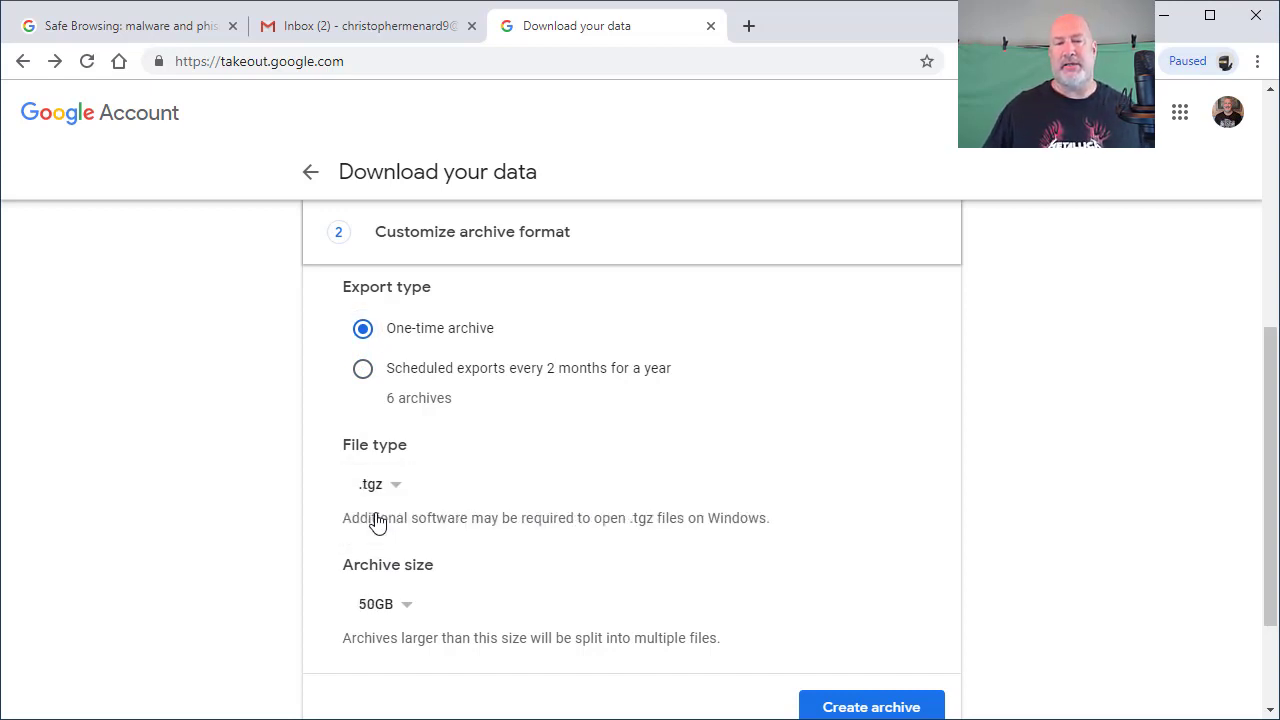
mouse_move(386, 504)
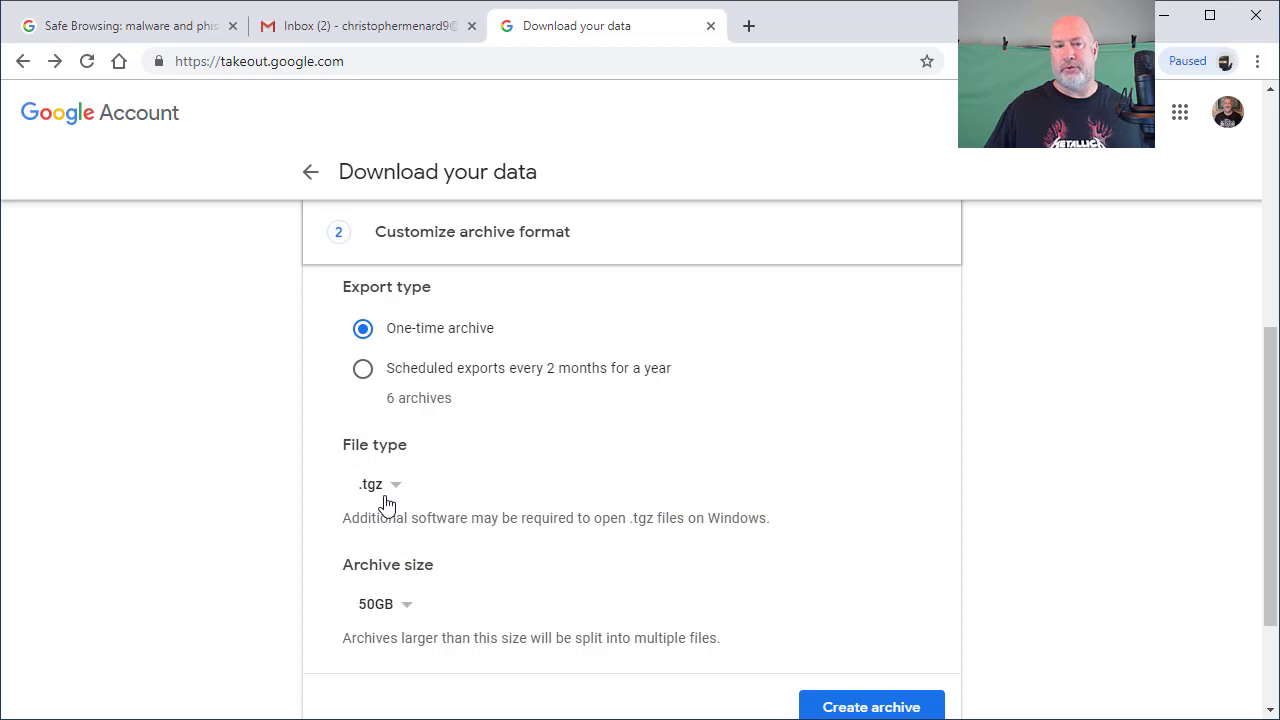
left_click(372, 484)
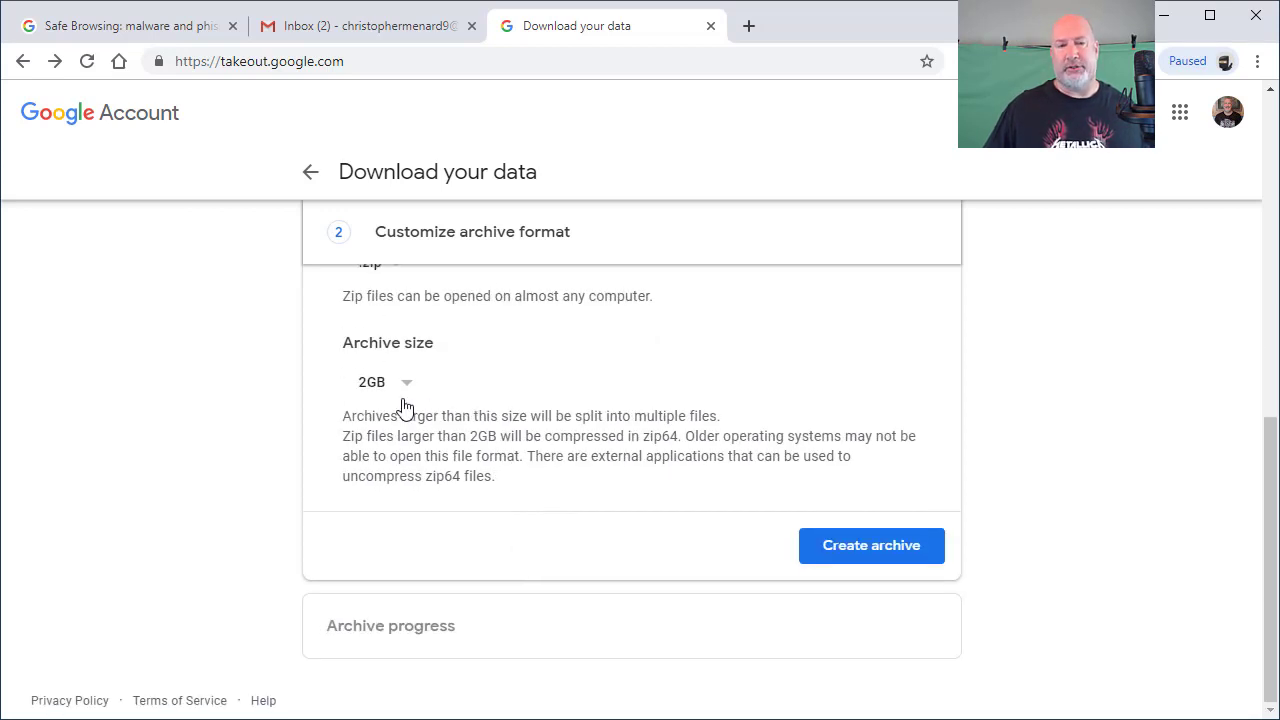
left_click(380, 382)
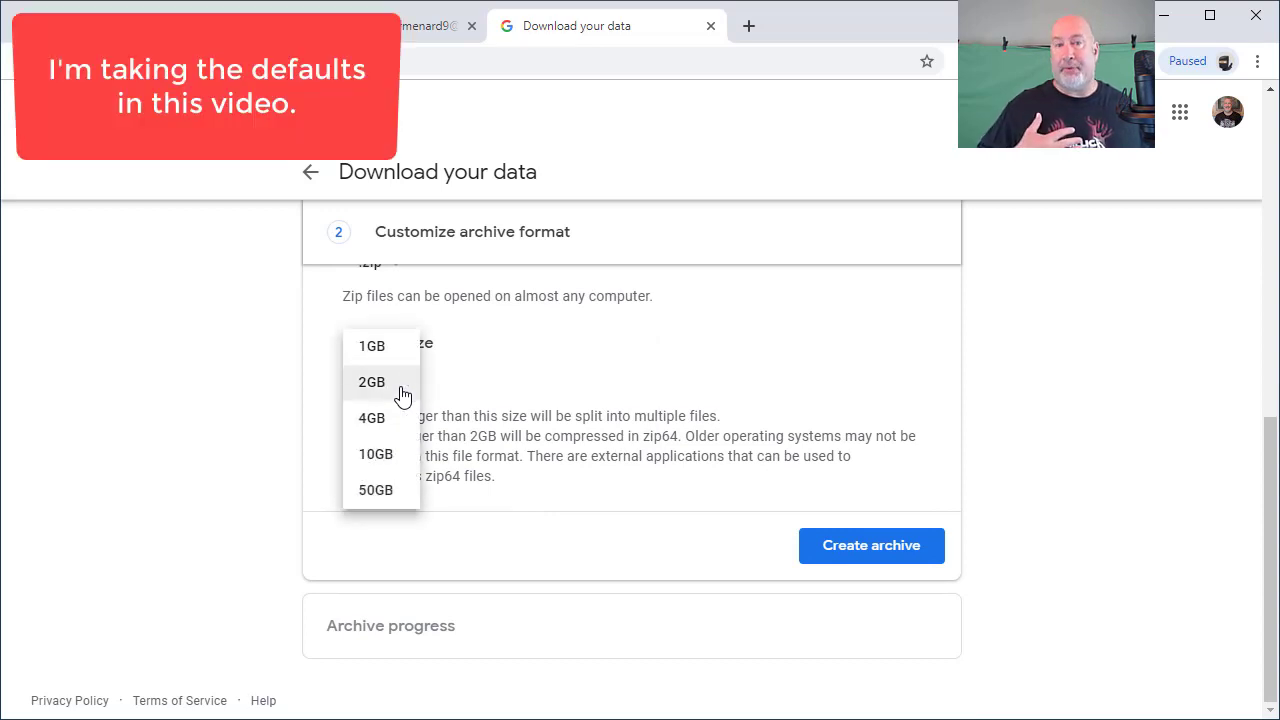
mouse_move(520, 398)
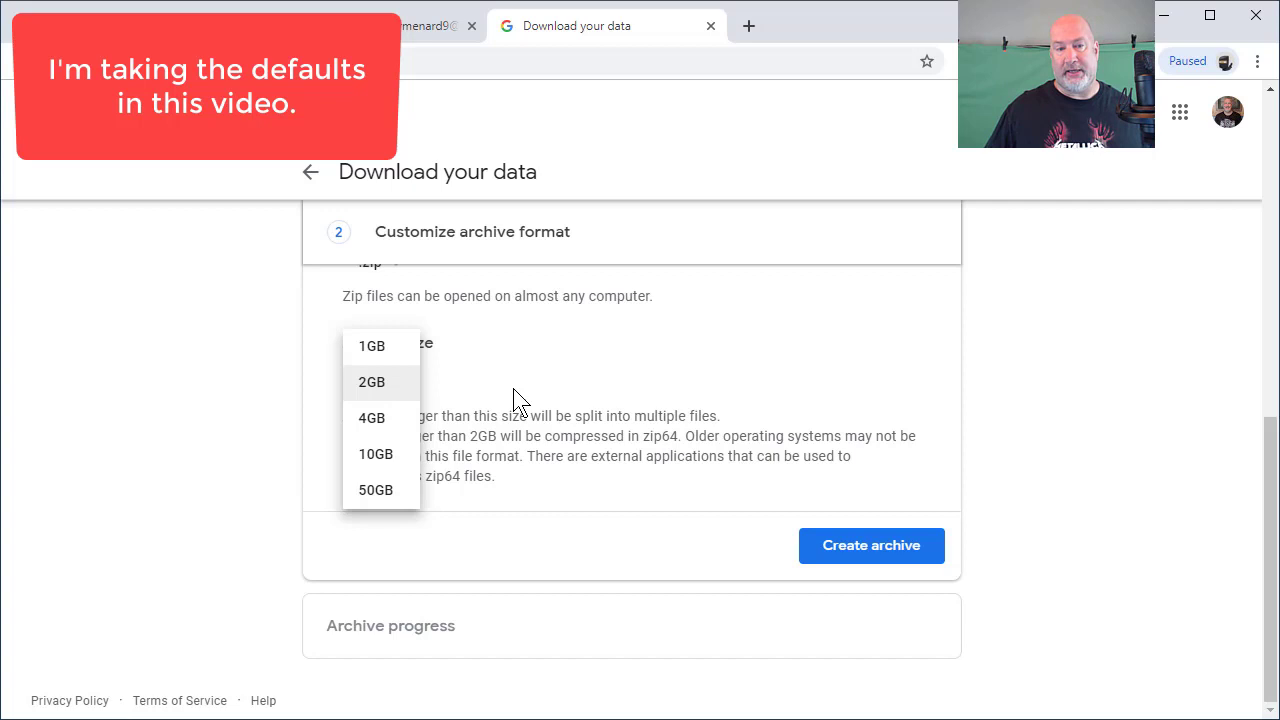
left_click(371, 382)
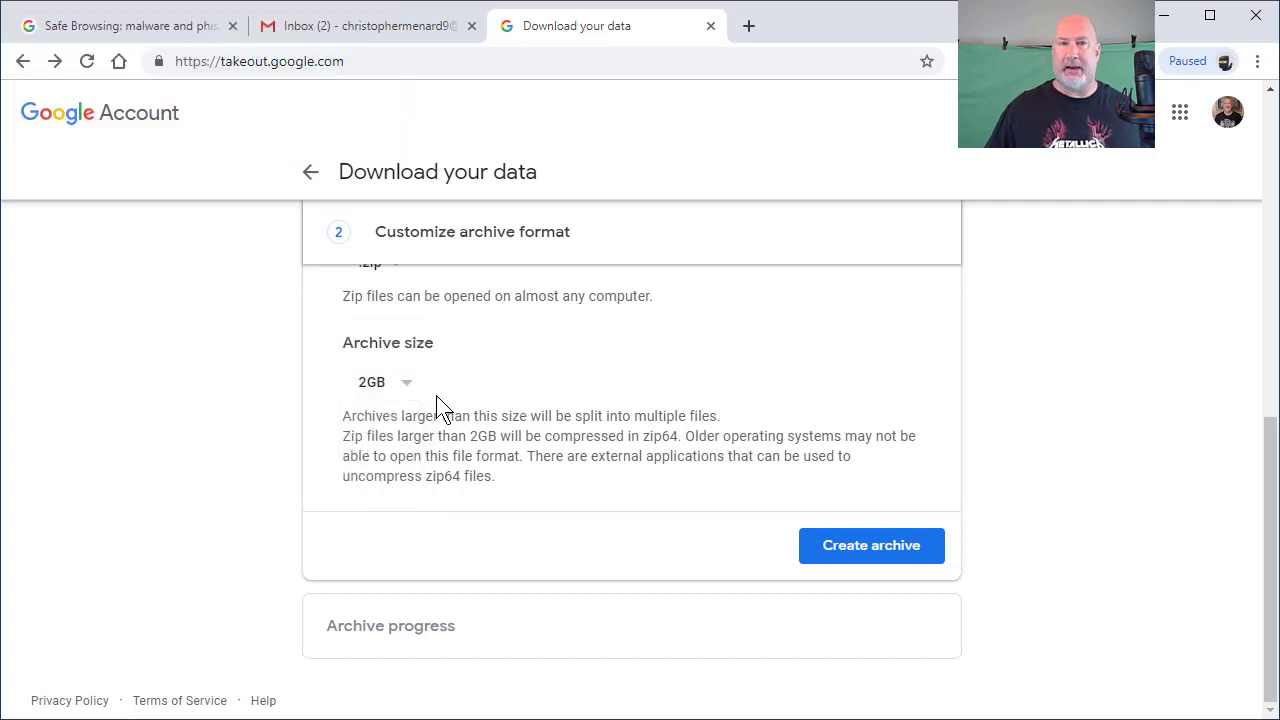
mouse_move(407, 392)
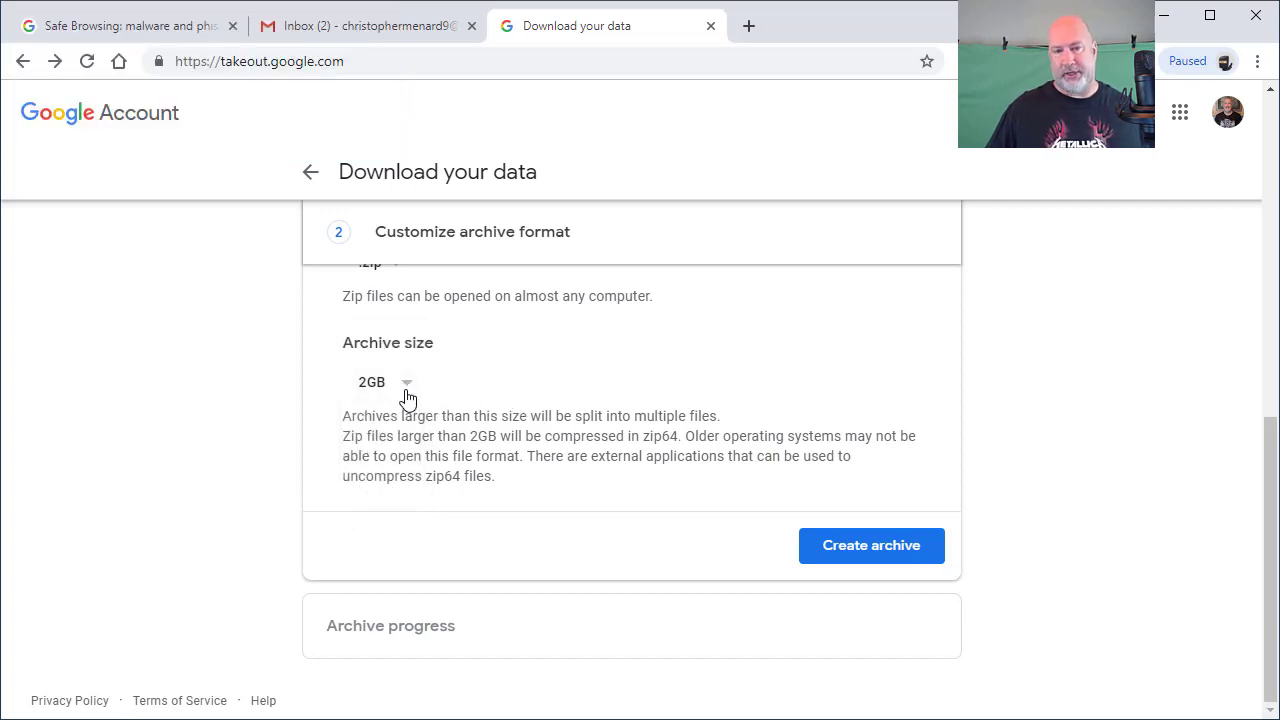
mouse_move(854, 579)
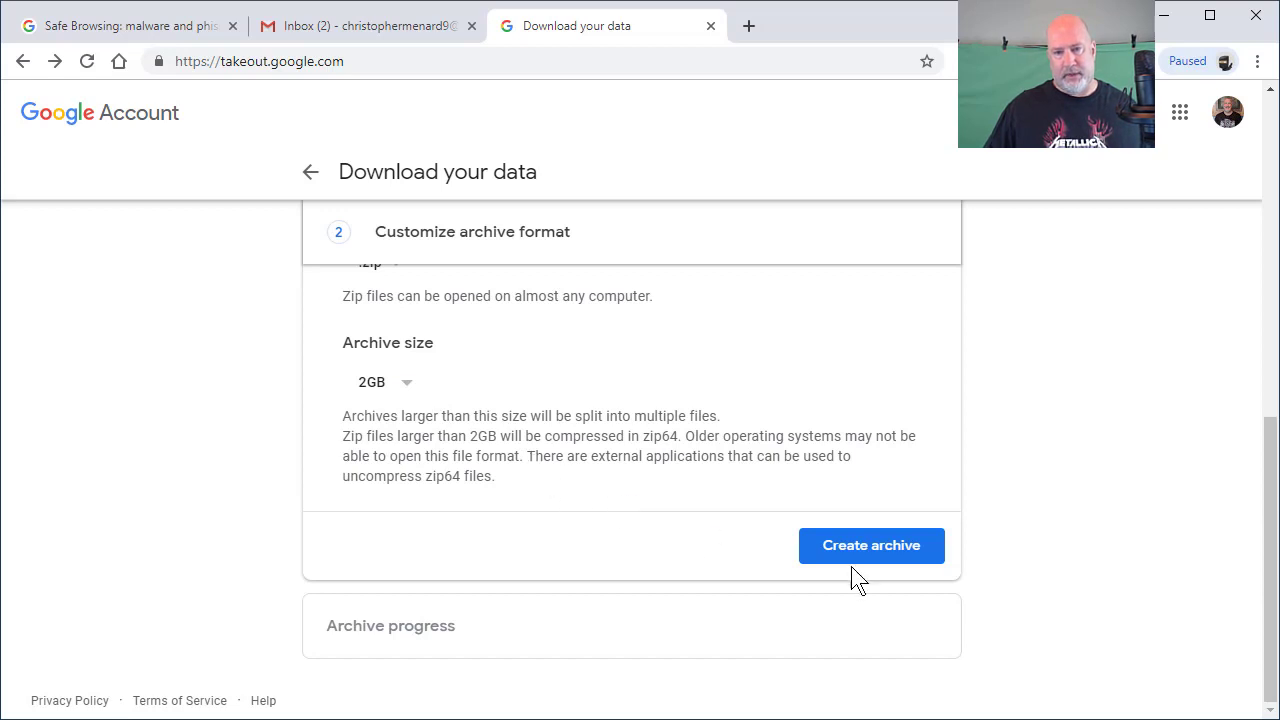
Step: Create the Mail archive and return to the Gmail inbox while it prepares
left_click(871, 546)
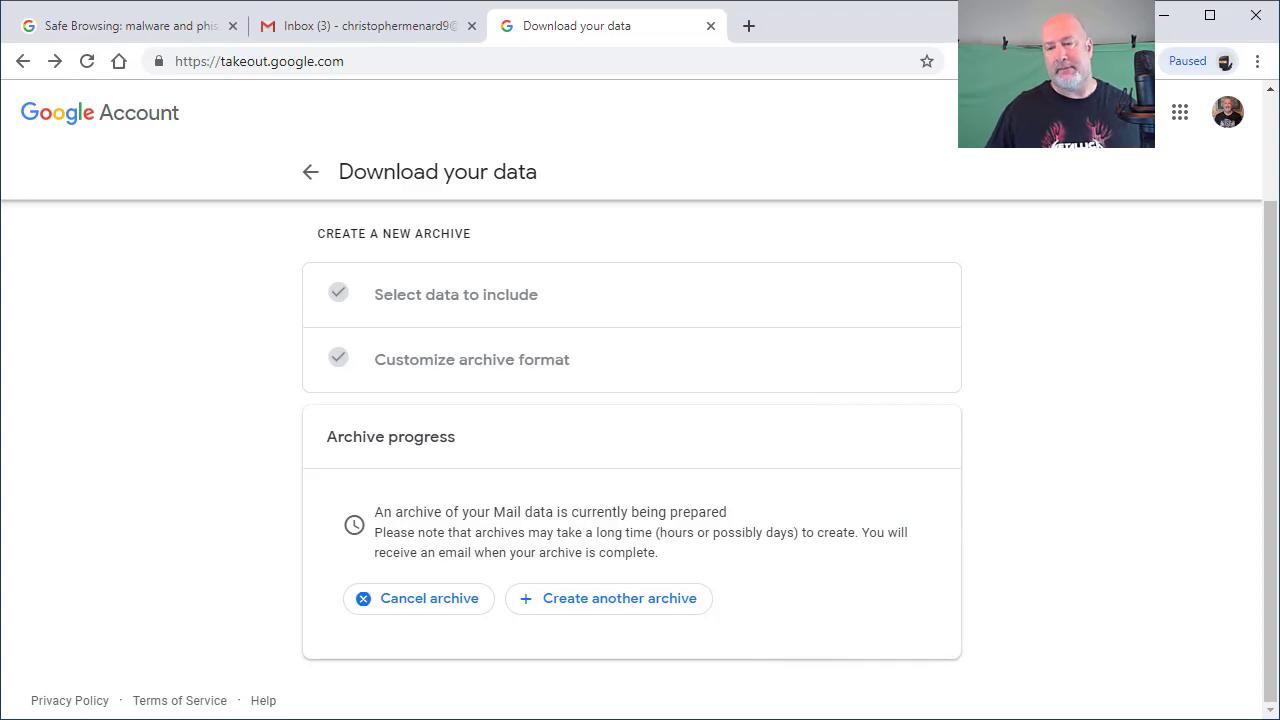
left_click(346, 26)
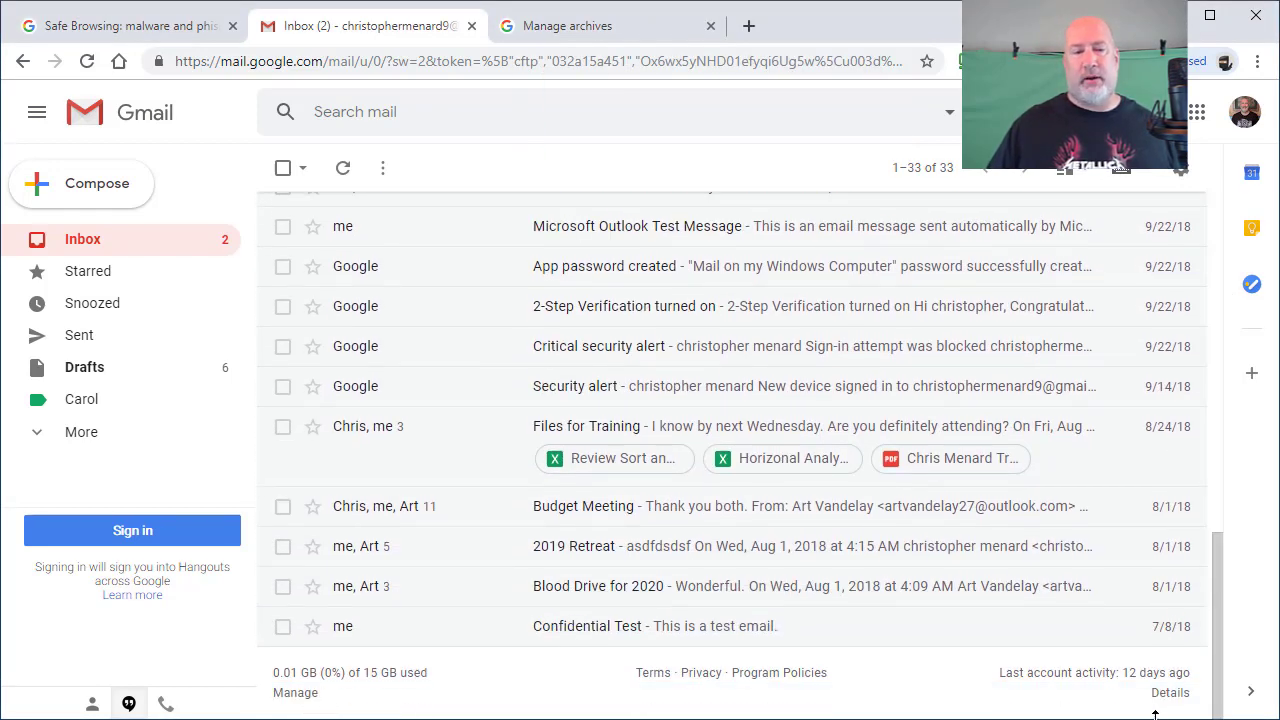
mouse_move(1141, 586)
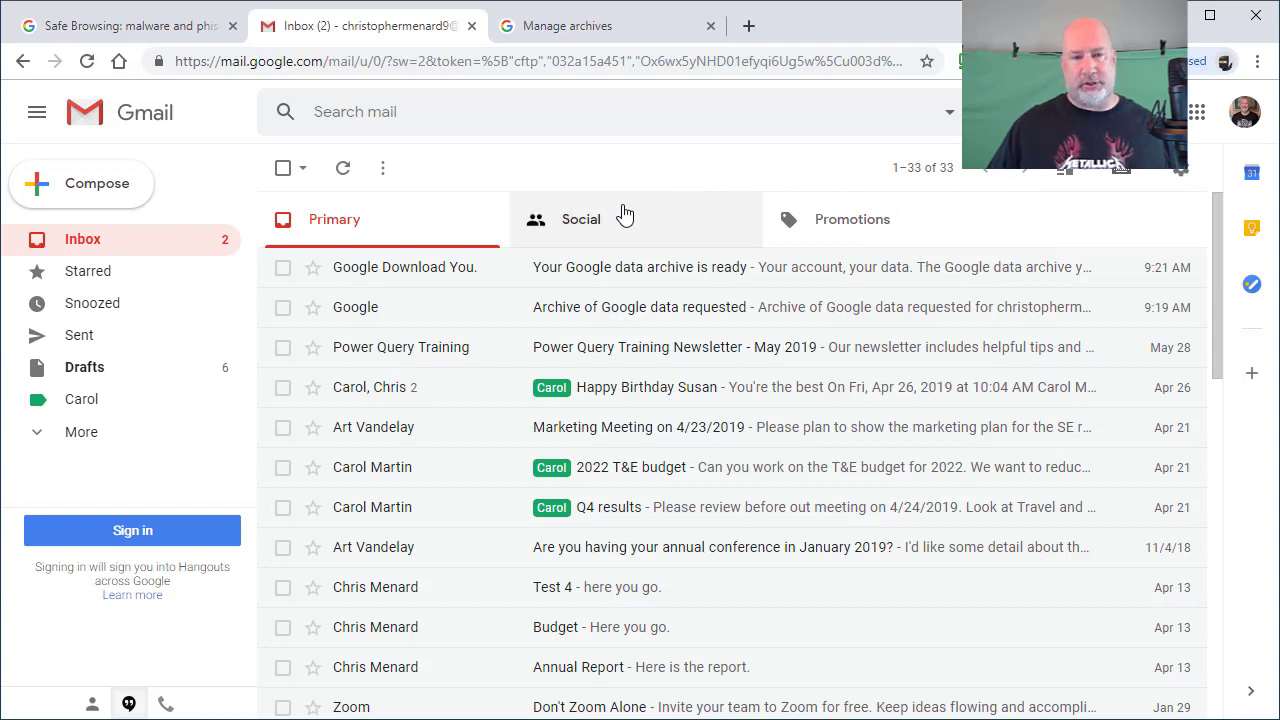
mouse_move(432, 277)
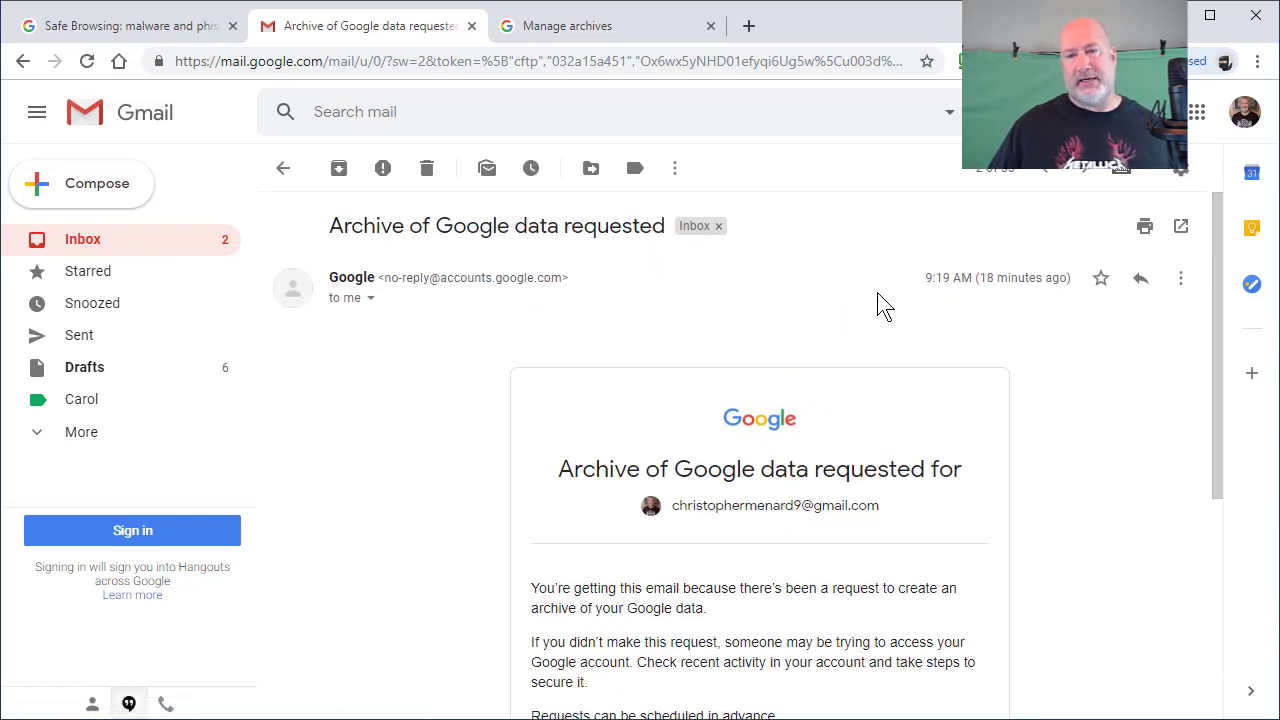
Step: Open the 'Your Google data archive is ready' email from Google Download Your Data
left_click(283, 168)
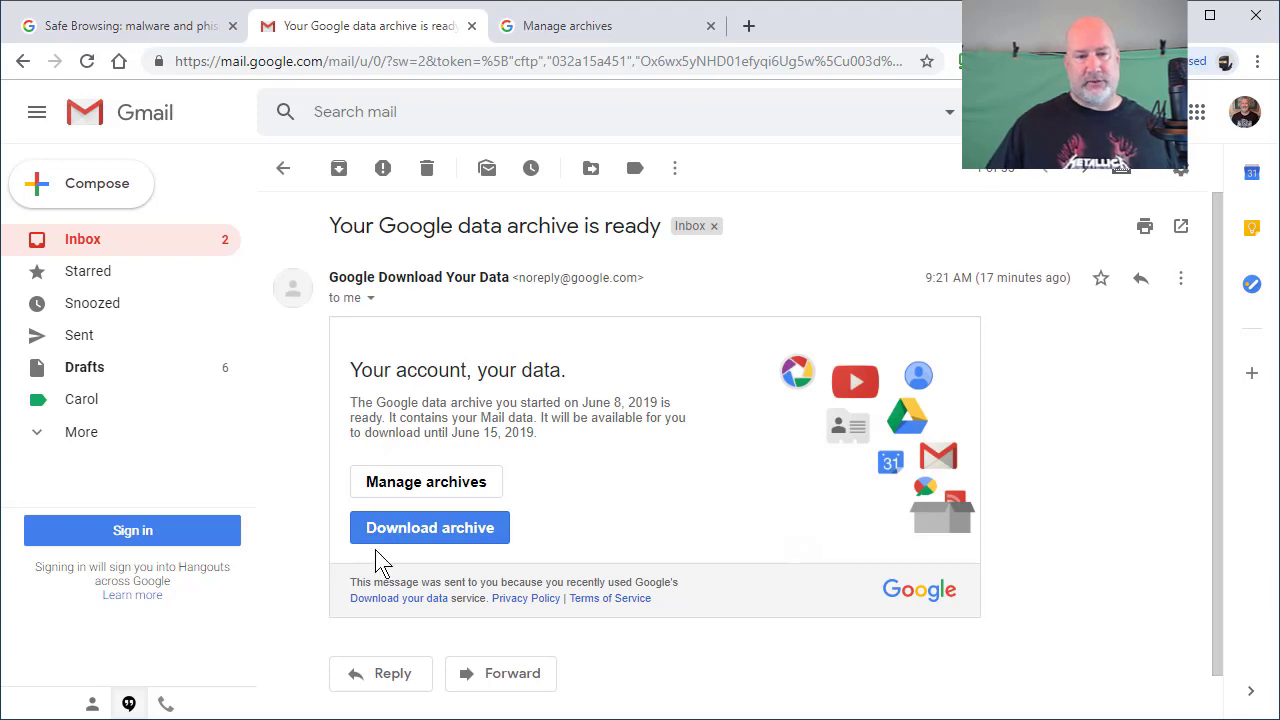
mouse_move(460, 545)
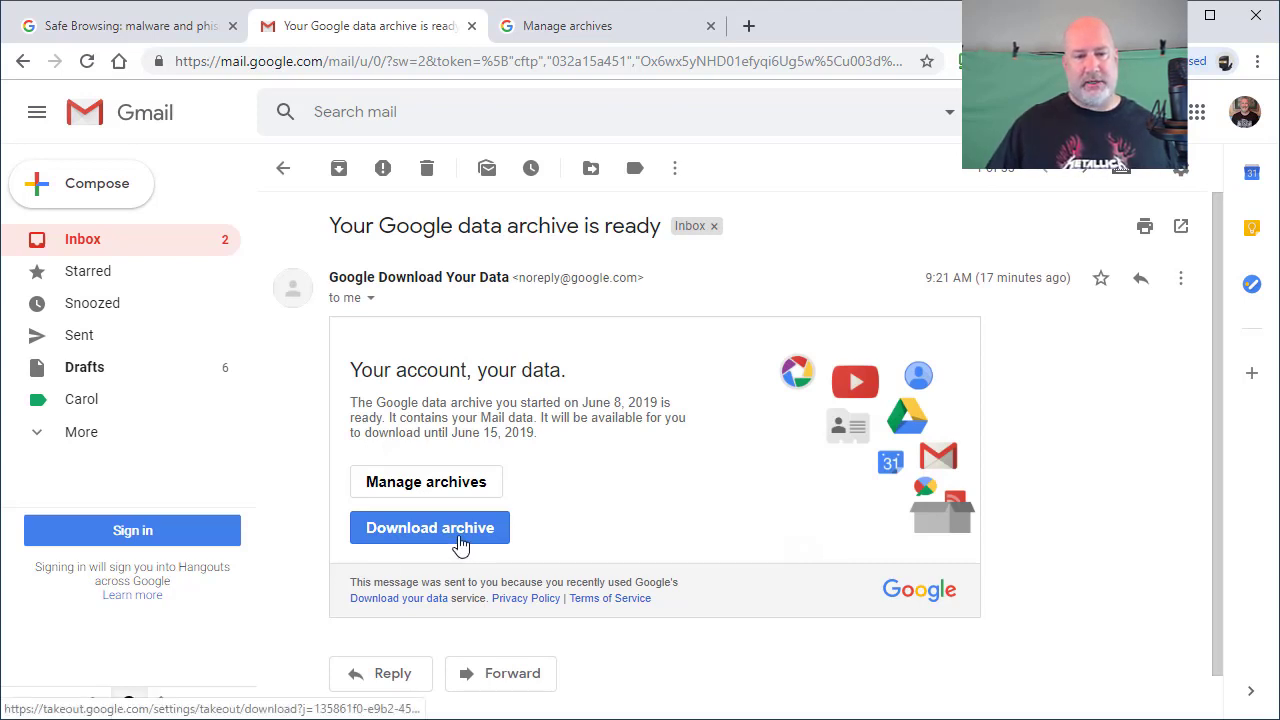
Step: Start the archive download and verify identity with the account password
left_click(429, 527)
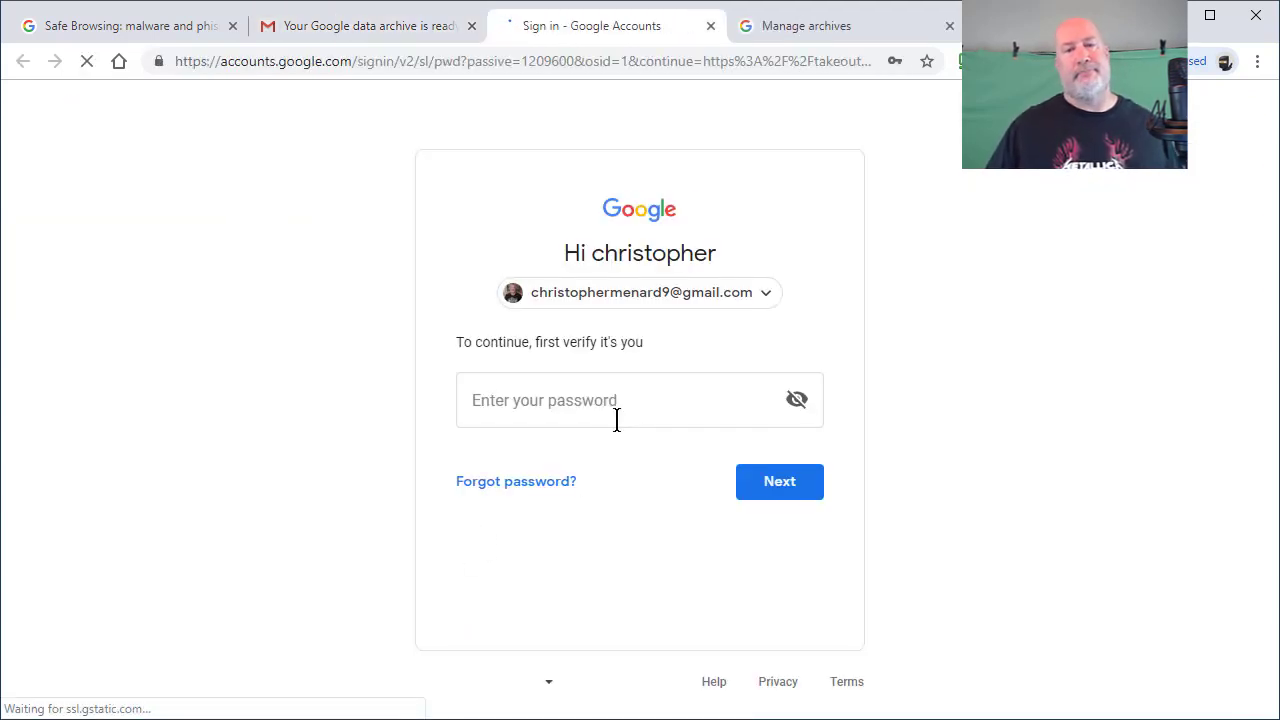
left_click(617, 400)
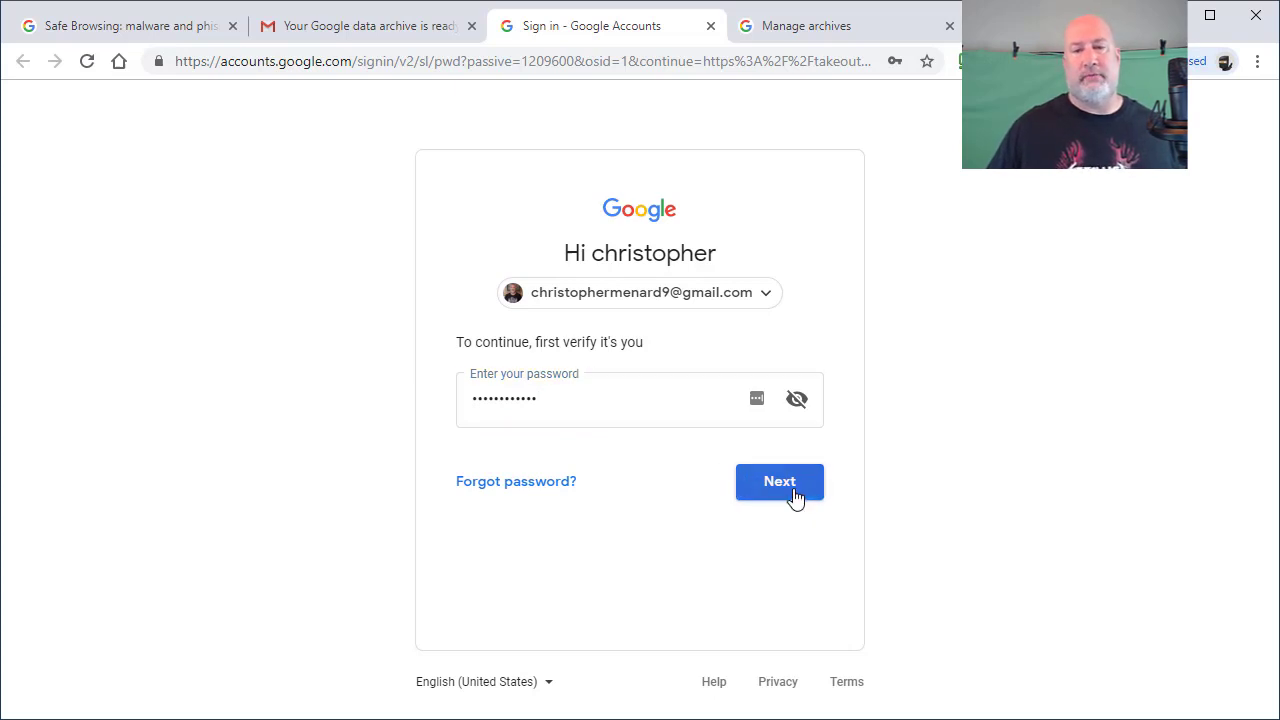
left_click(779, 482)
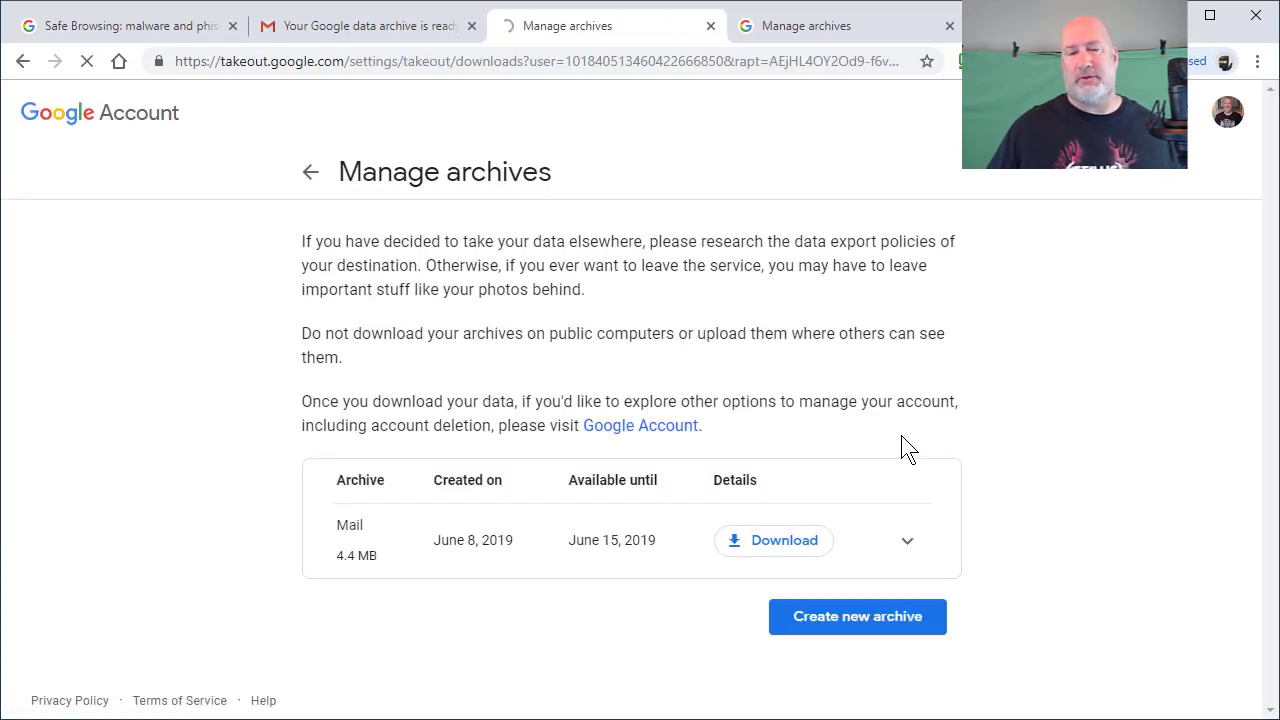
Step: Download the 4.4 MB Mail archive as a takeout zip
left_click(773, 540)
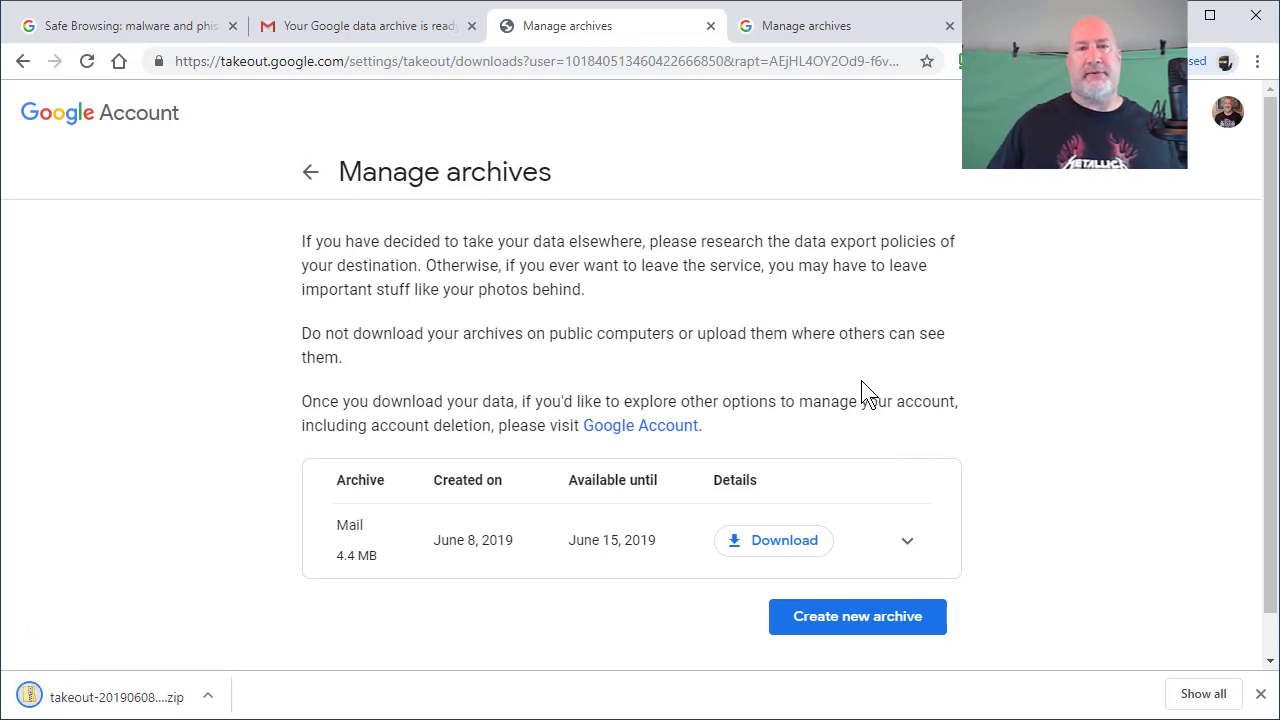
mouse_move(214, 635)
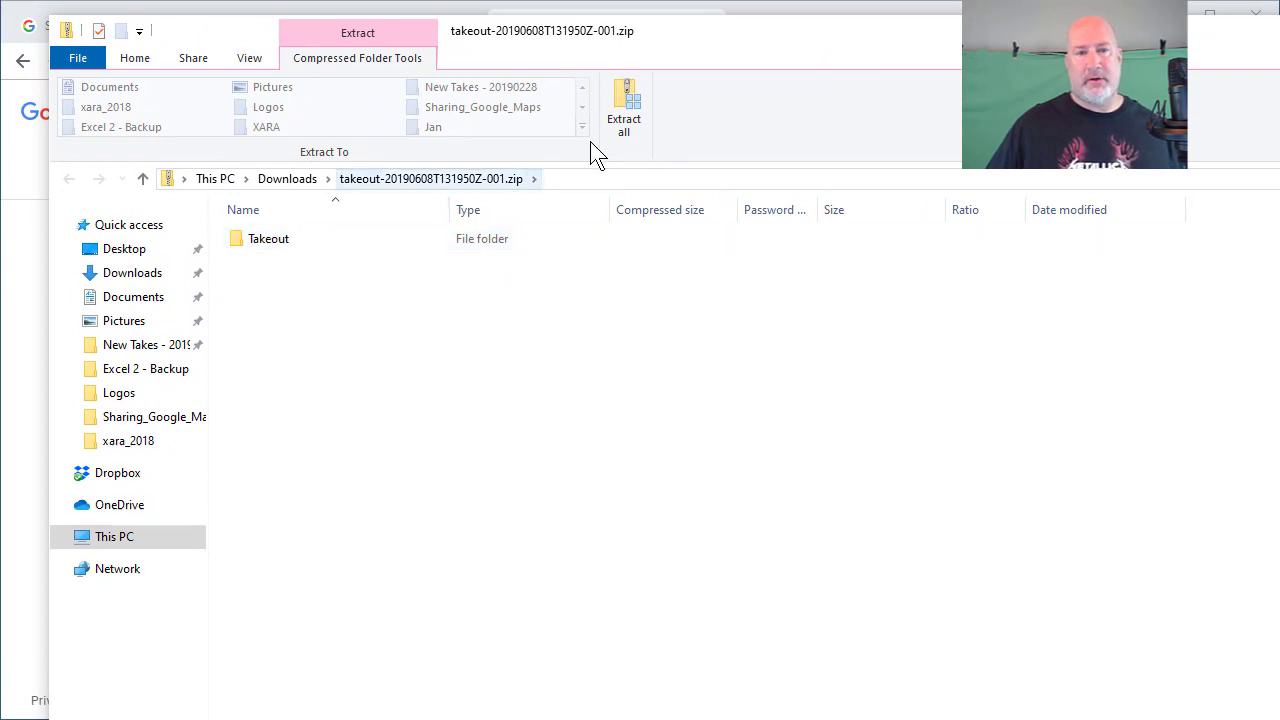
Step: Extract the zip into the default takeout-20190608T131950Z-001 folder in Downloads
left_click(268, 238)
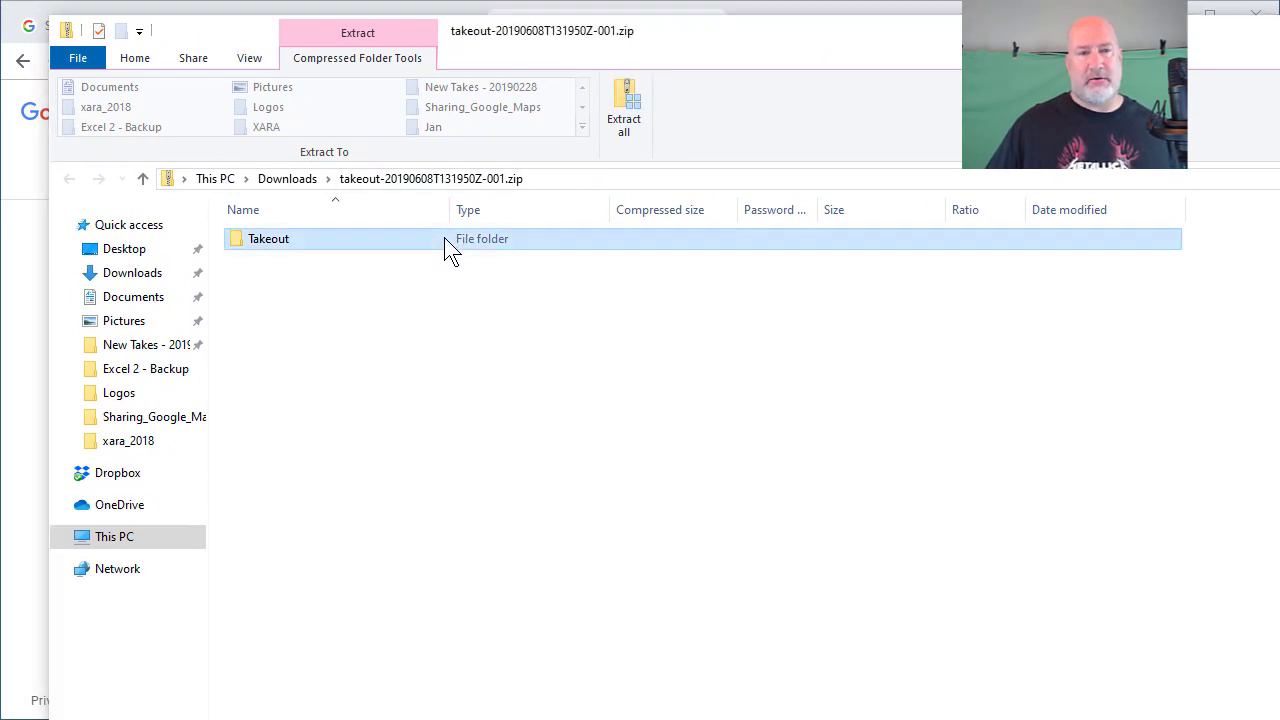
left_click(623, 105)
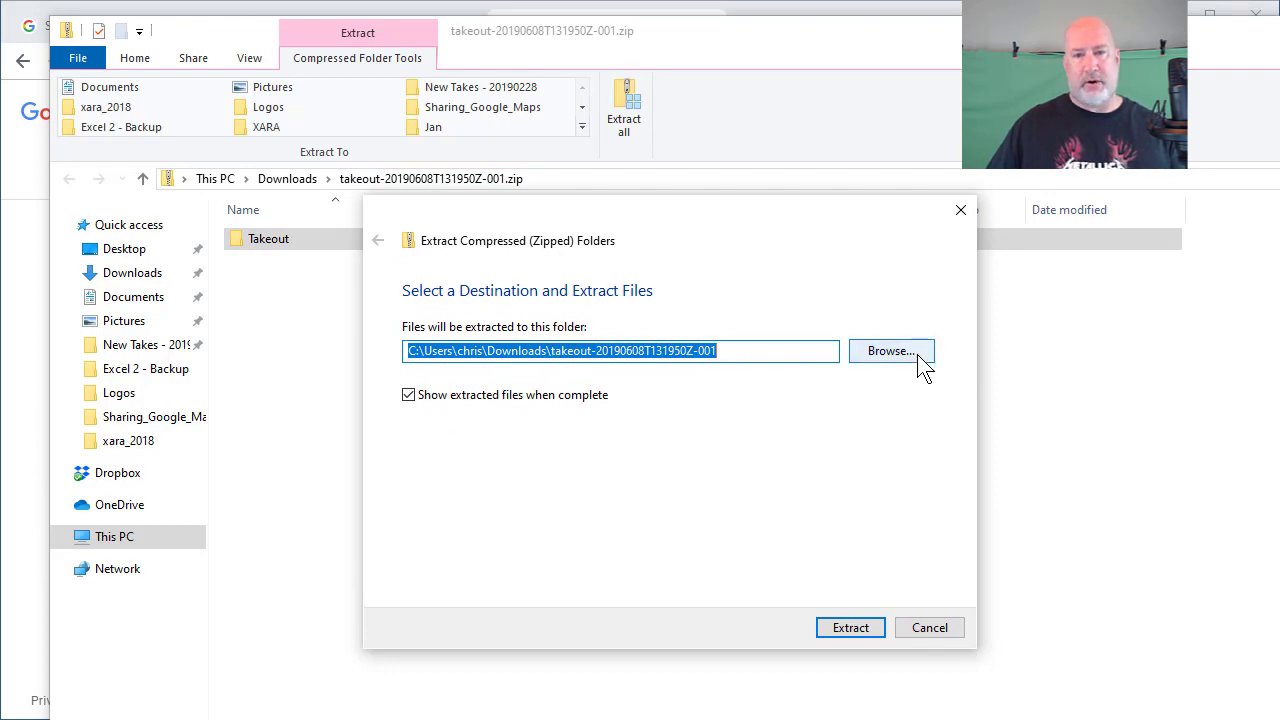
mouse_move(727, 442)
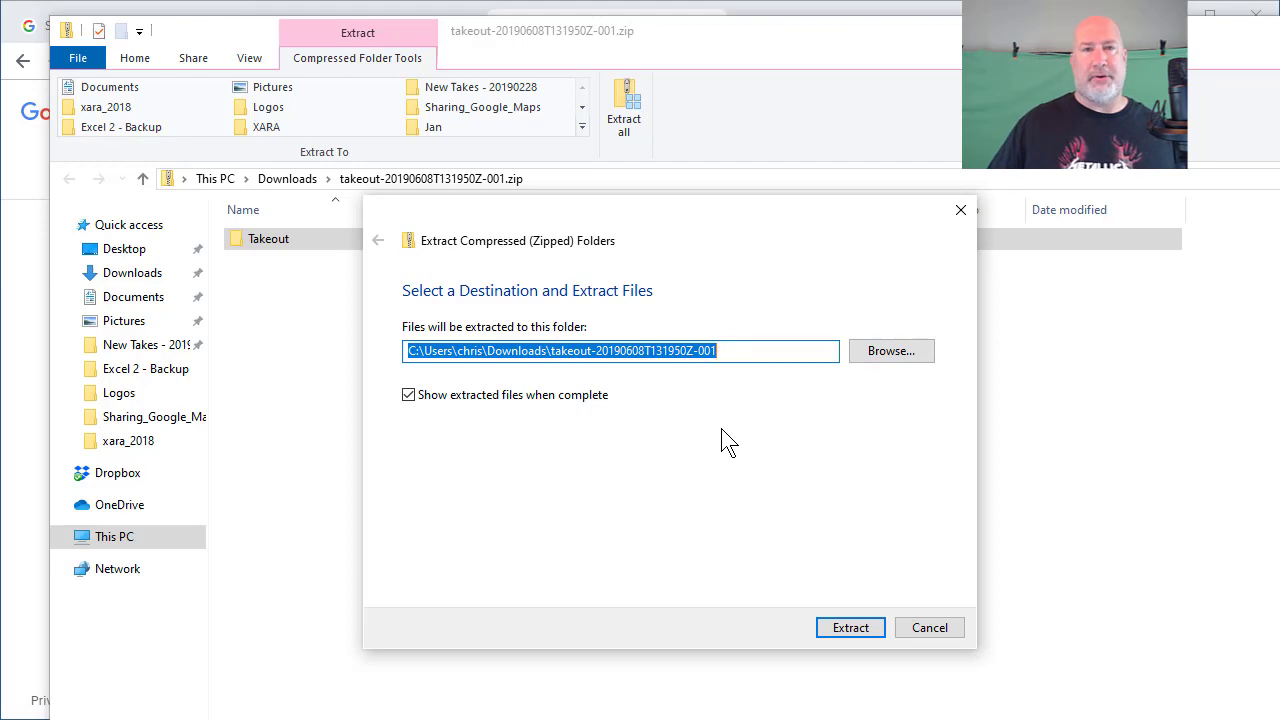
left_click(850, 627)
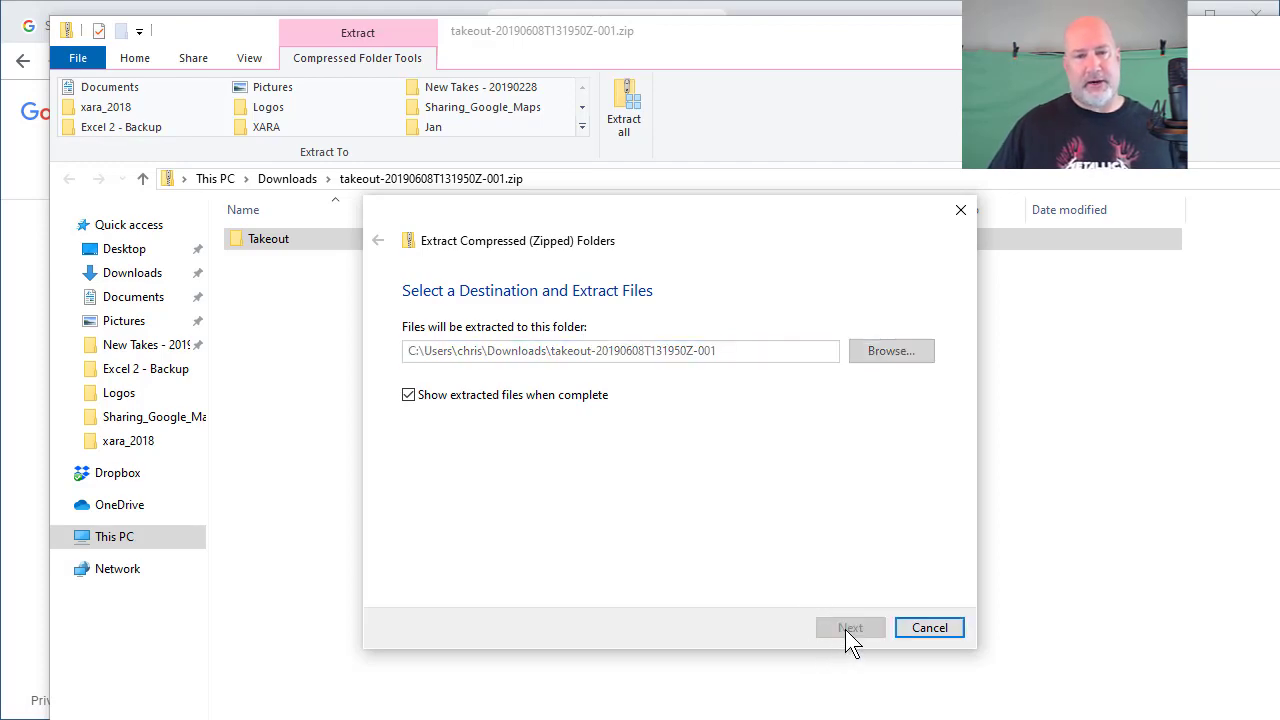
left_click(852, 627)
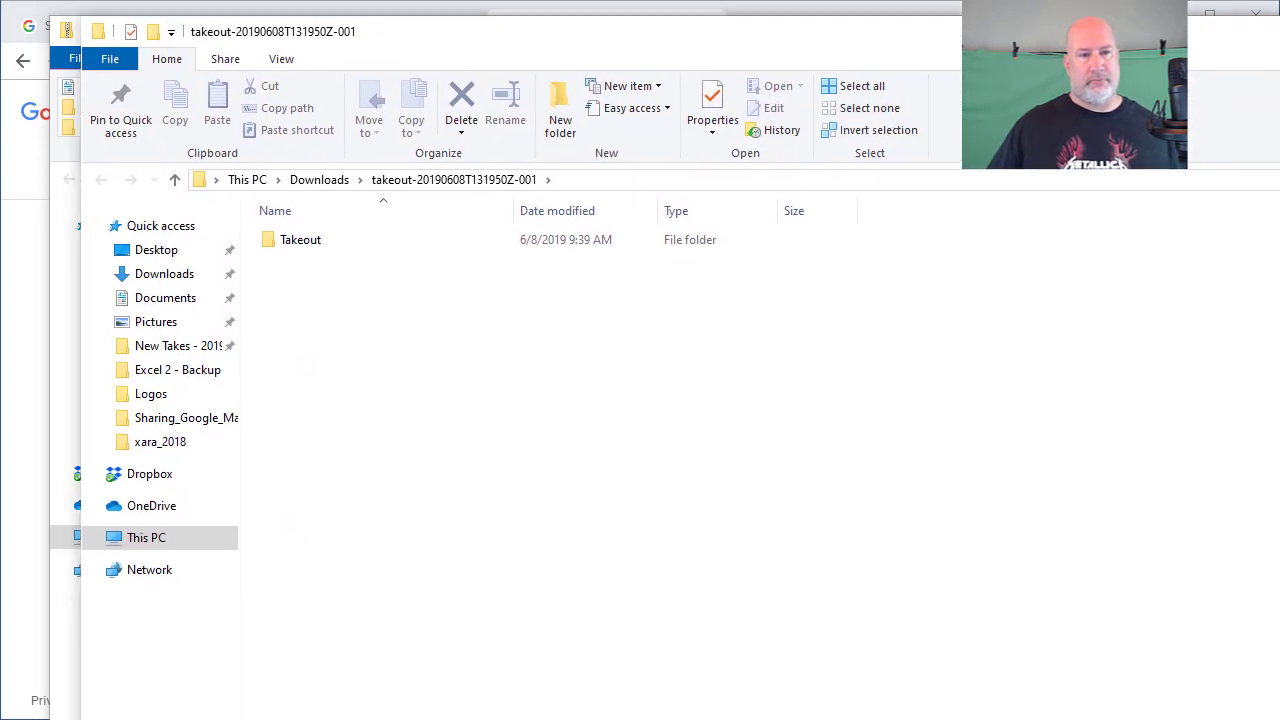
Step: Open the extracted Takeout folder and select its Mail folder of .mbox files
double_click(301, 239)
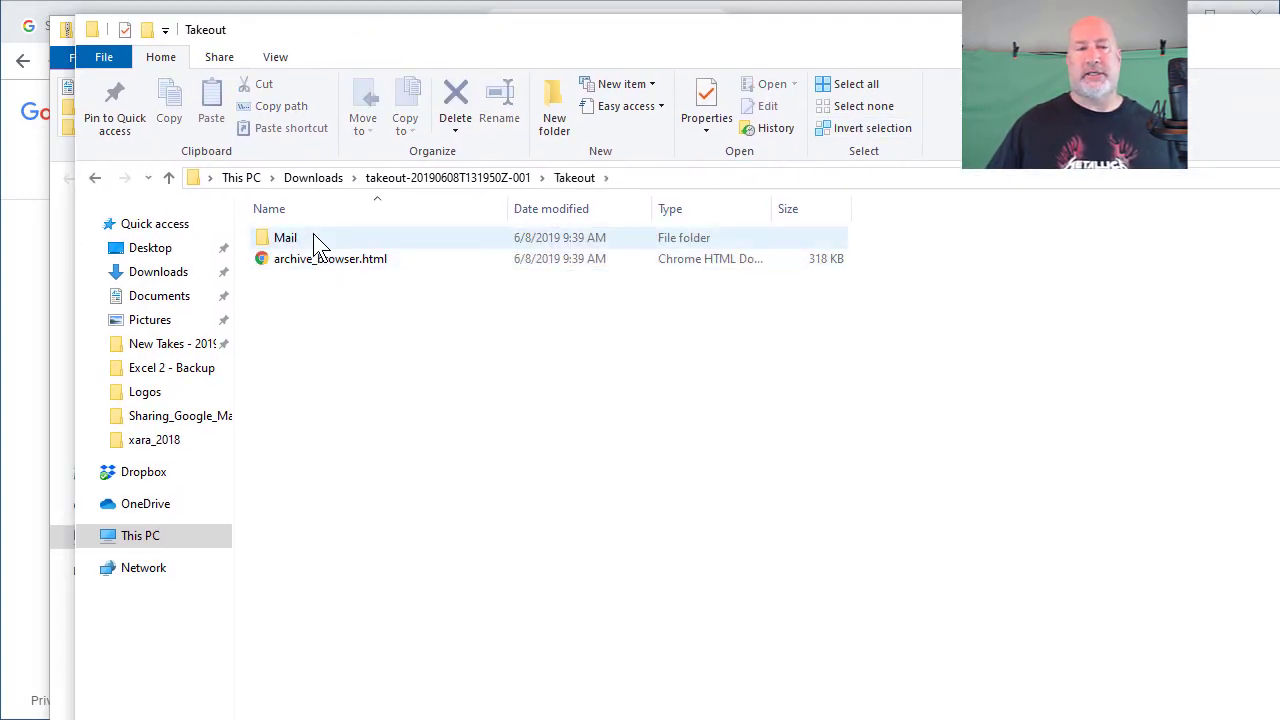
mouse_move(316, 241)
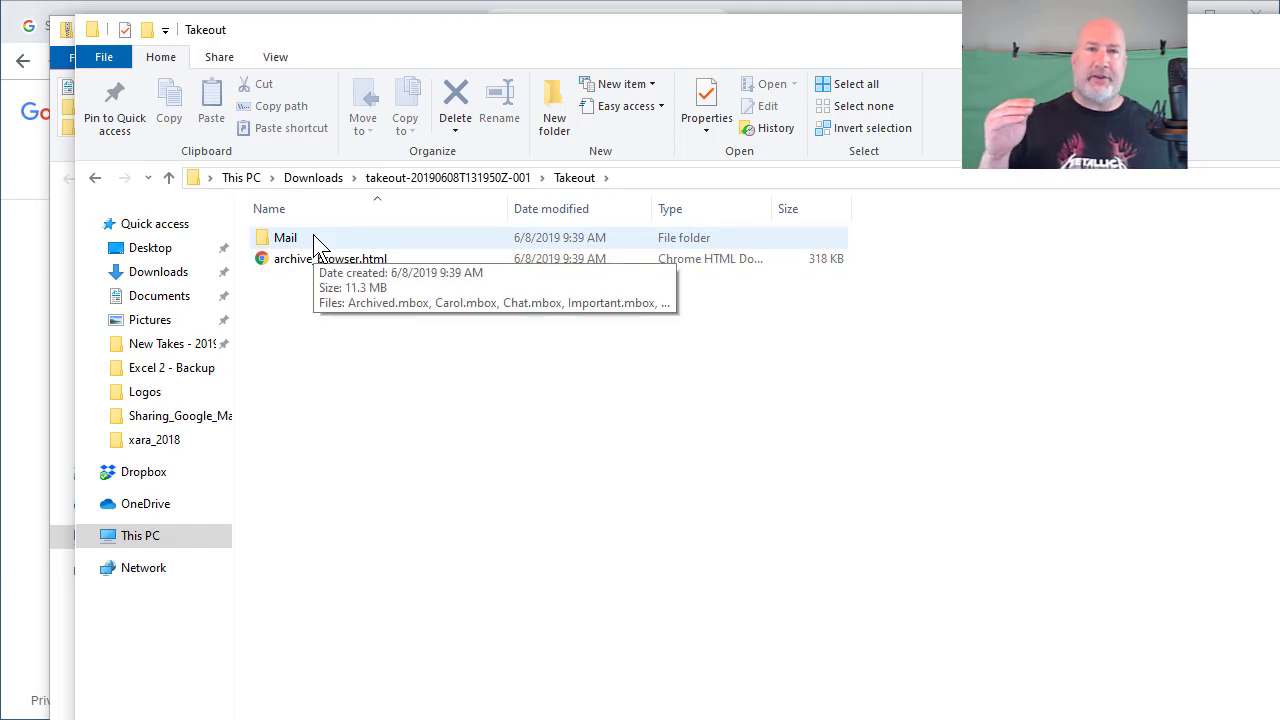
mouse_move(334, 245)
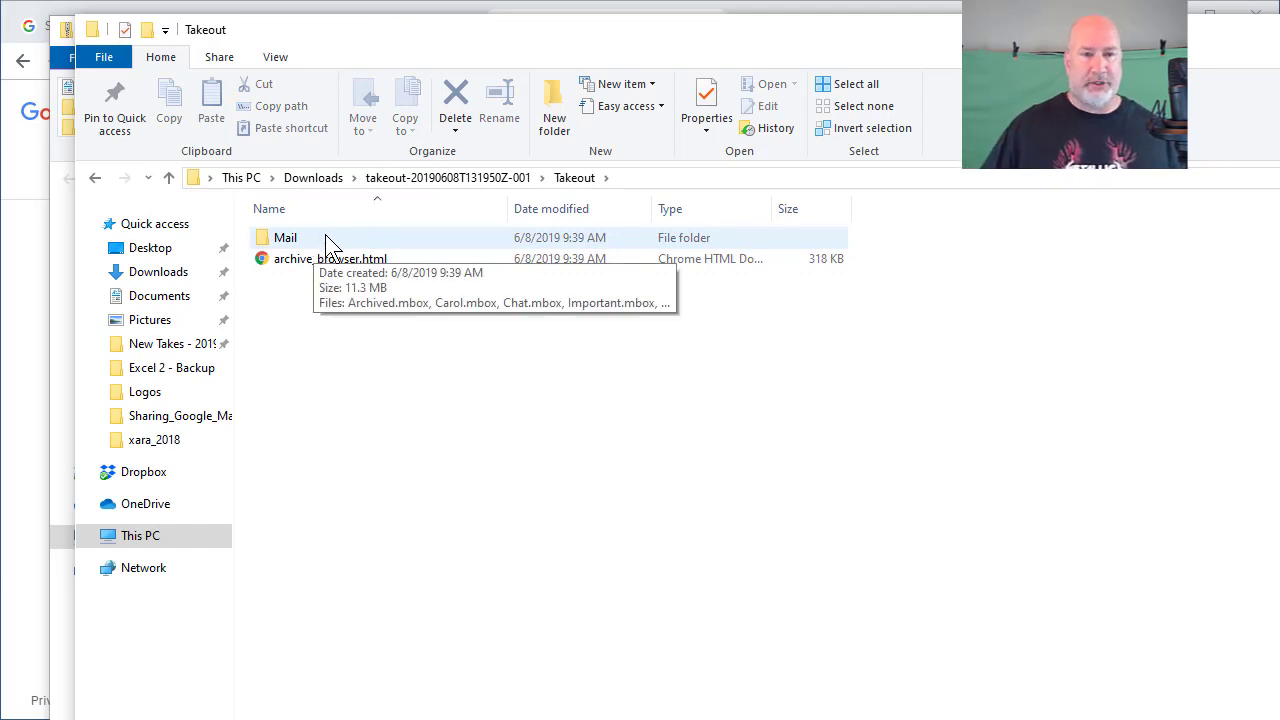
left_click(286, 237)
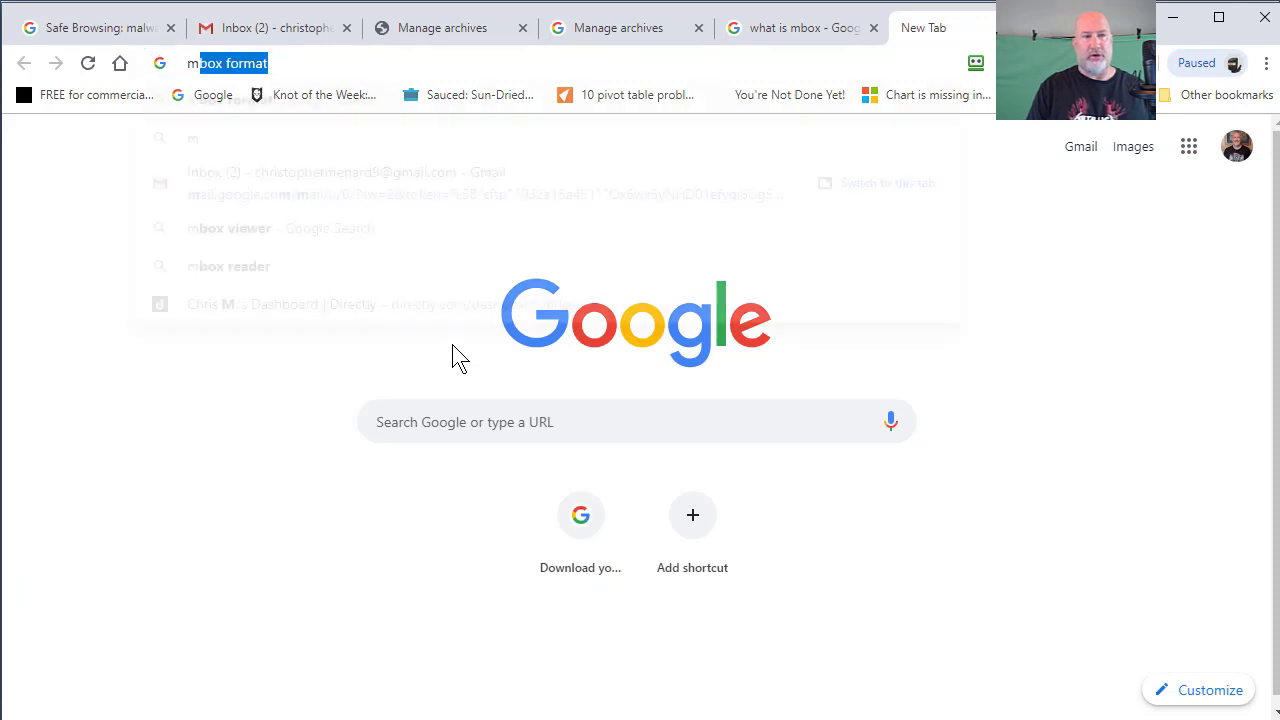
Step: Search Google for 'mbox reader', browse the results, and switch to SysTools MBOX Viewer
type("mbox reader")
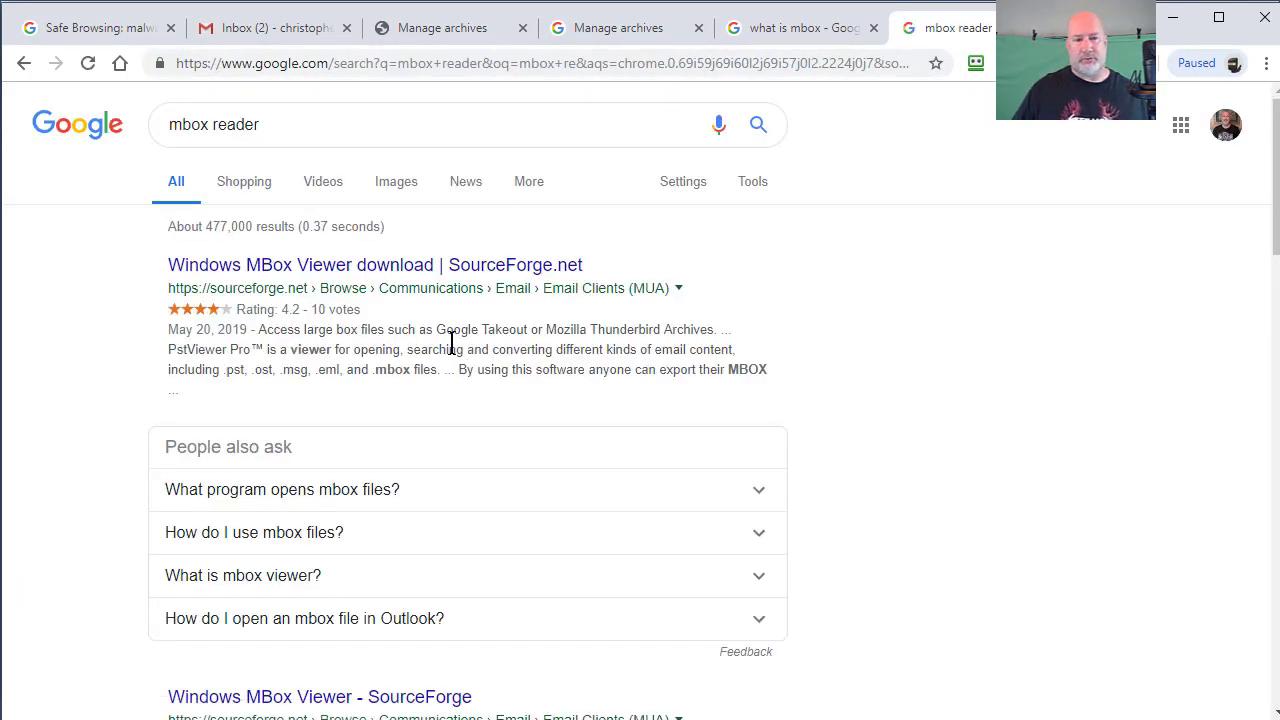
scroll("down", 3)
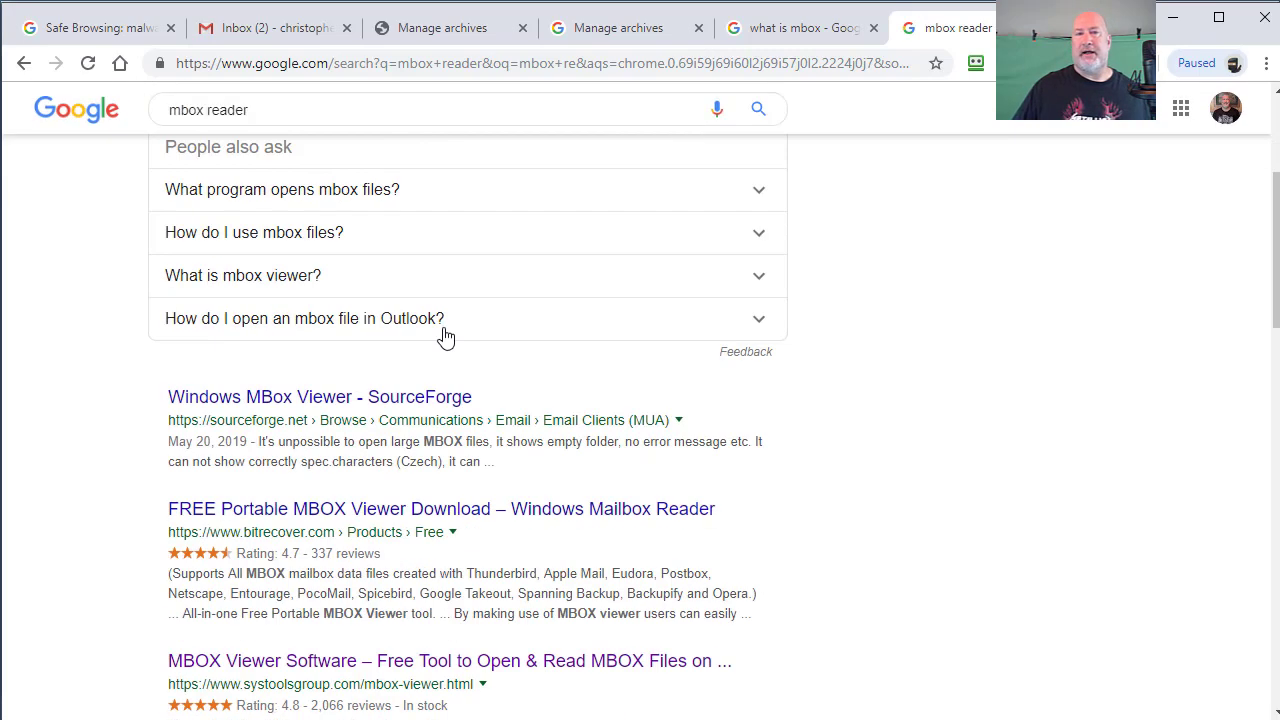
mouse_move(393, 605)
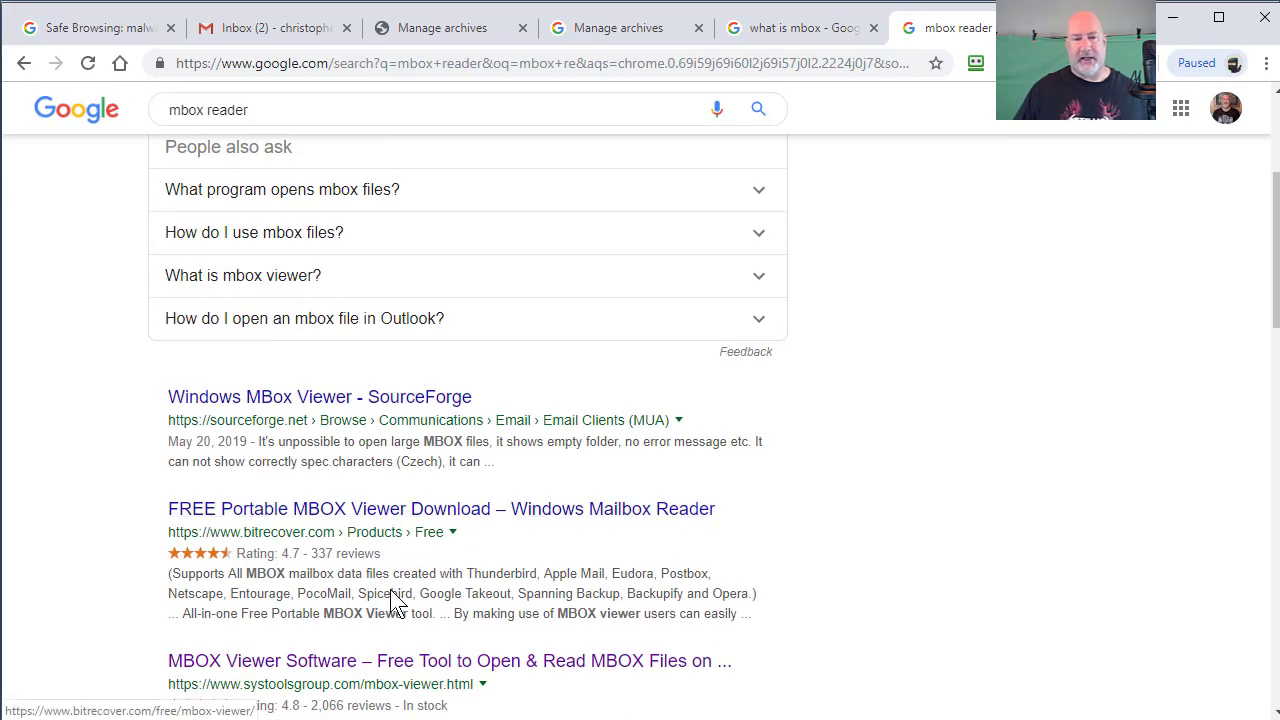
scroll("down", 3)
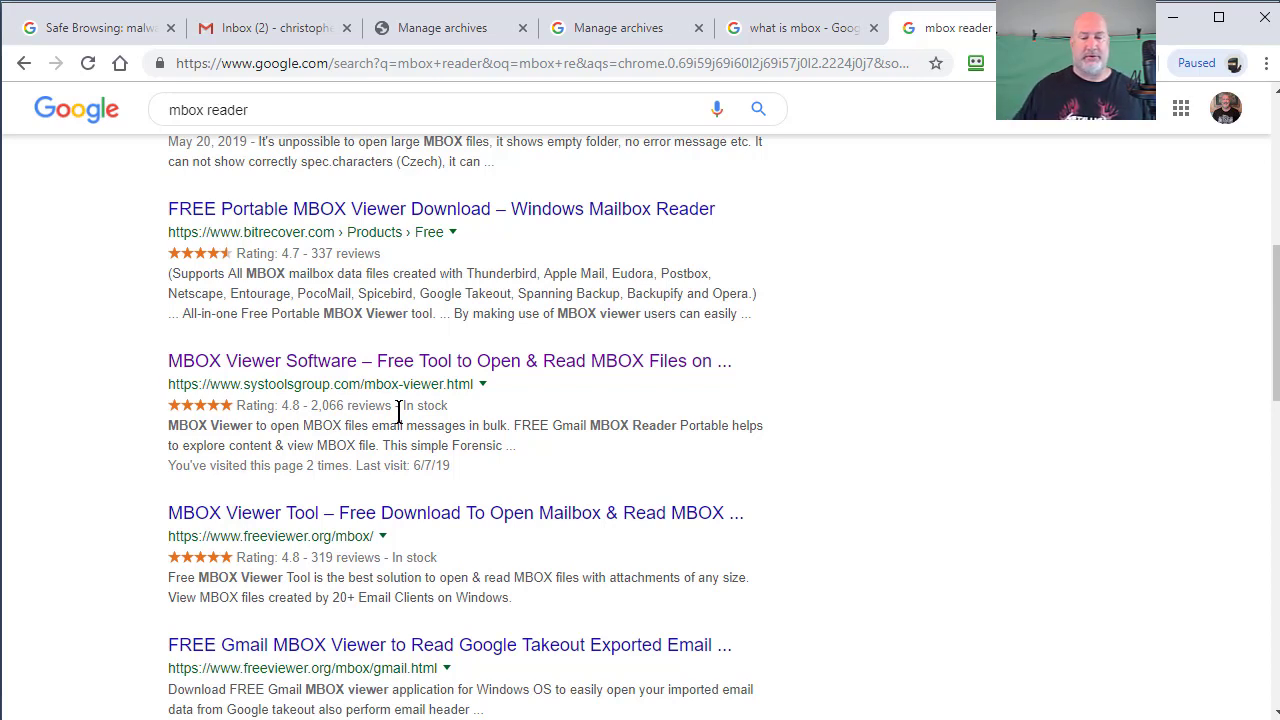
key("alt+tab")
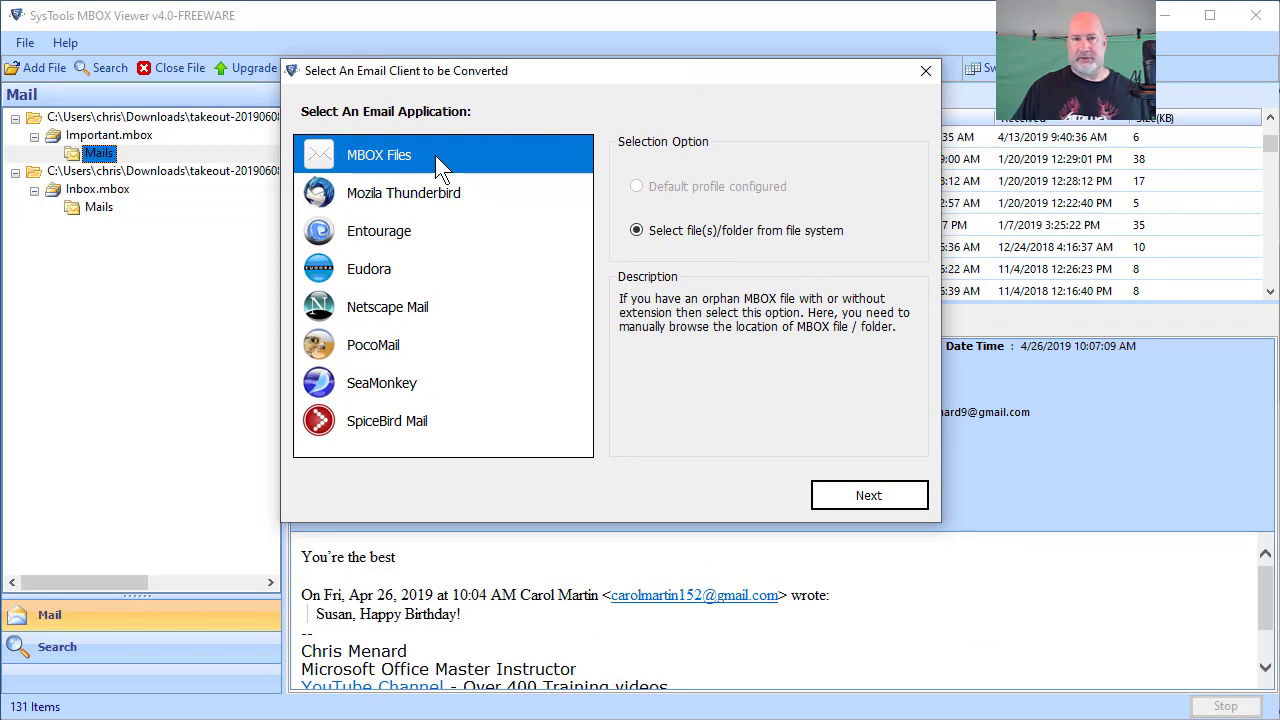
Step: Load Carol.mbox from the Takeout\Mail folder as a plain MBOX file
left_click(869, 495)
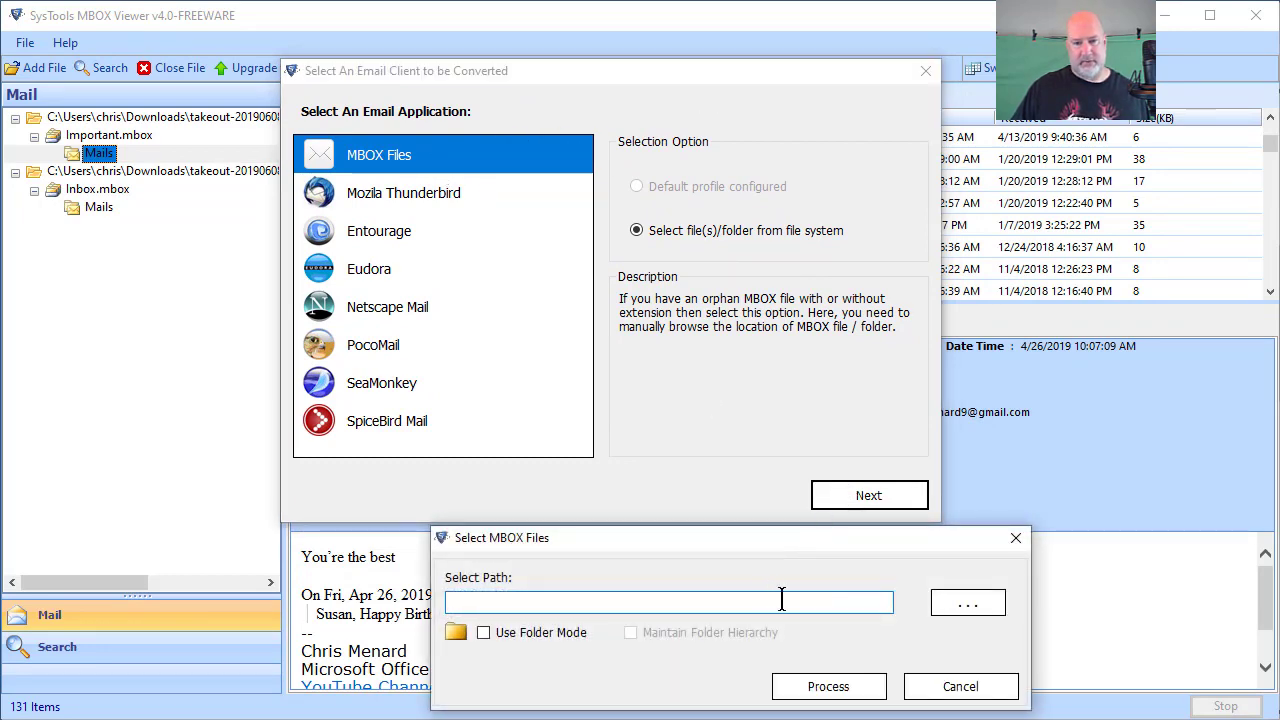
left_click(967, 602)
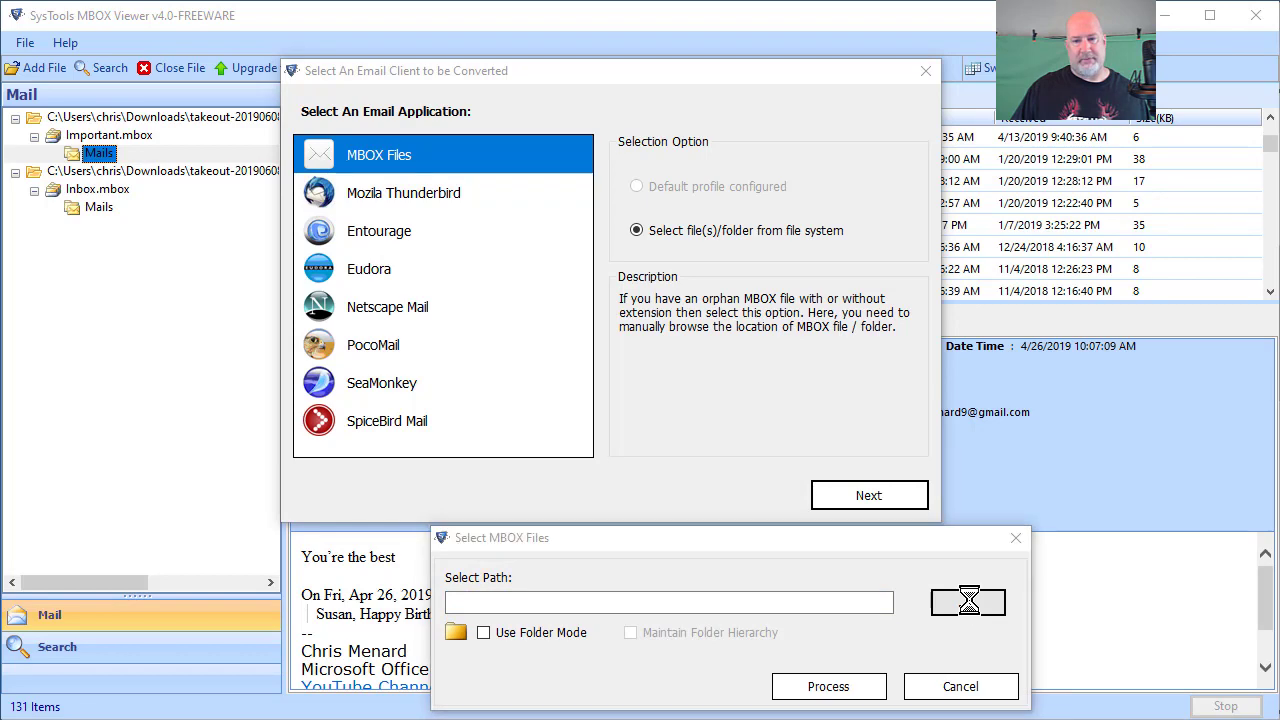
left_click(967, 601)
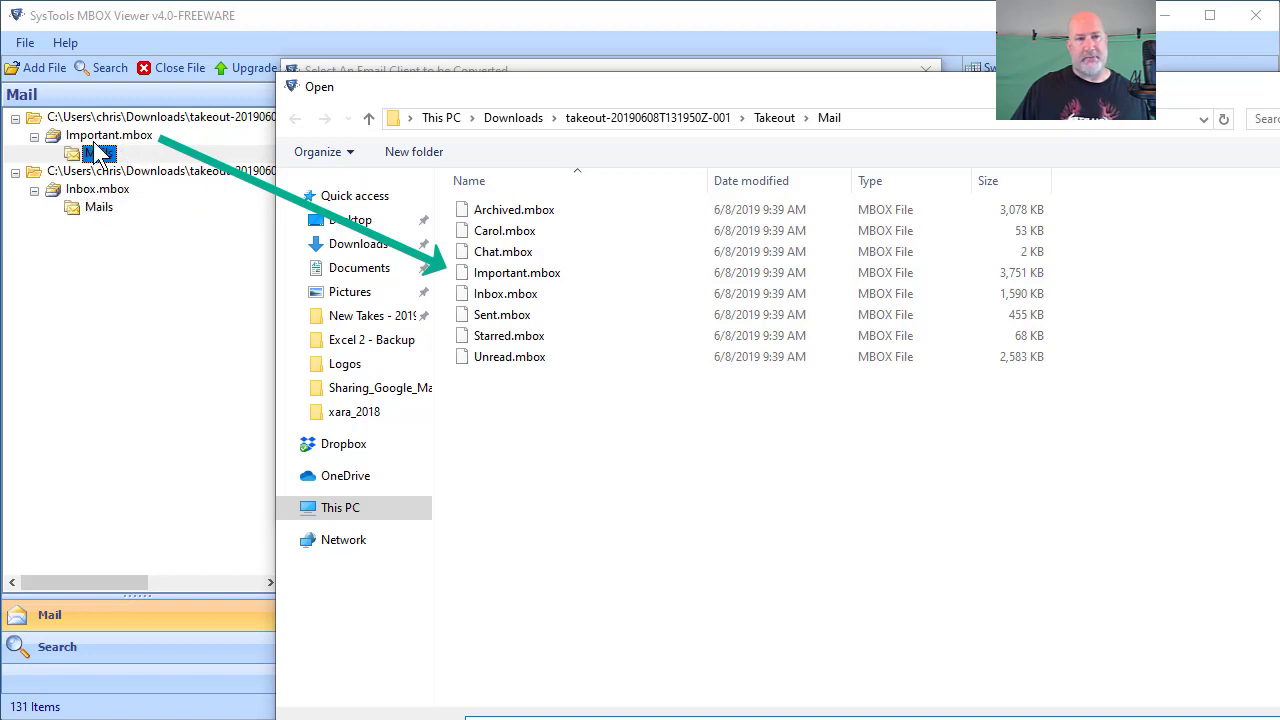
left_click(96, 153)
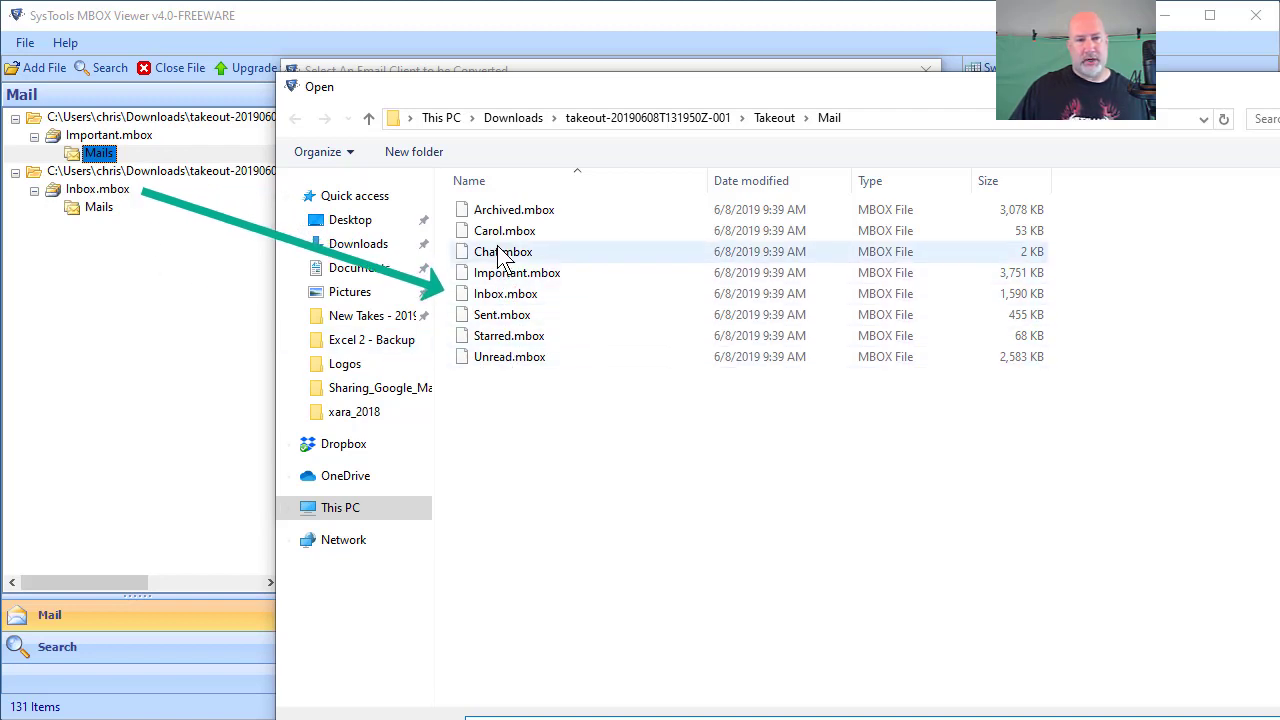
left_click(502, 230)
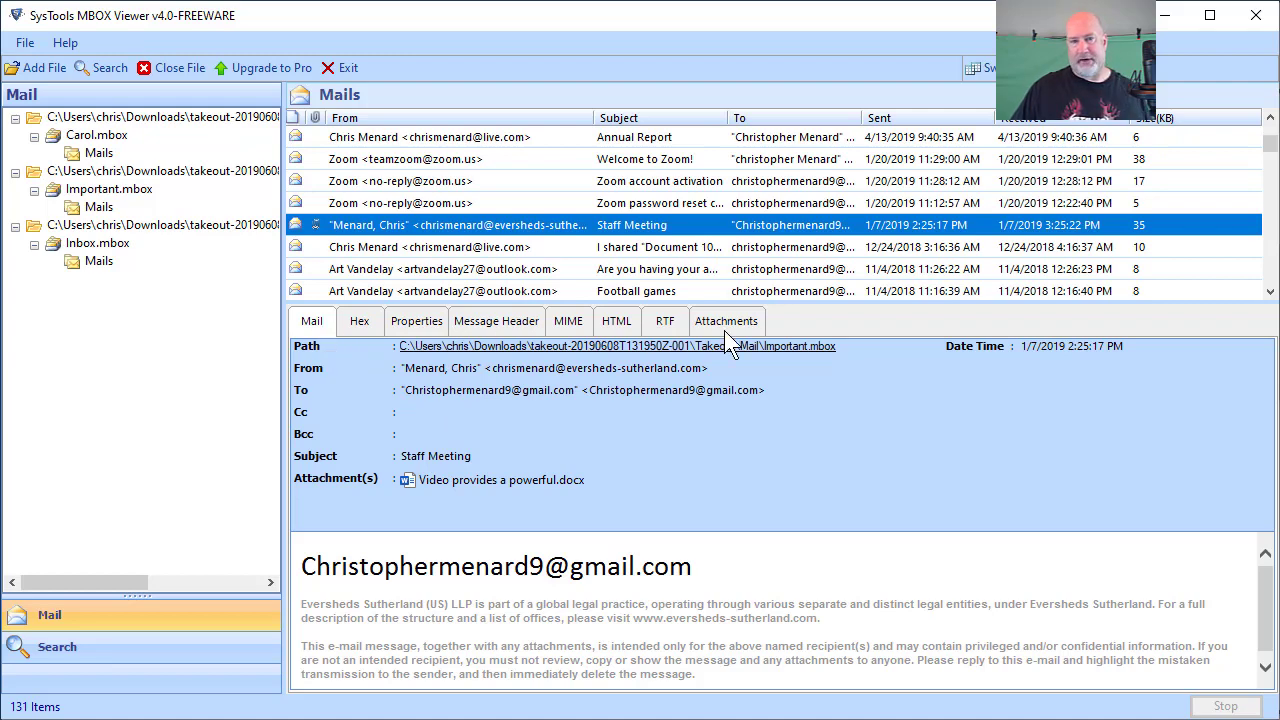
Step: Open the Attachments tab to preview the Staff Meeting email's Word document
left_click(726, 321)
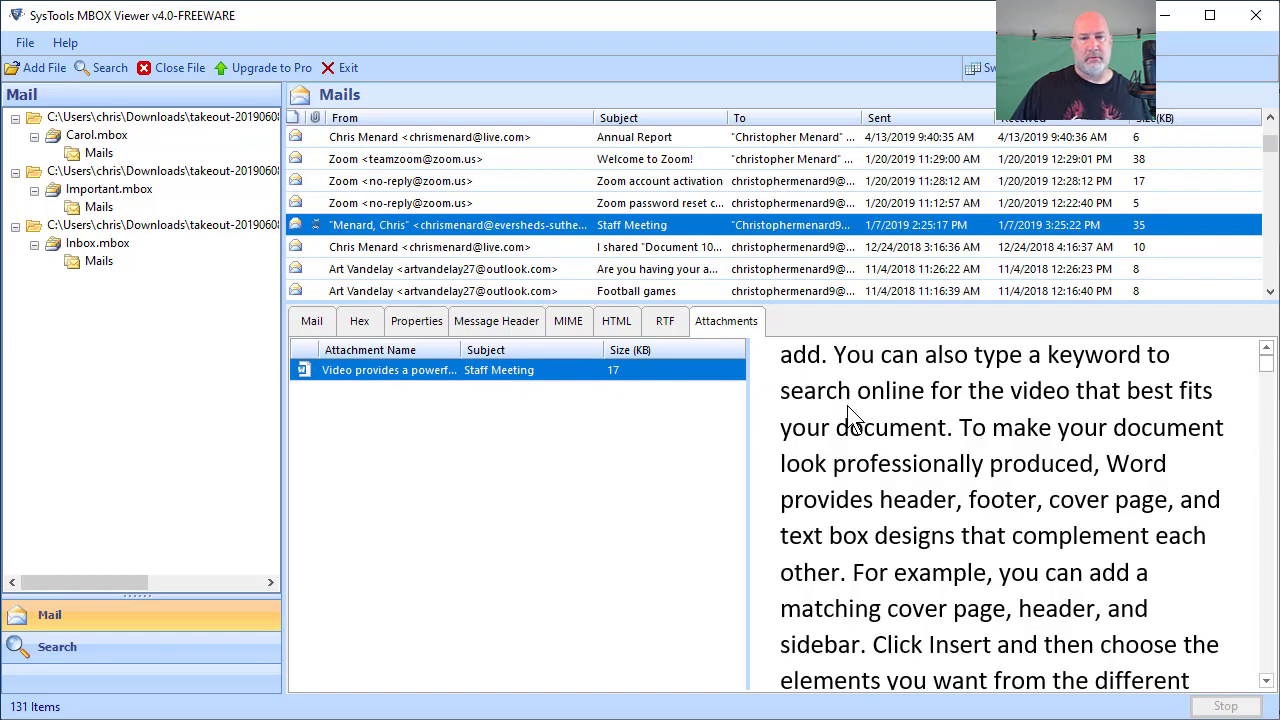
mouse_move(1105, 432)
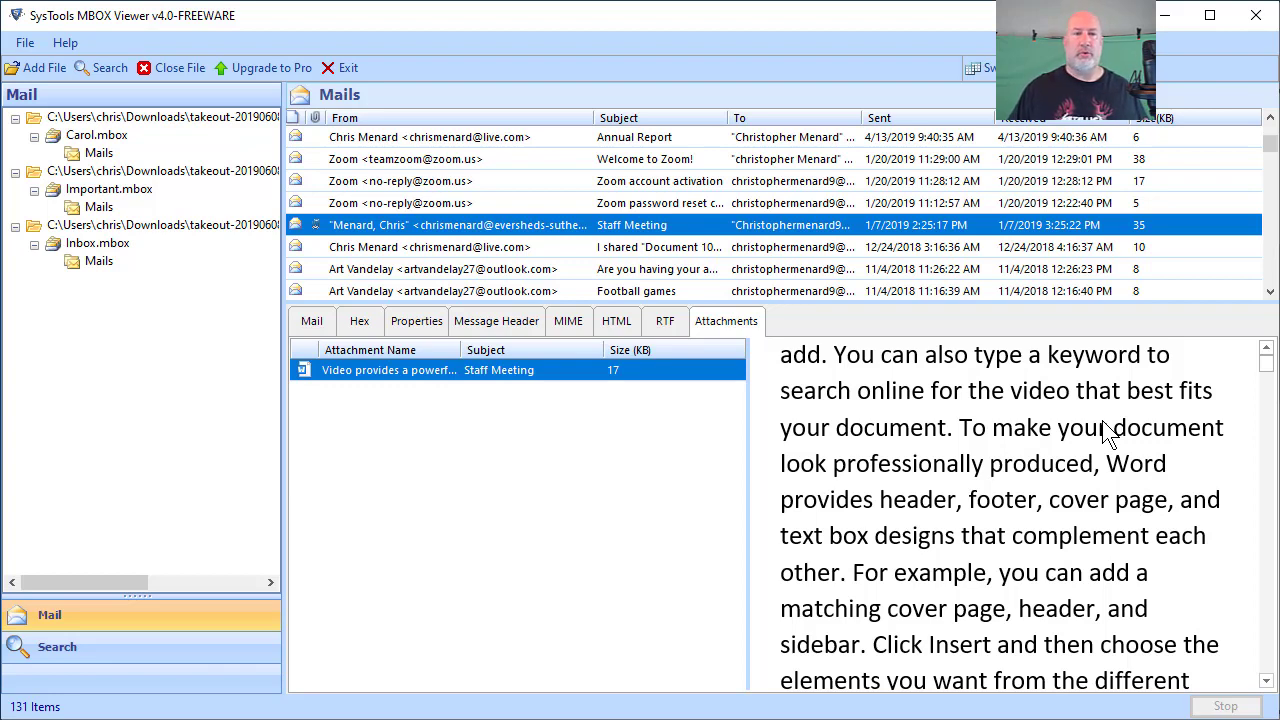
mouse_move(945, 442)
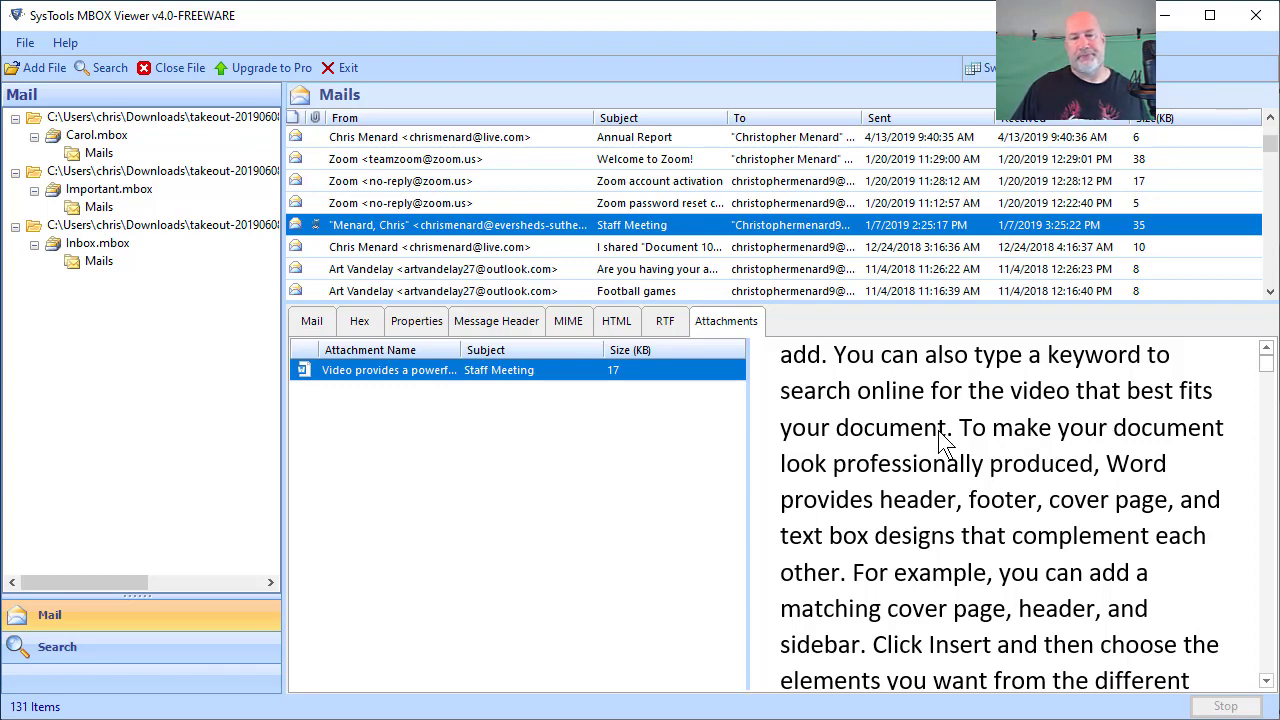
mouse_move(955, 515)
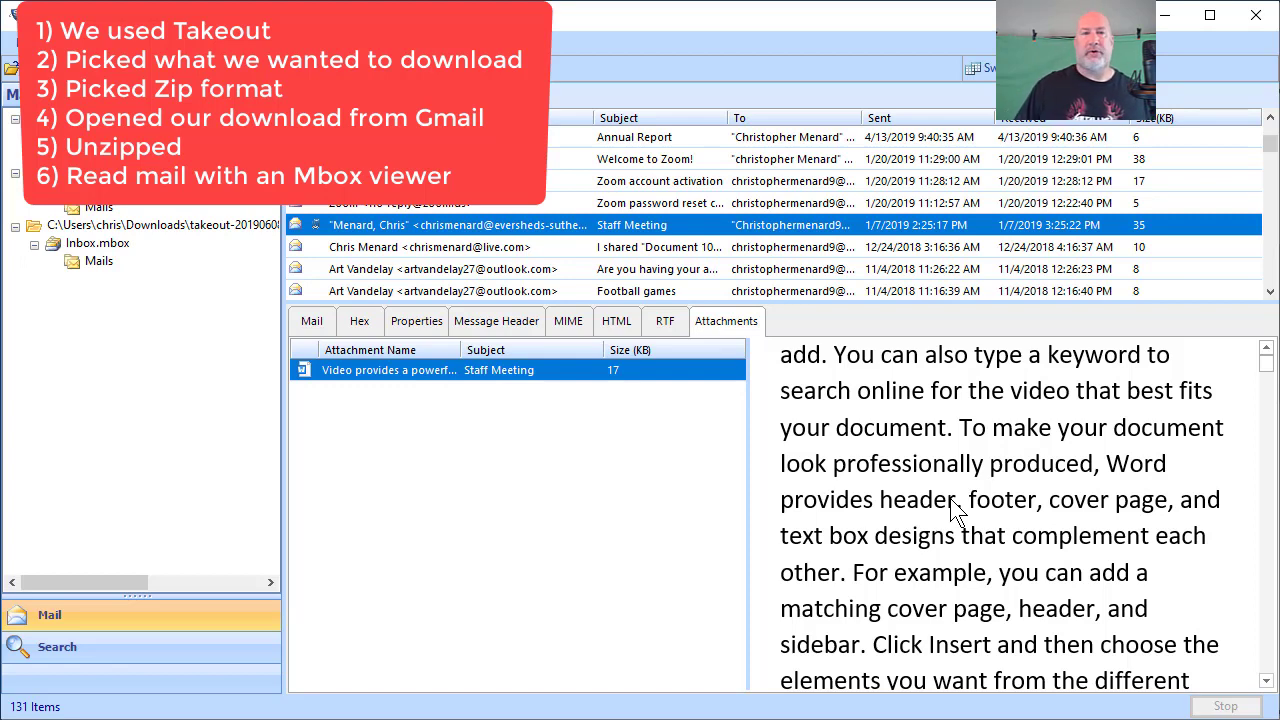
mouse_move(1105, 564)
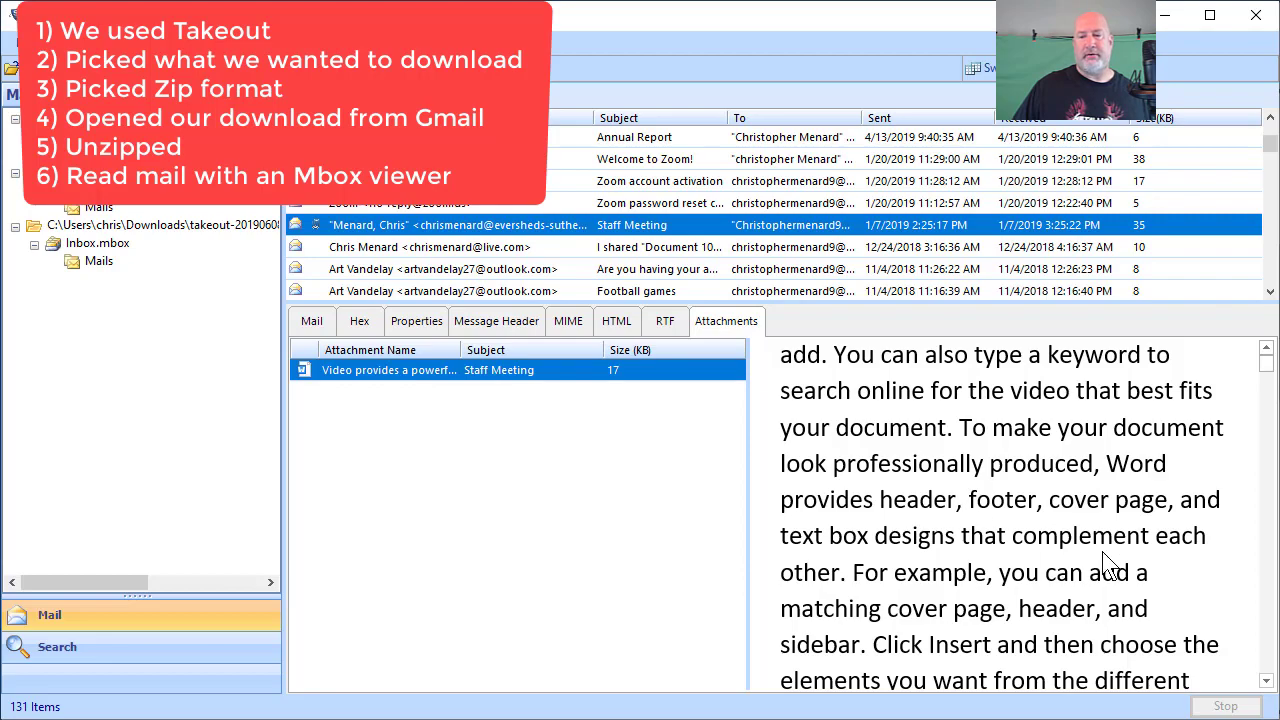